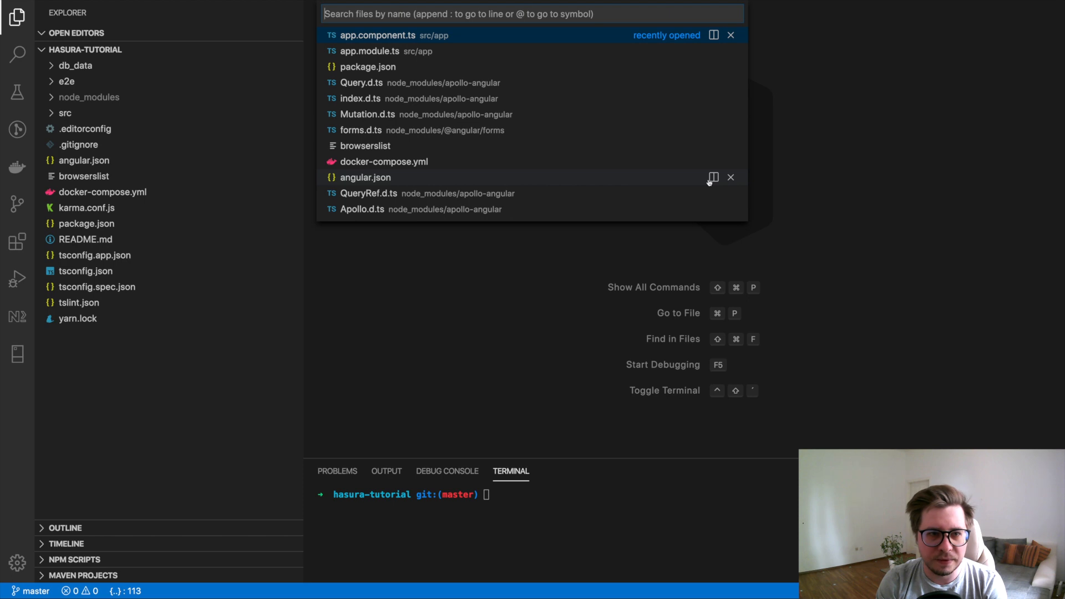
Leave the editor and bring up graphql-code-generator.com in the browser
click(377, 34)
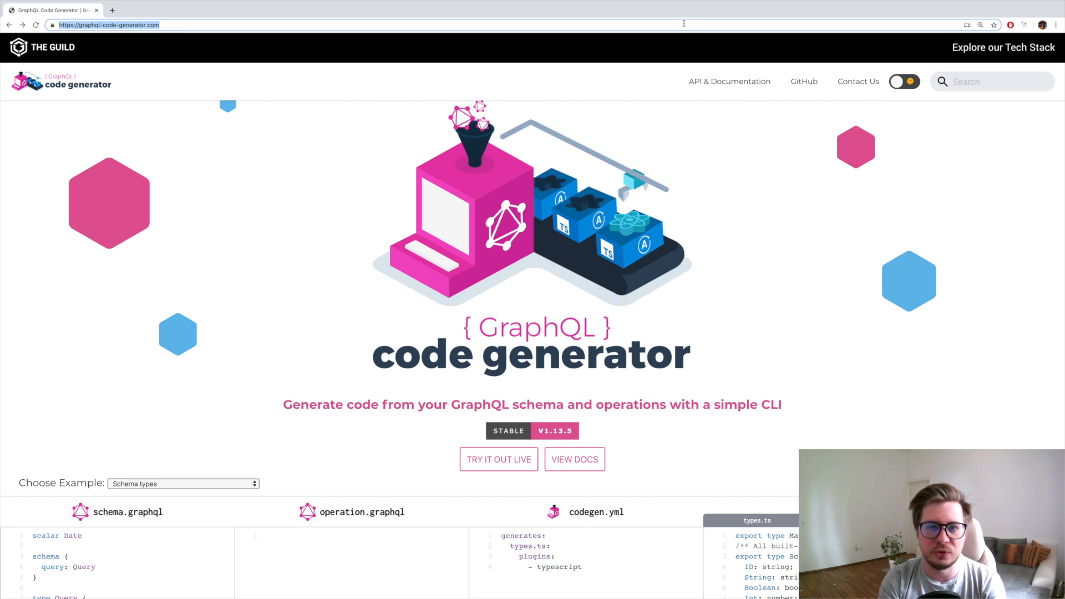
mouse_move(539, 134)
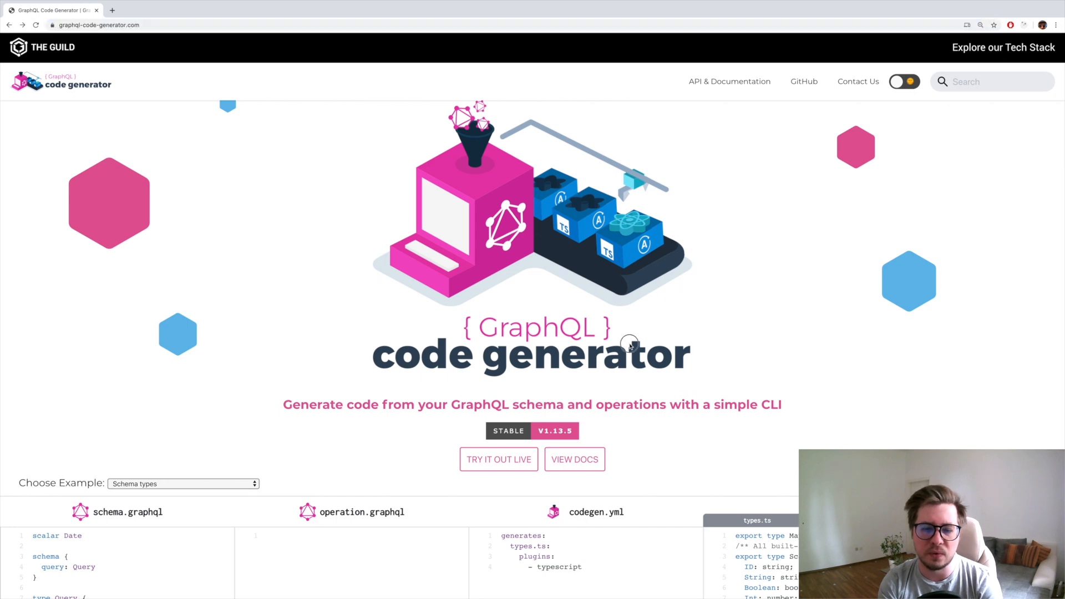
mouse_move(630, 347)
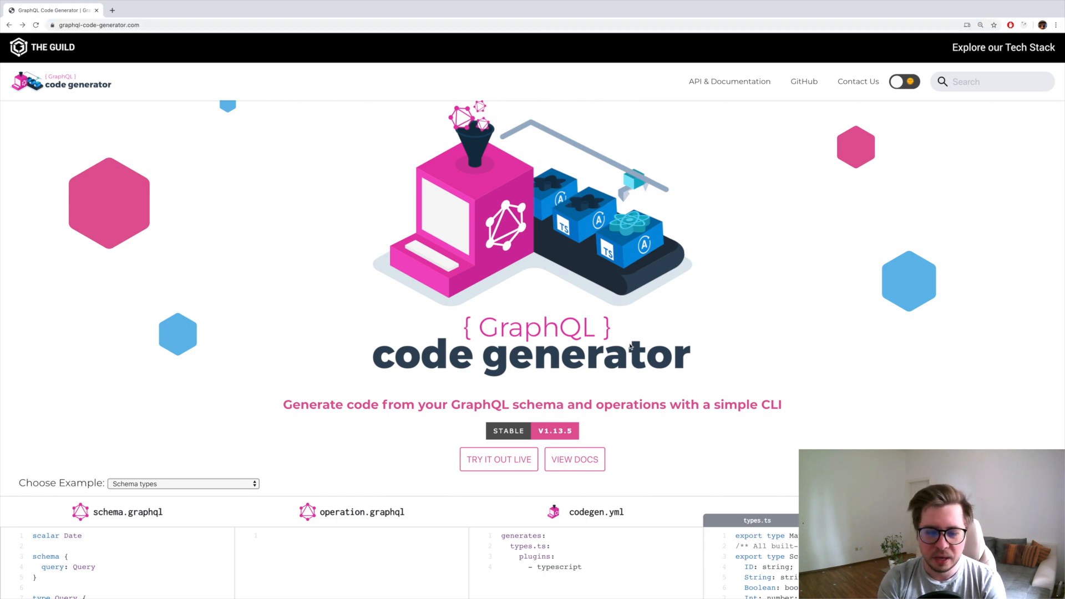
mouse_move(599, 440)
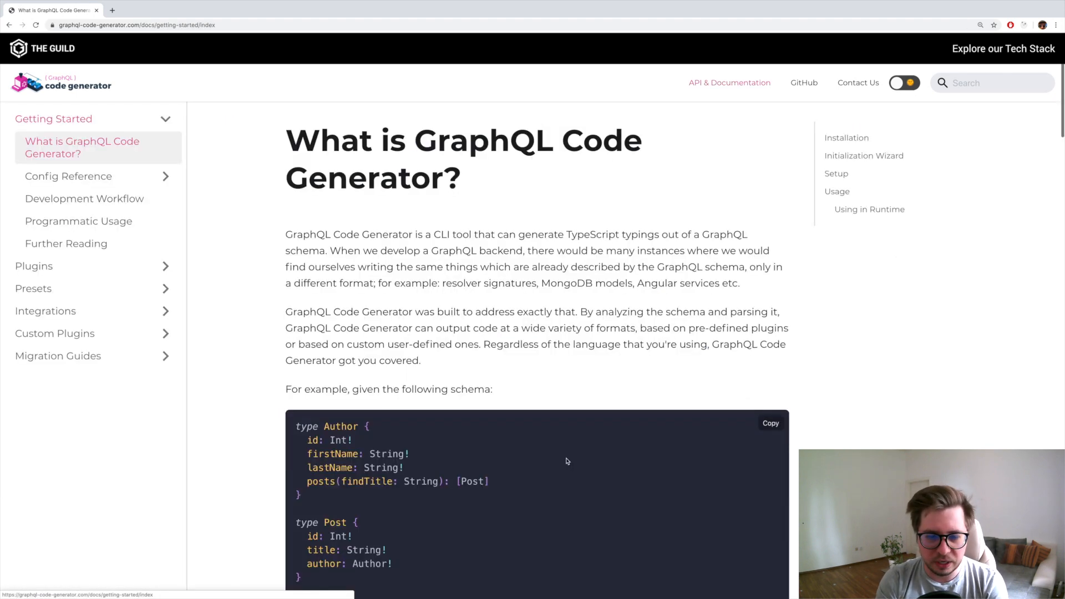
mouse_move(455, 377)
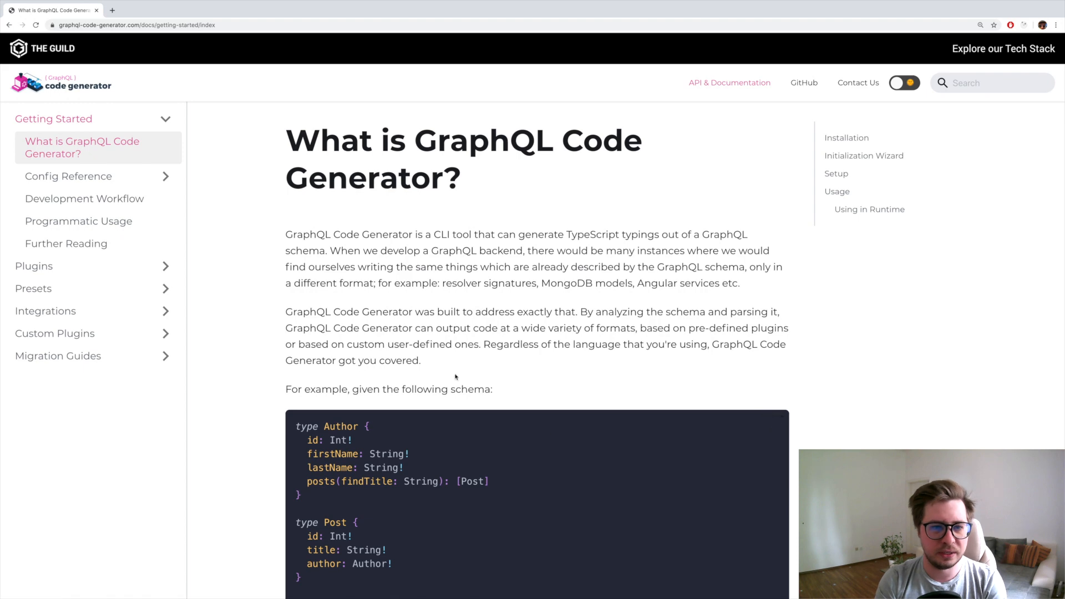
Scroll the 'What is GraphQL Code Generator?' docs page down to the Installation section
scroll(down, 3)
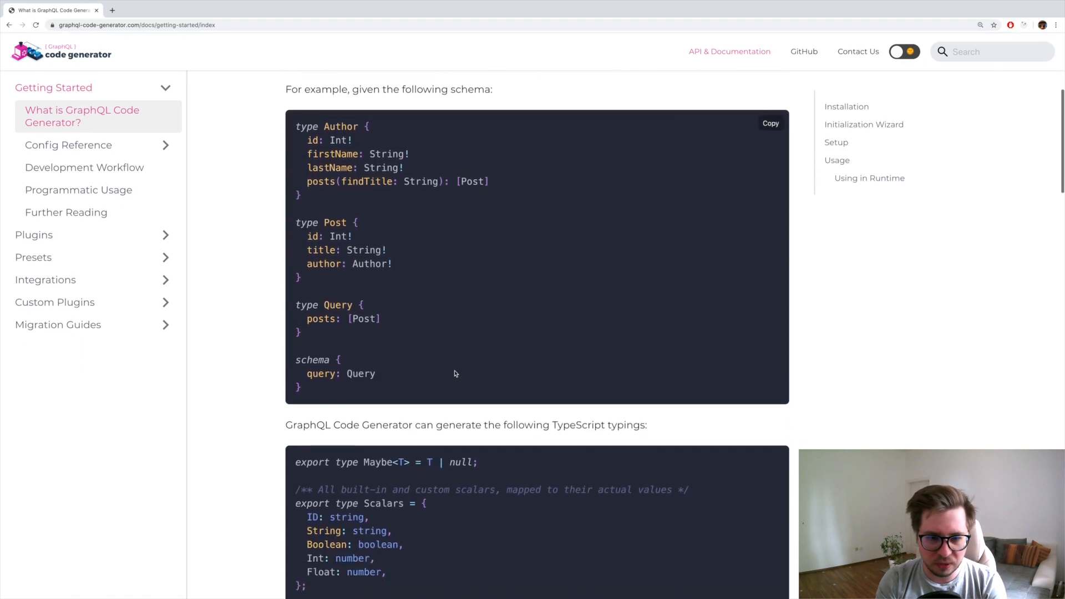
scroll(down, 3)
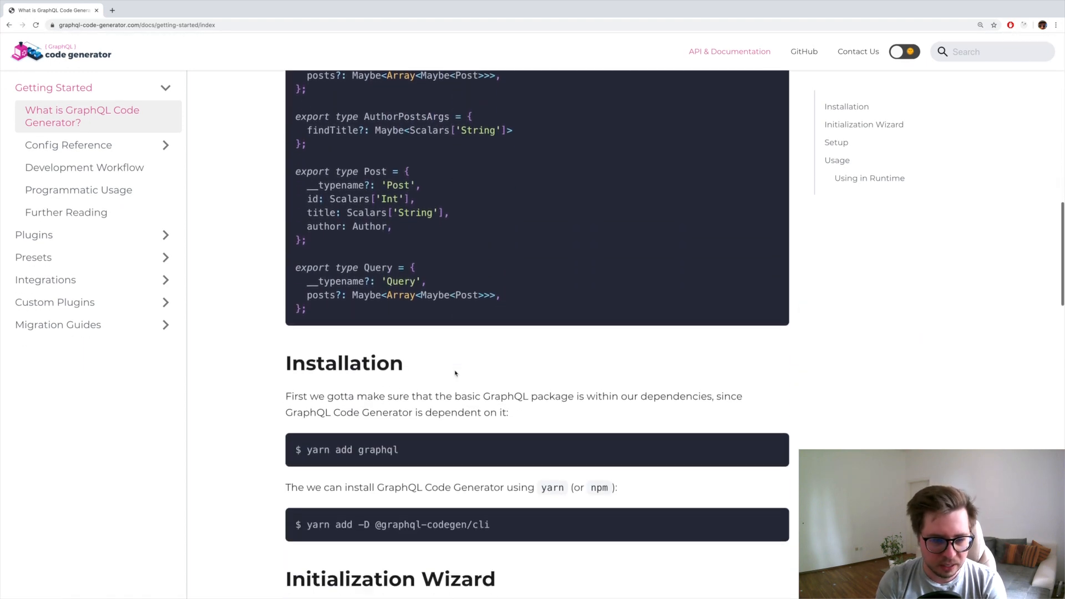
scroll(down, 3)
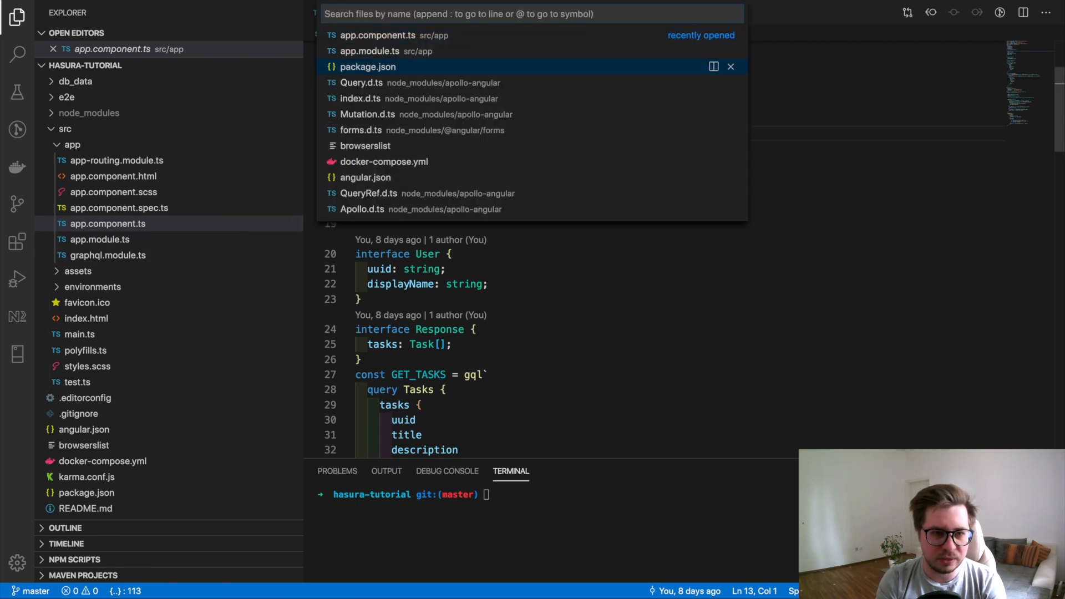
click(367, 67)
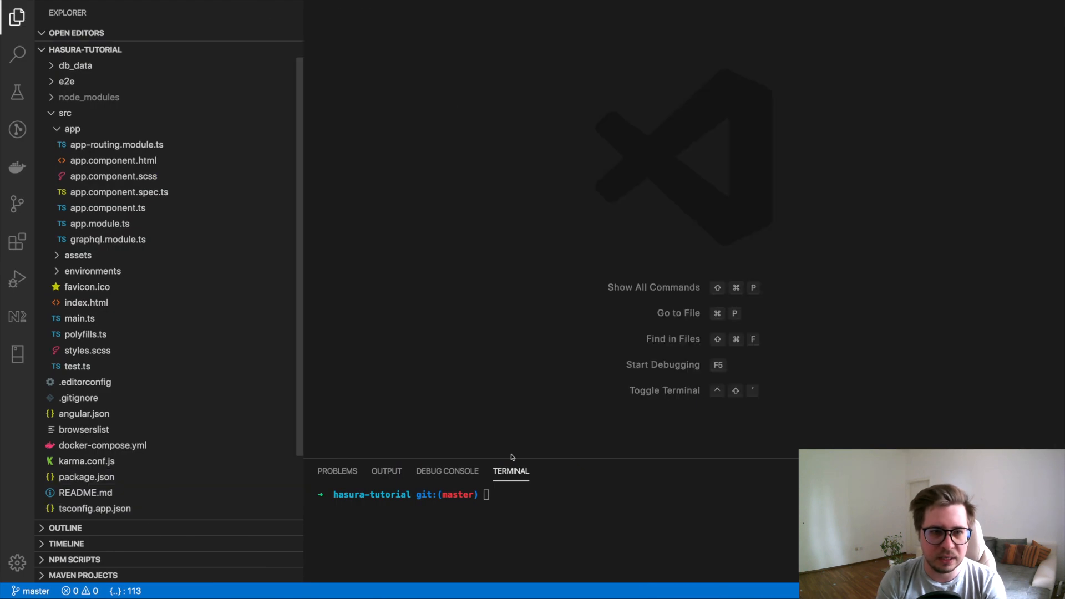
text(yarn add -D @graphql-codegen/cli)
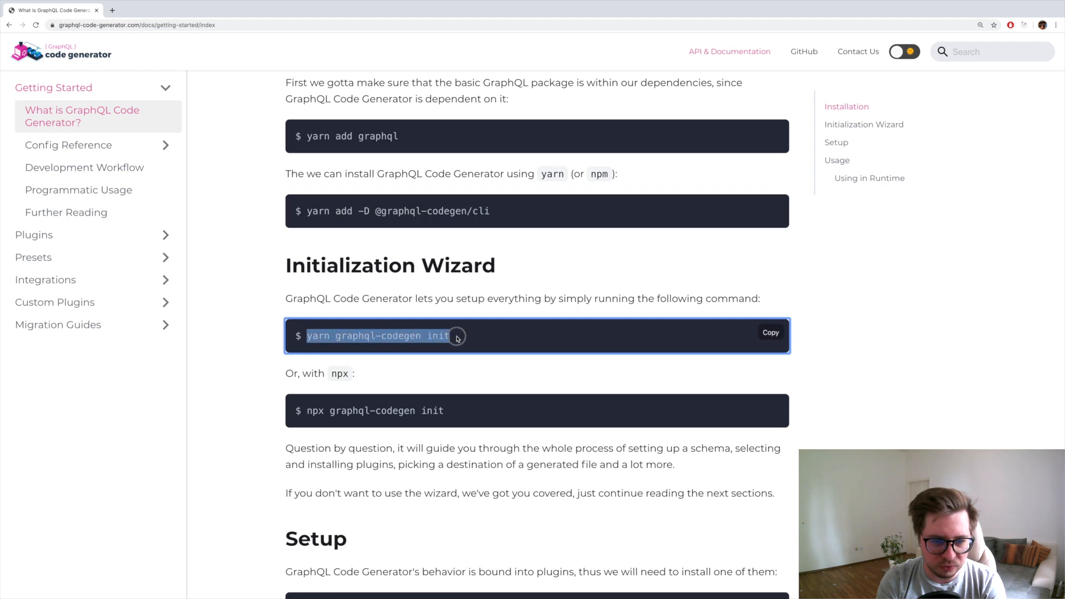
mouse_move(437, 365)
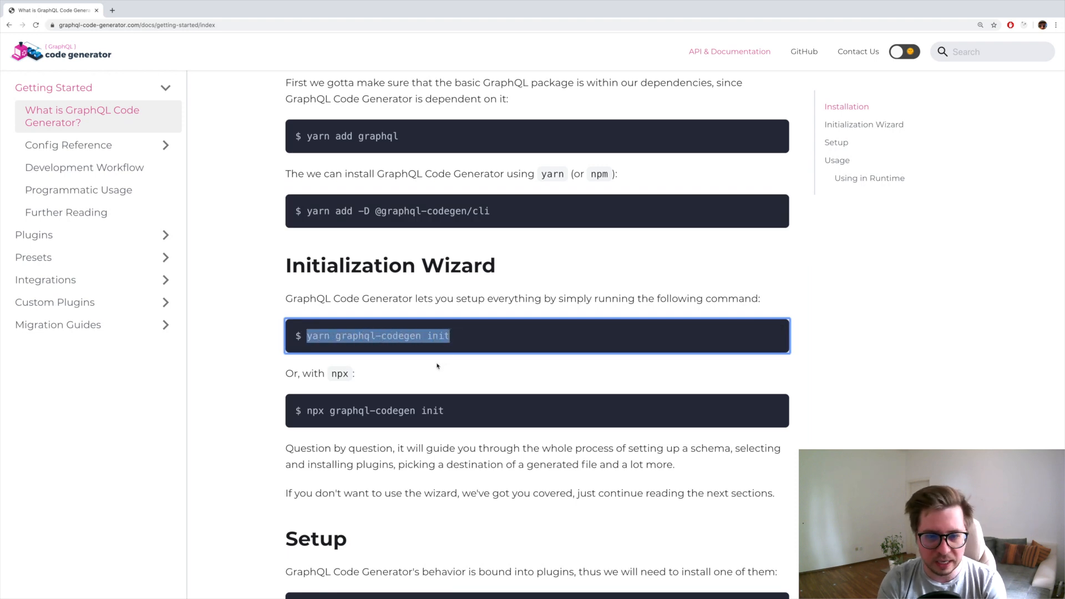
Scroll to the Initialization Wizard and pick out the yarn graphql-codegen init command
scroll(down, 3)
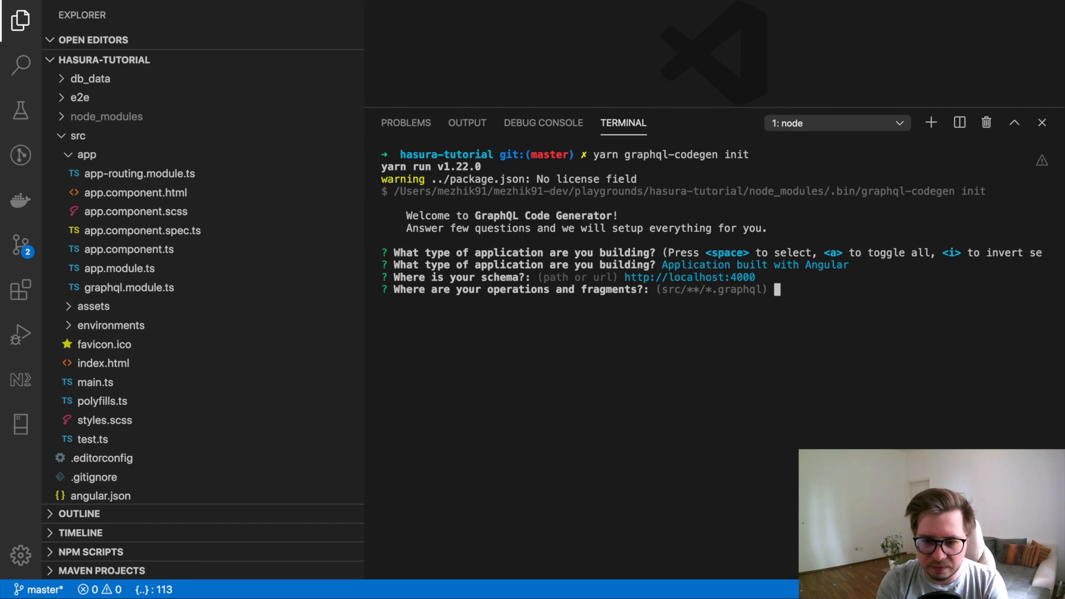
Accept the default operations path and choose the TypeScript, Operations and Apollo Angular plugins
key(enter)
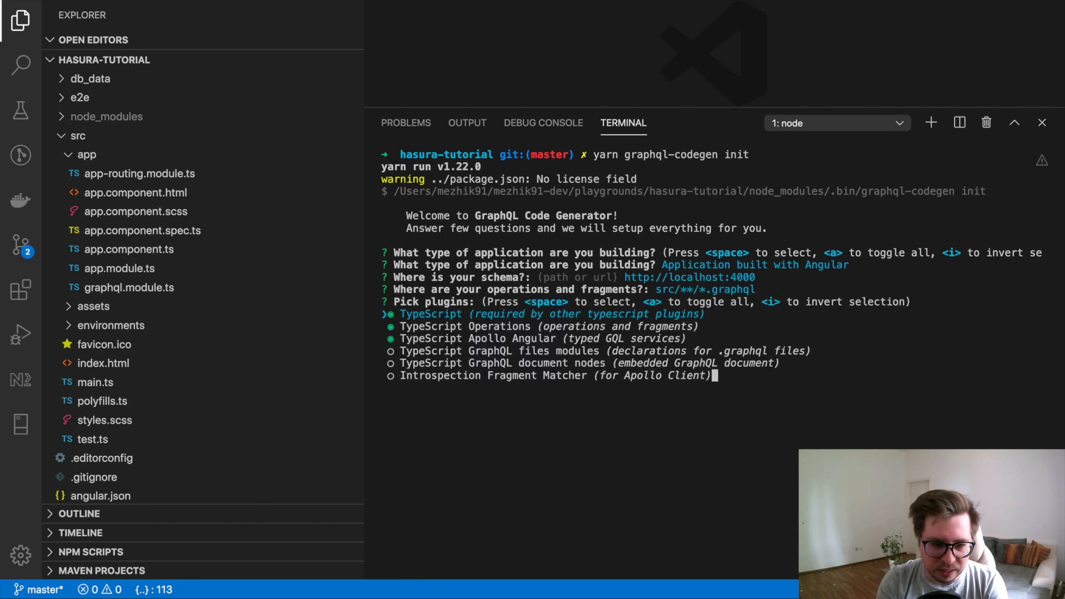
key(down)
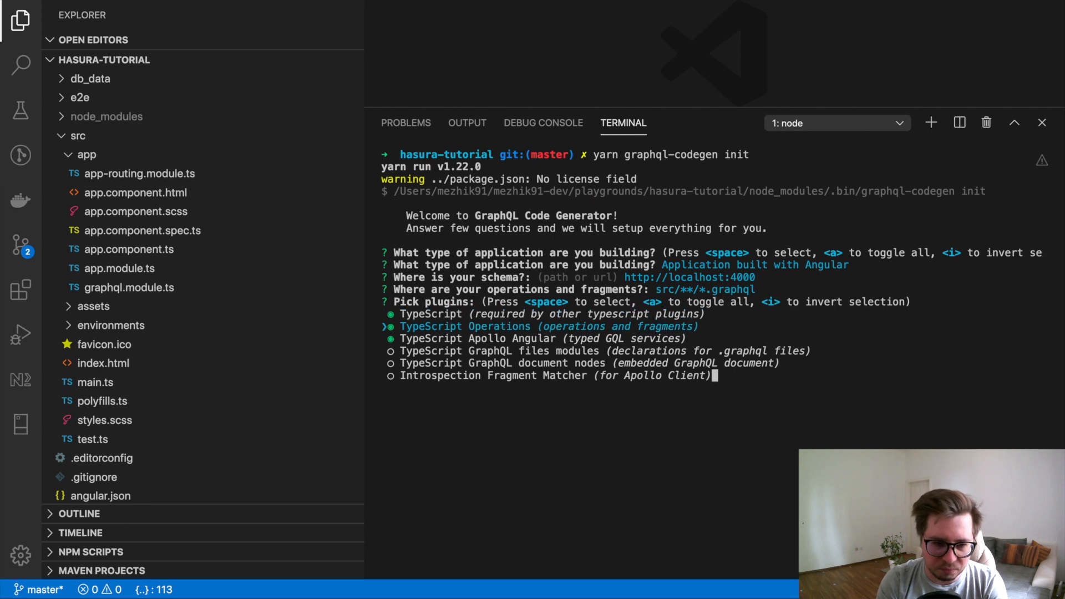
key(down)
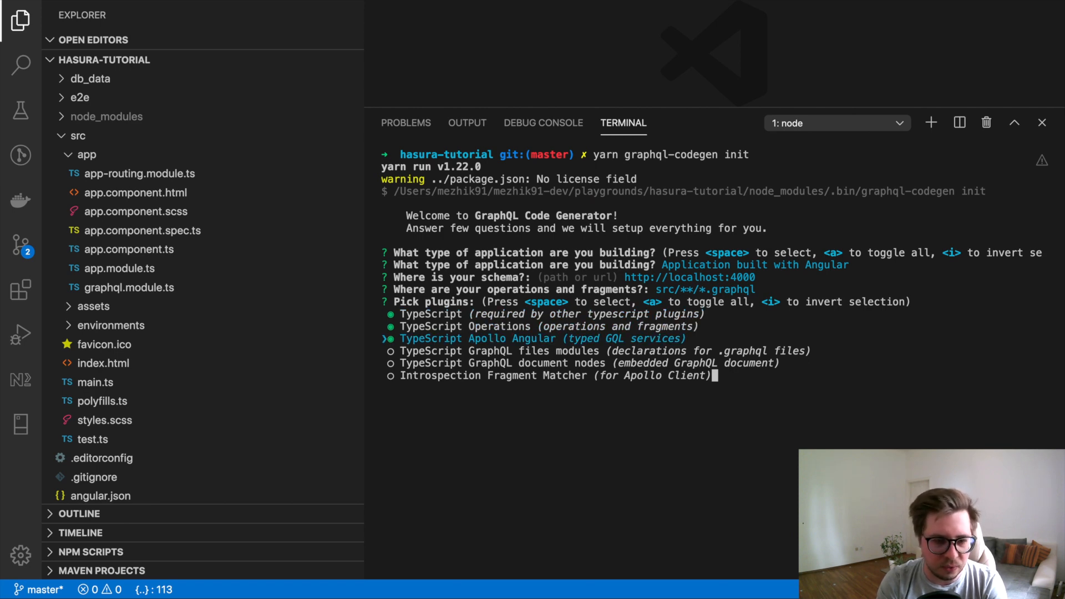
key(down)
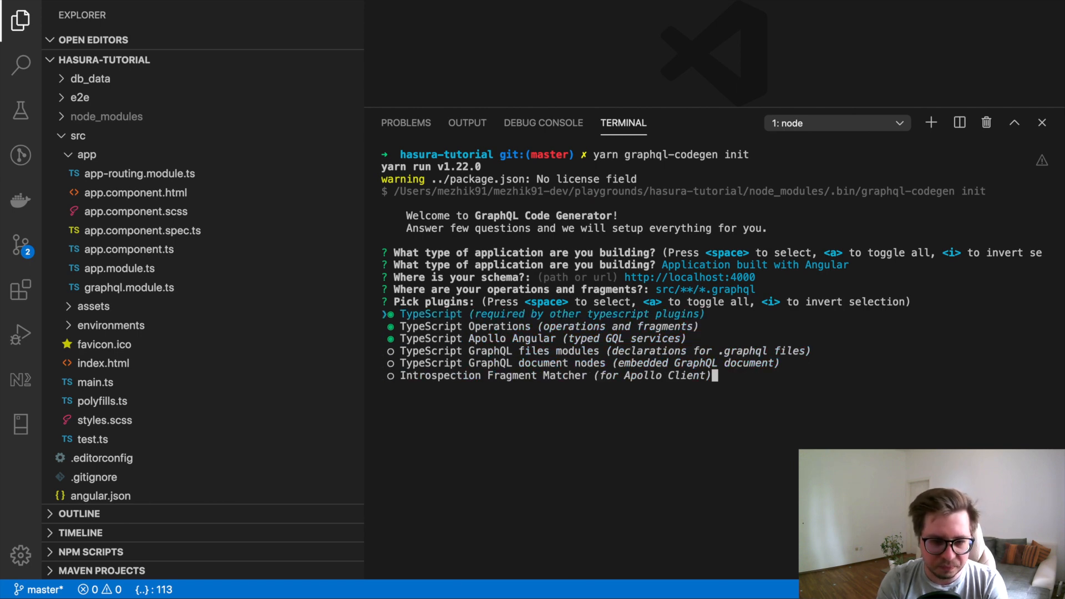
key(enter)
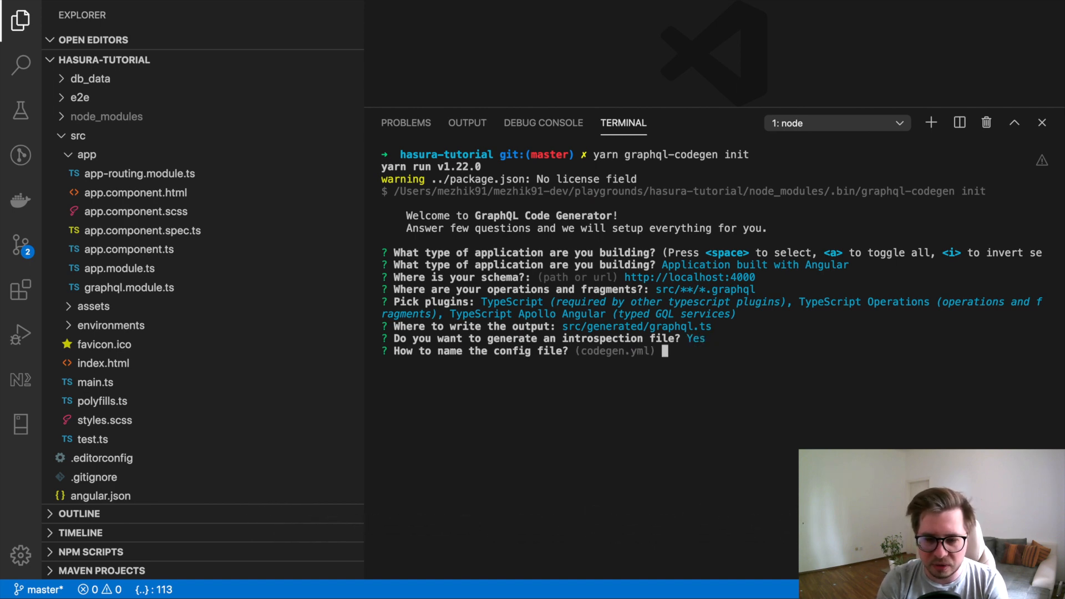
Accept codegen.yml as the config file and name the script generate-types
key(enter)
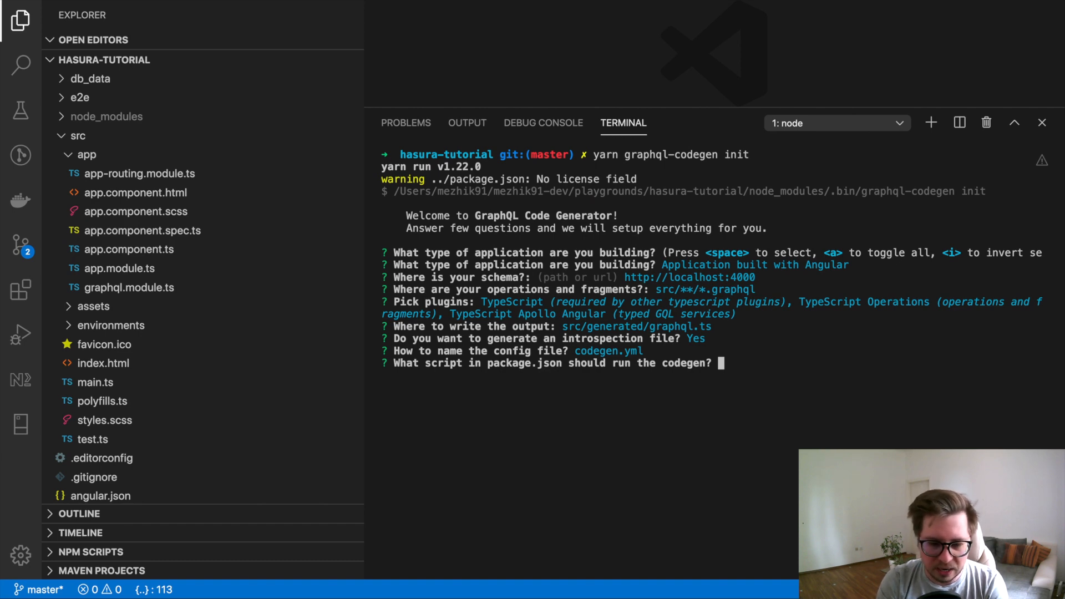
text(genera)
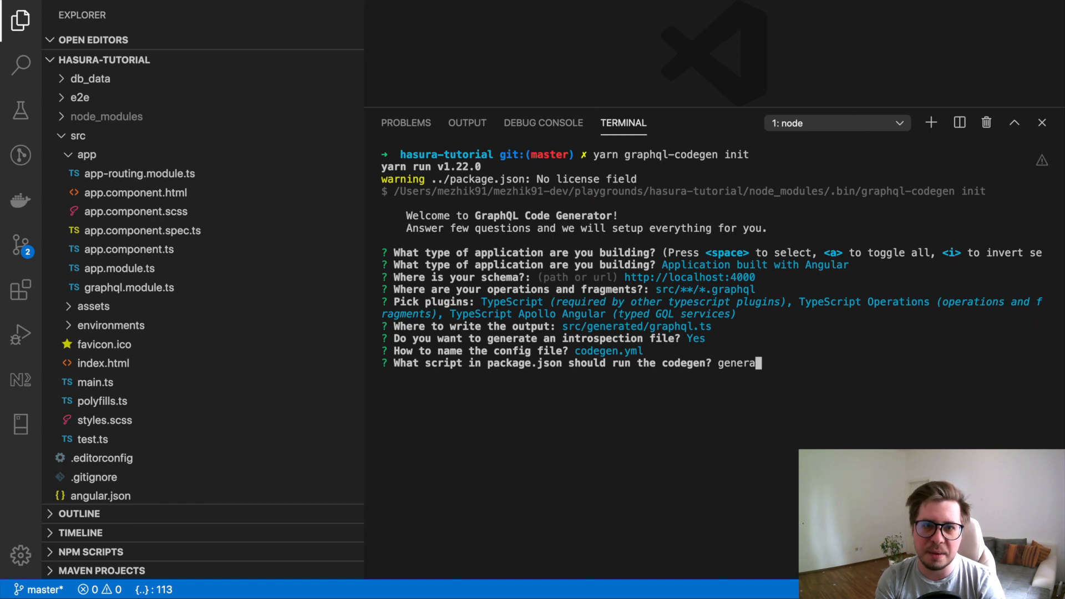
text(te)
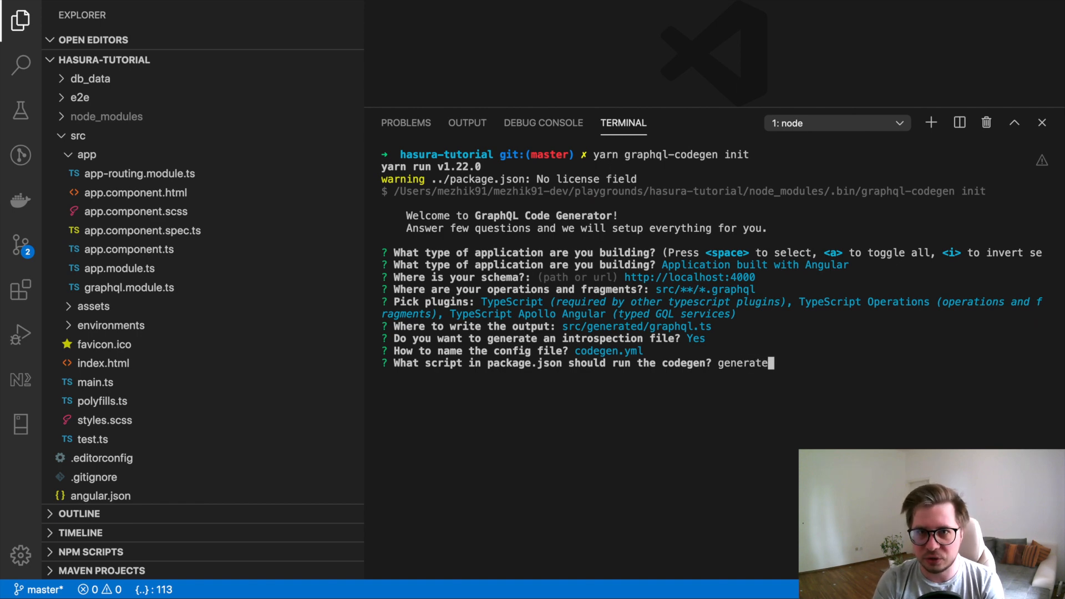
text(-typ)
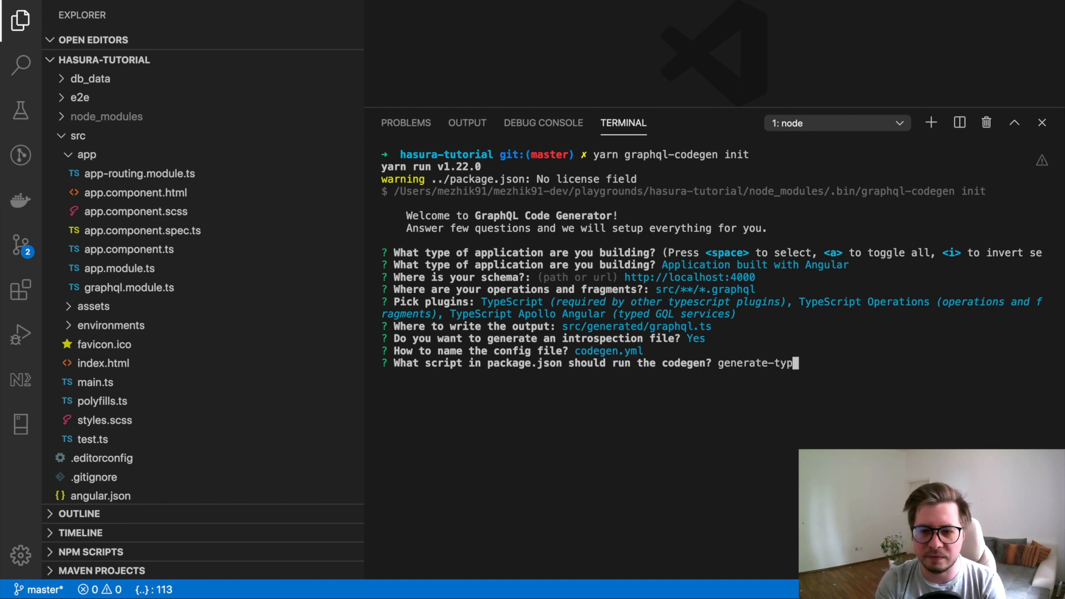
key(enter)
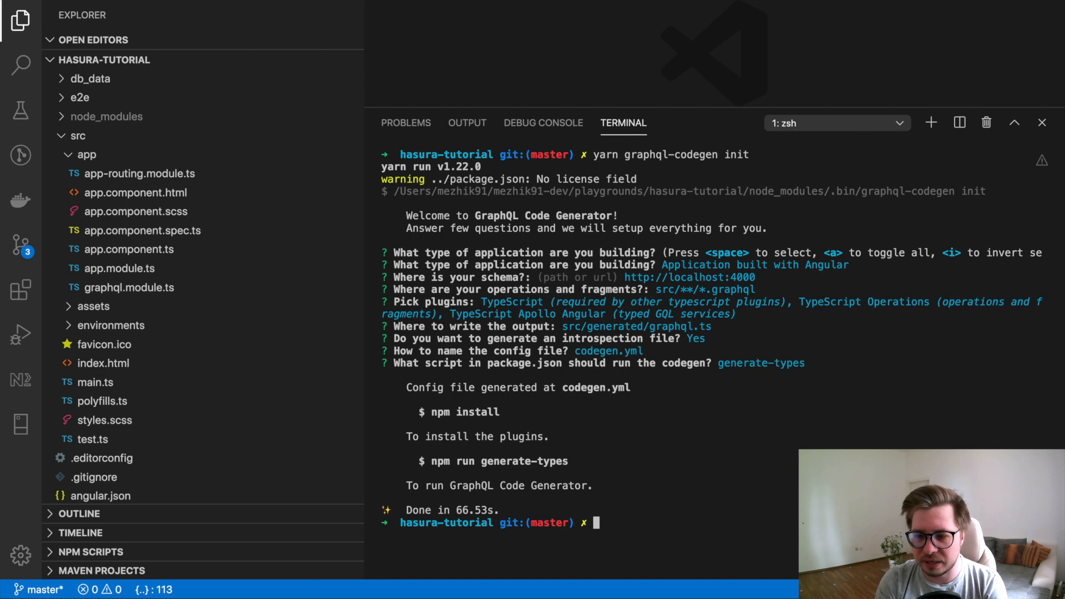
Run yarn to install the newly added codegen plugin packages
text(yan)
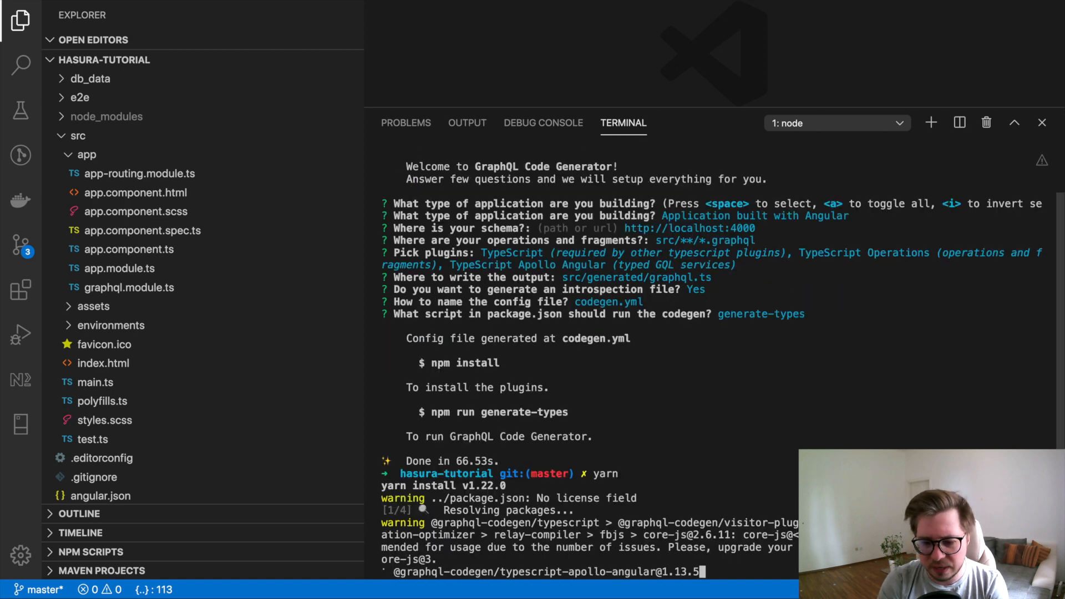
scroll(down, 3)
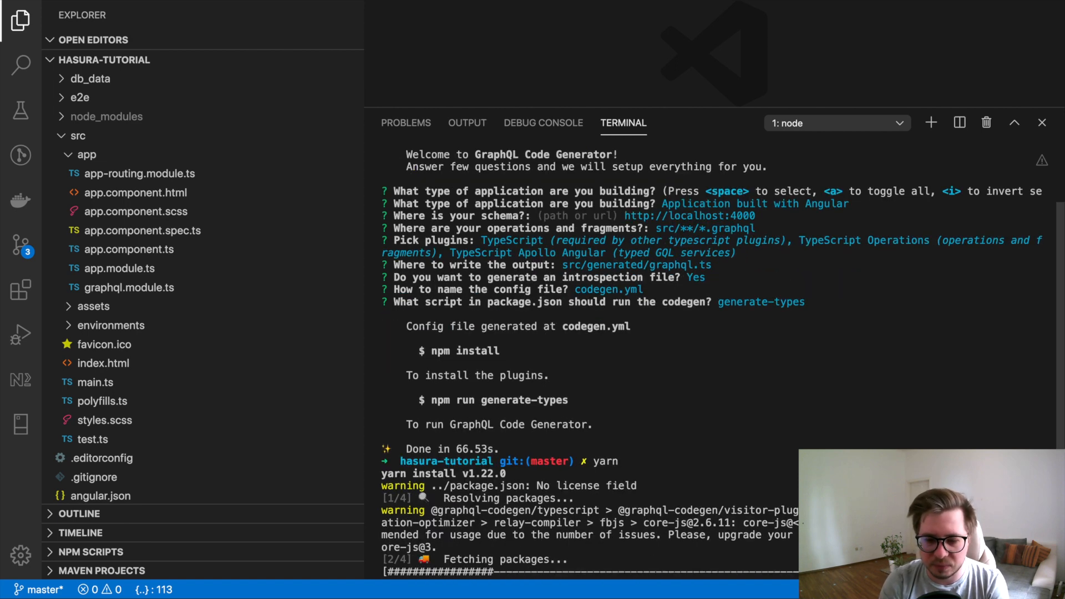
scroll(down, 3)
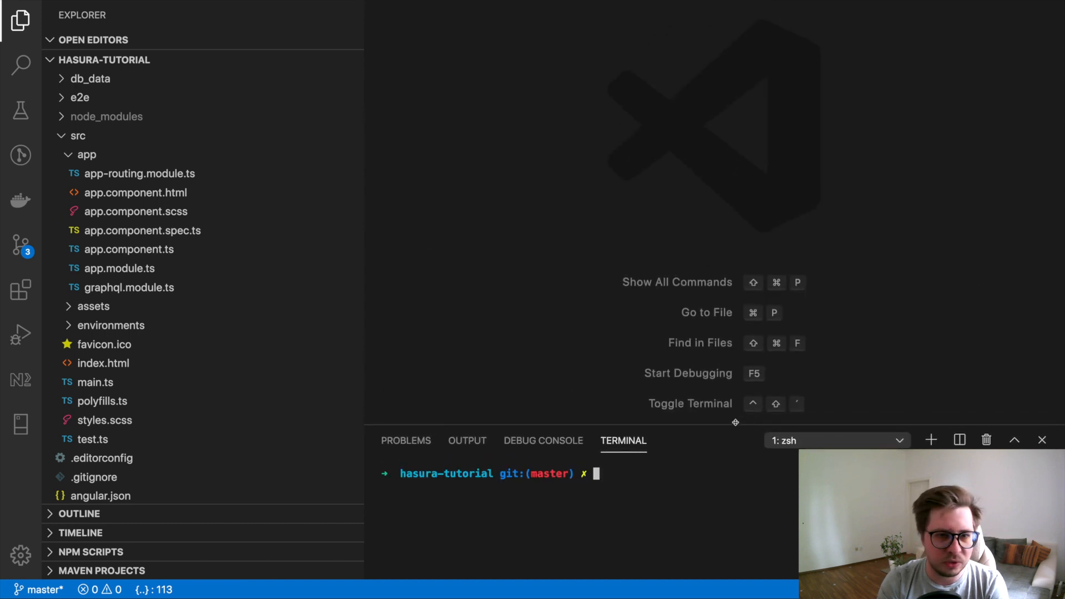
click(20, 244)
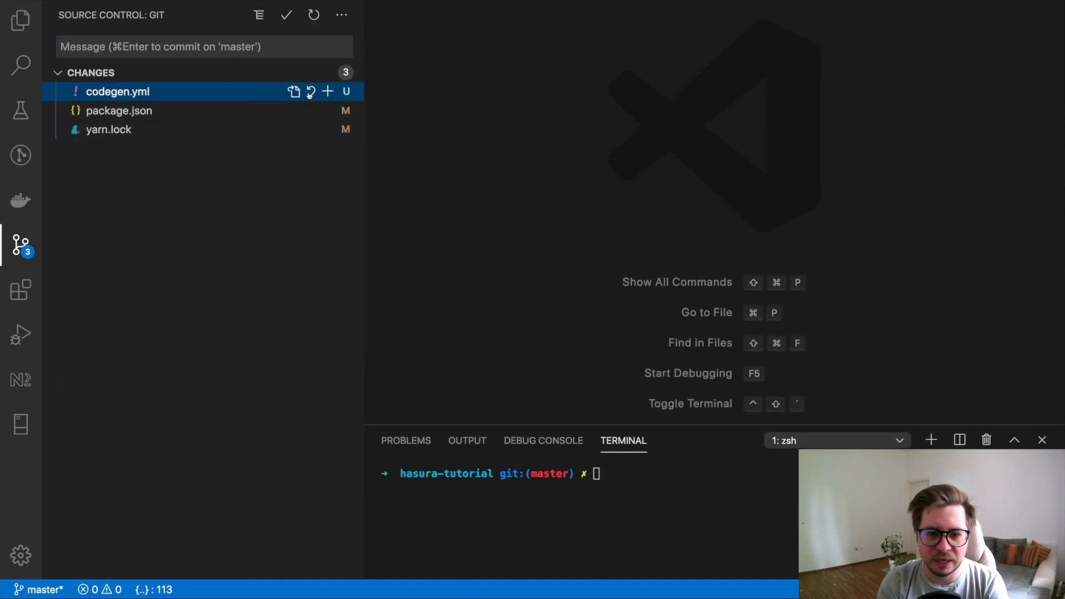
click(117, 91)
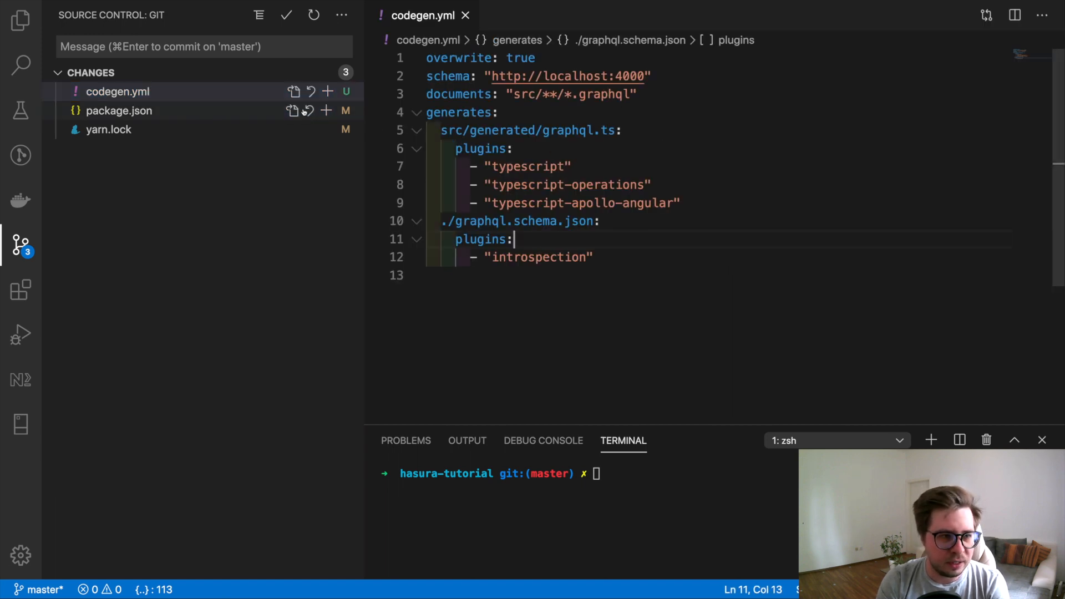
click(119, 111)
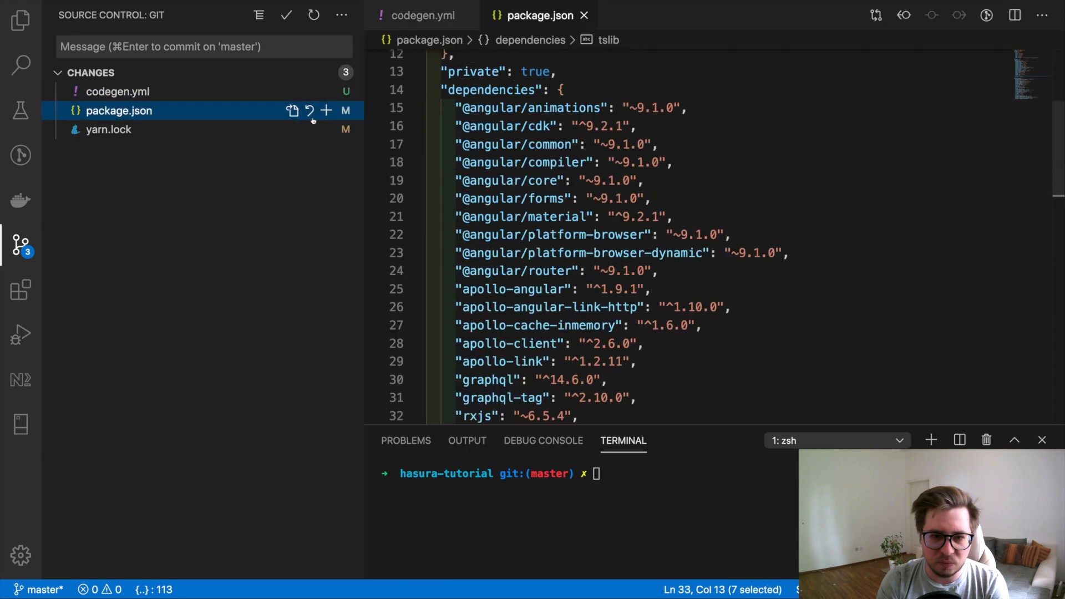
scroll(down, 3)
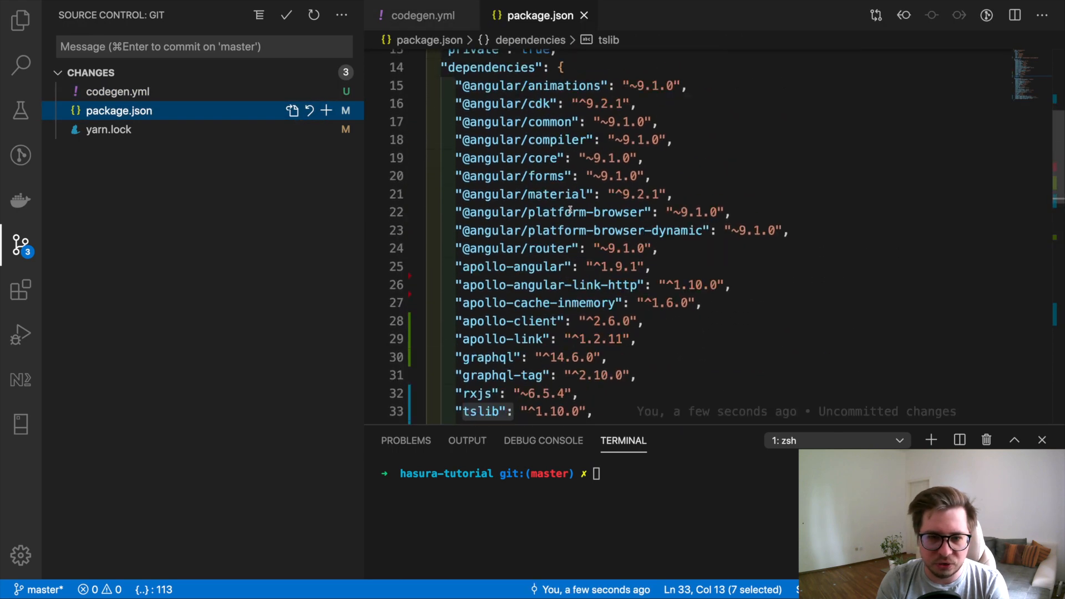
scroll(down, 3)
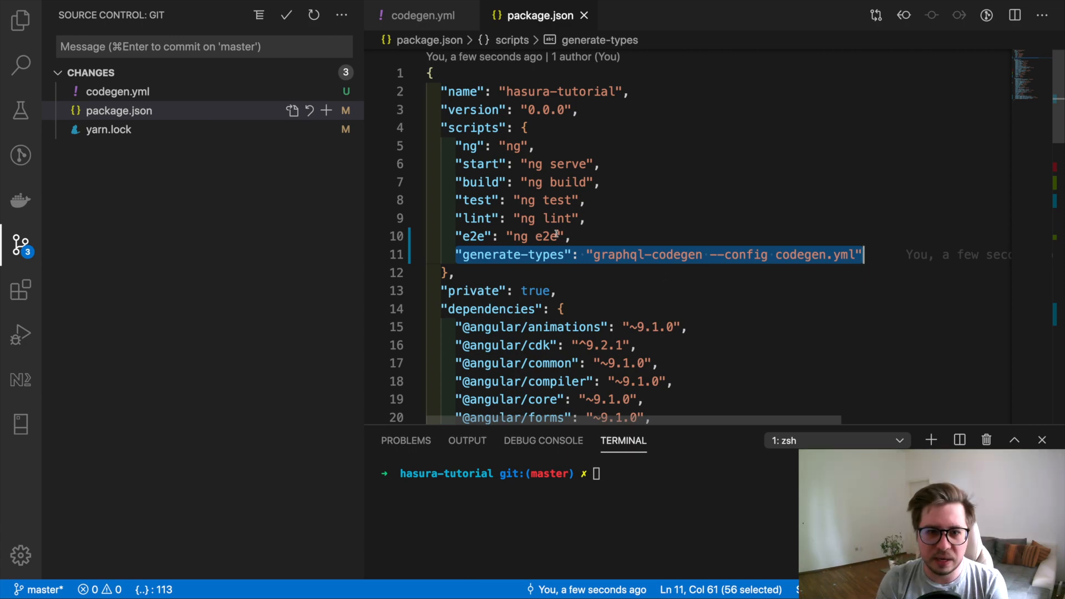
scroll(down, 3)
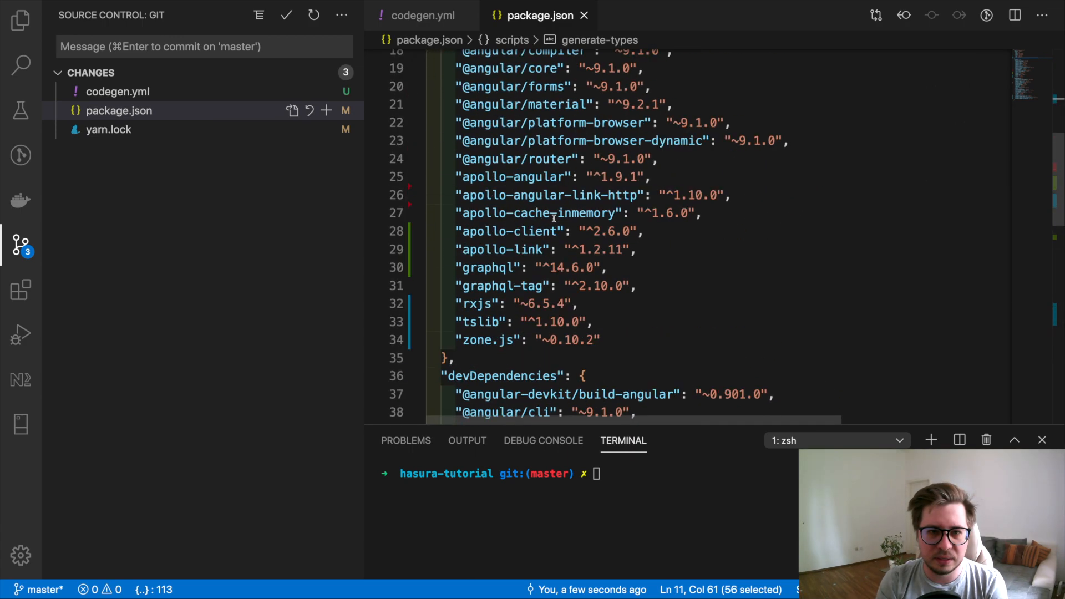
click(415, 14)
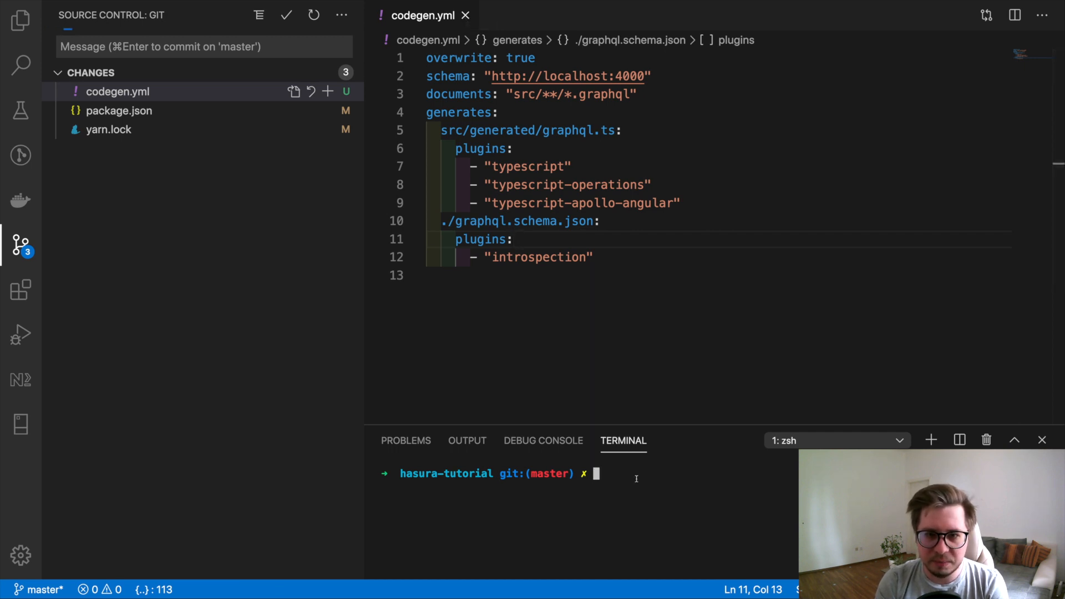
text(docker-compose pull)
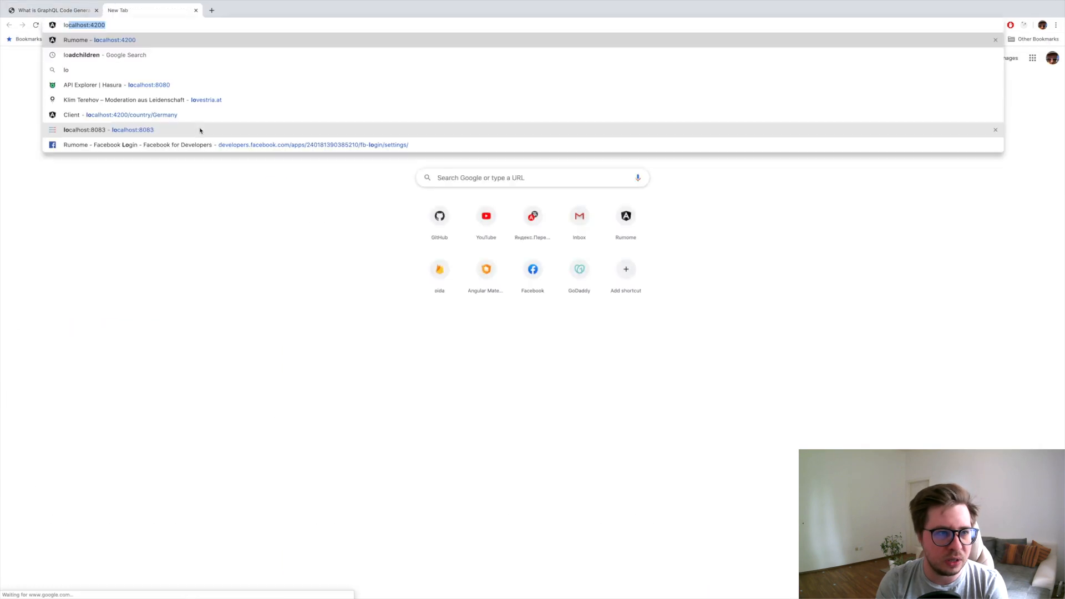
text(localhost:8081/console)
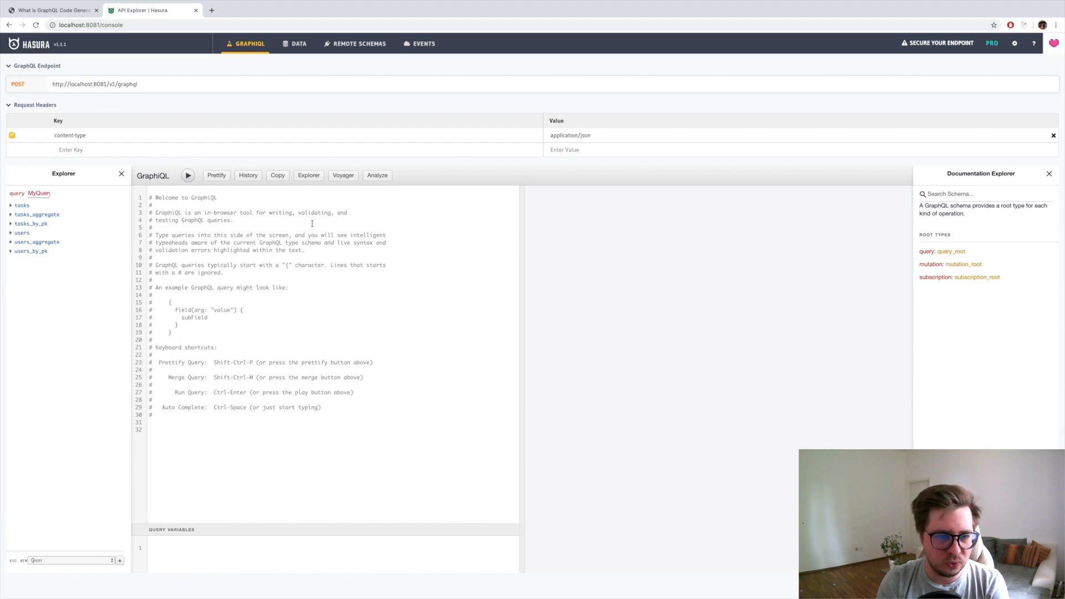
triple_click(94, 83)
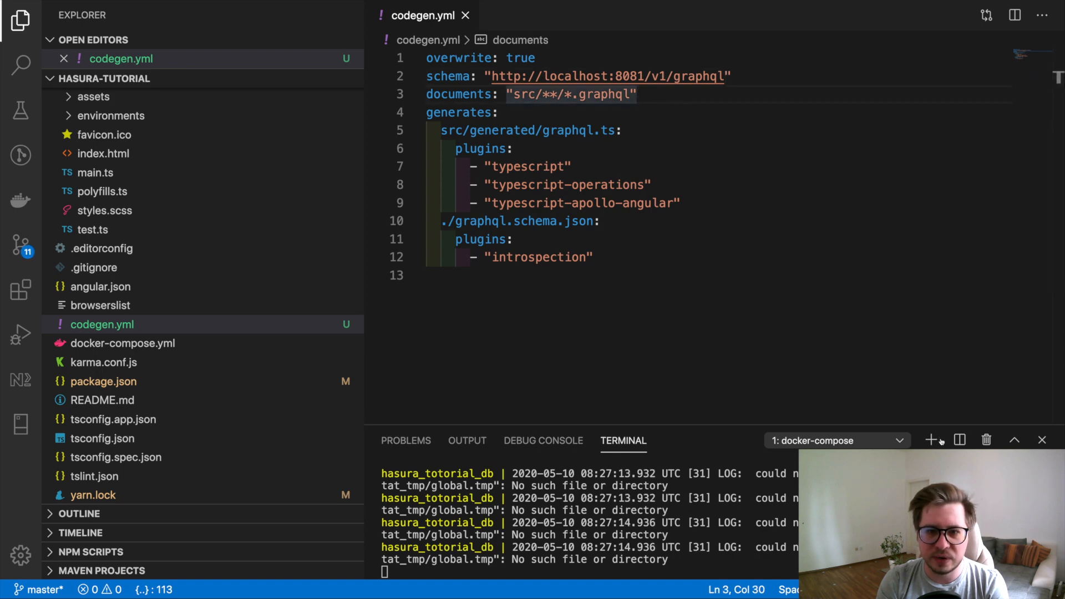
Start a second terminal session after pointing the schema at the Hasura endpoint
click(931, 440)
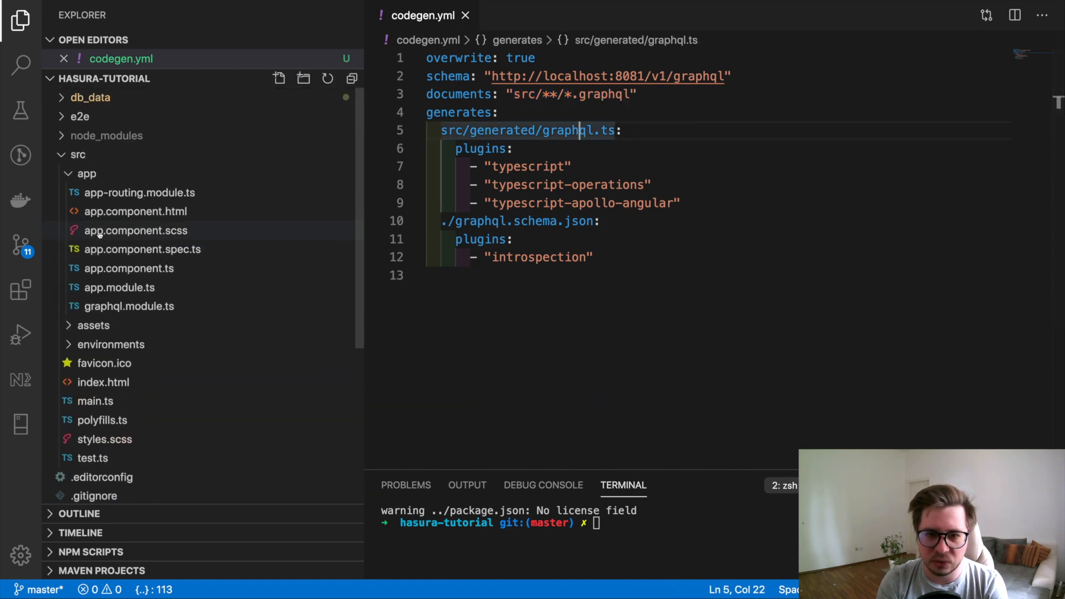
Create a new file app-query.graphql inside src/app
right_click(87, 173)
text(a)
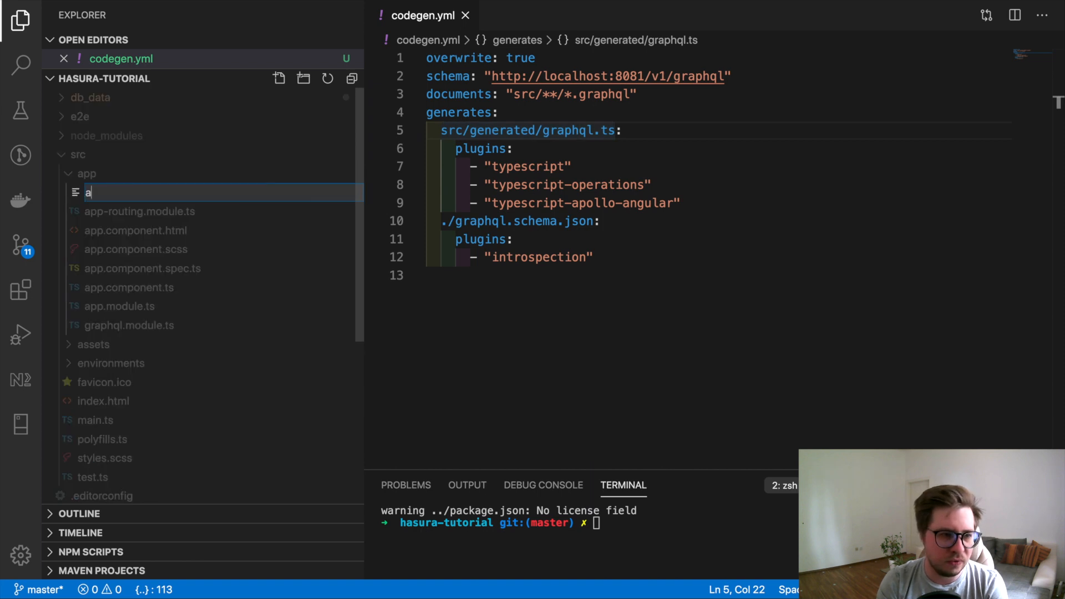
text(pp-)
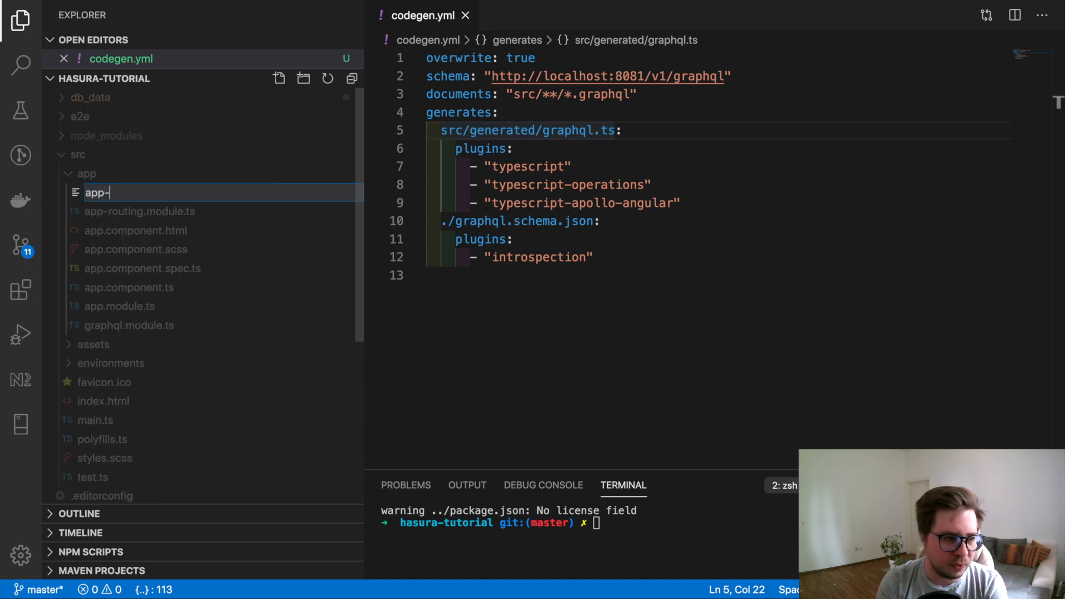
text(query.)
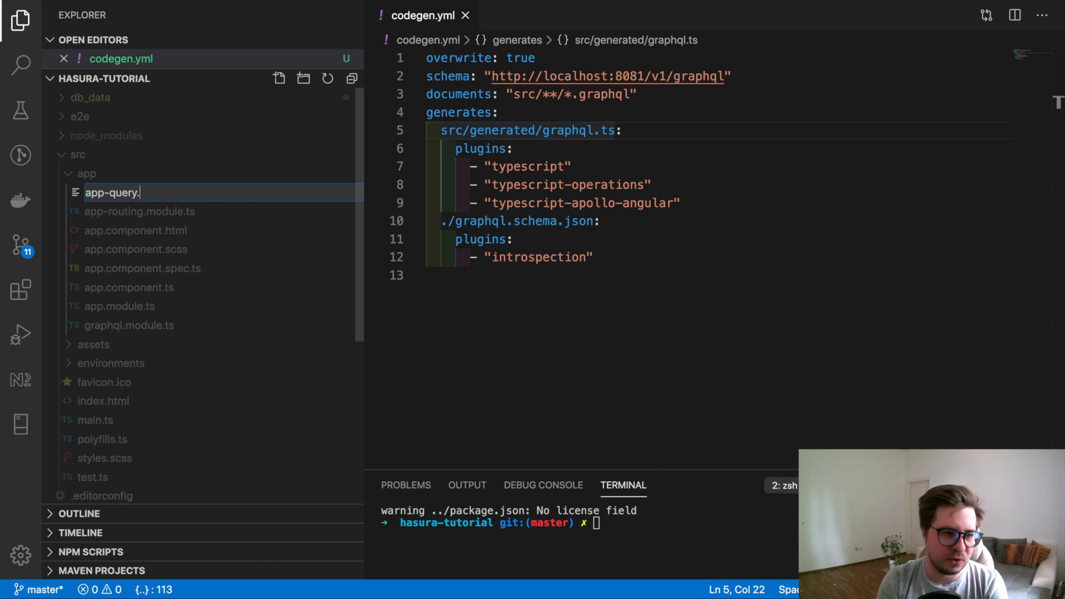
text(graph)
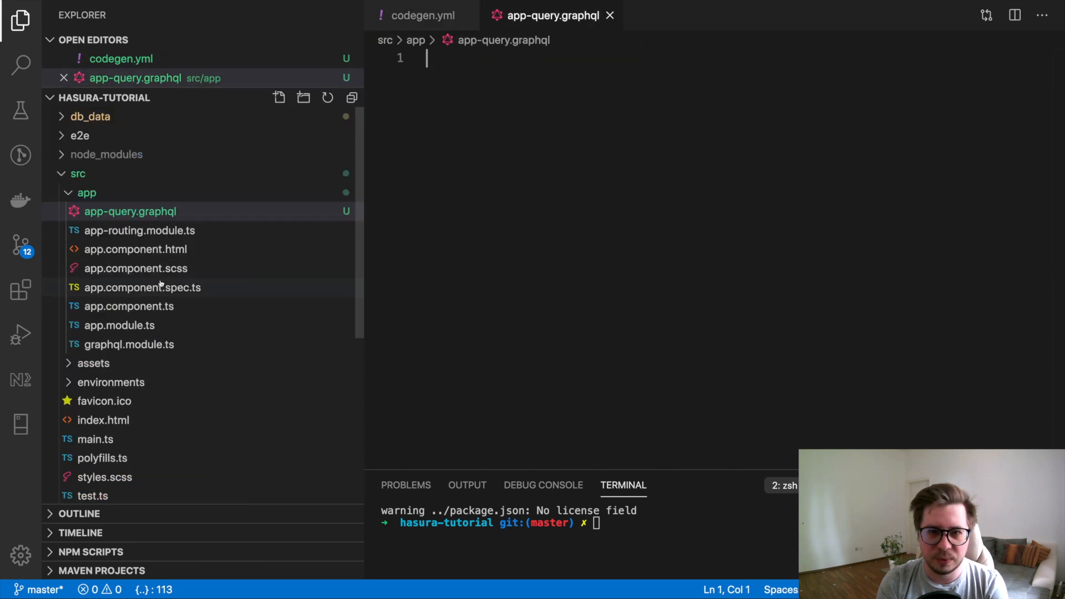
Cut the Tasks query out of app.component.ts and move it into app-query.graphql
click(129, 325)
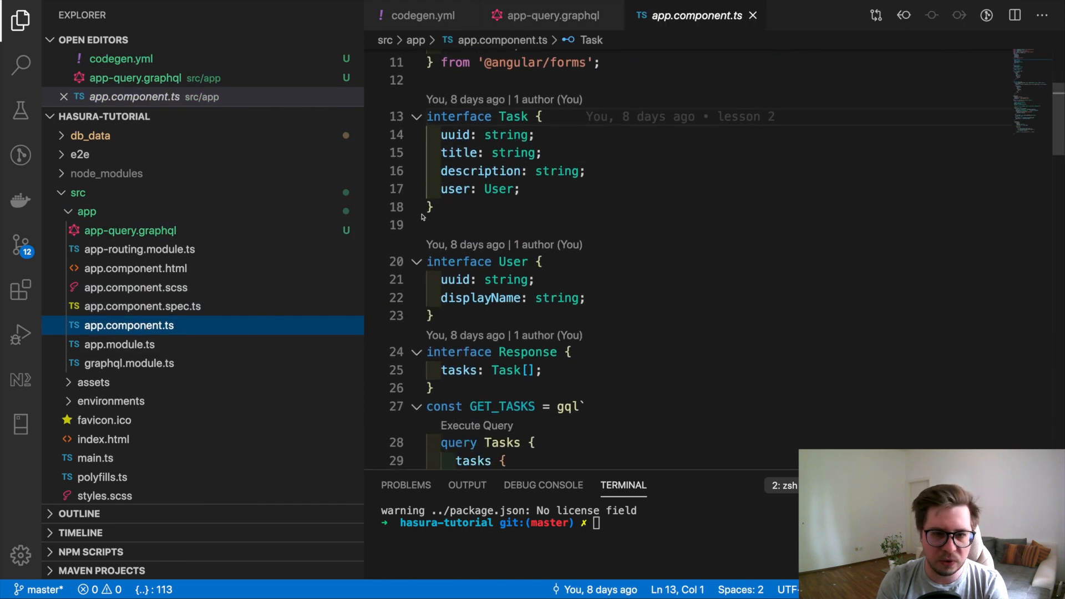
scroll(down, 3)
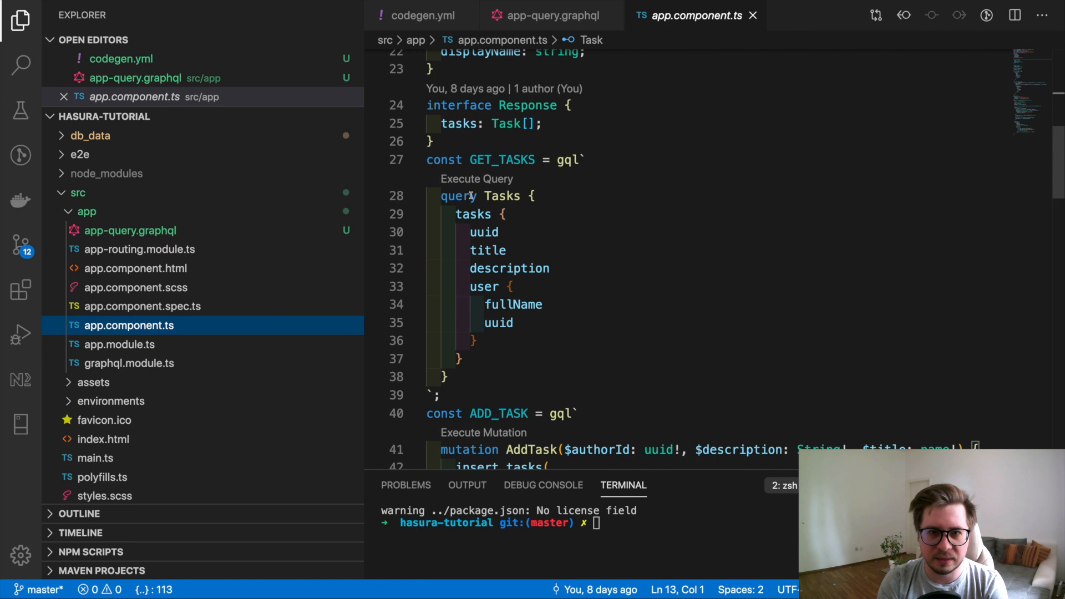
drag(440, 195, 448, 377)
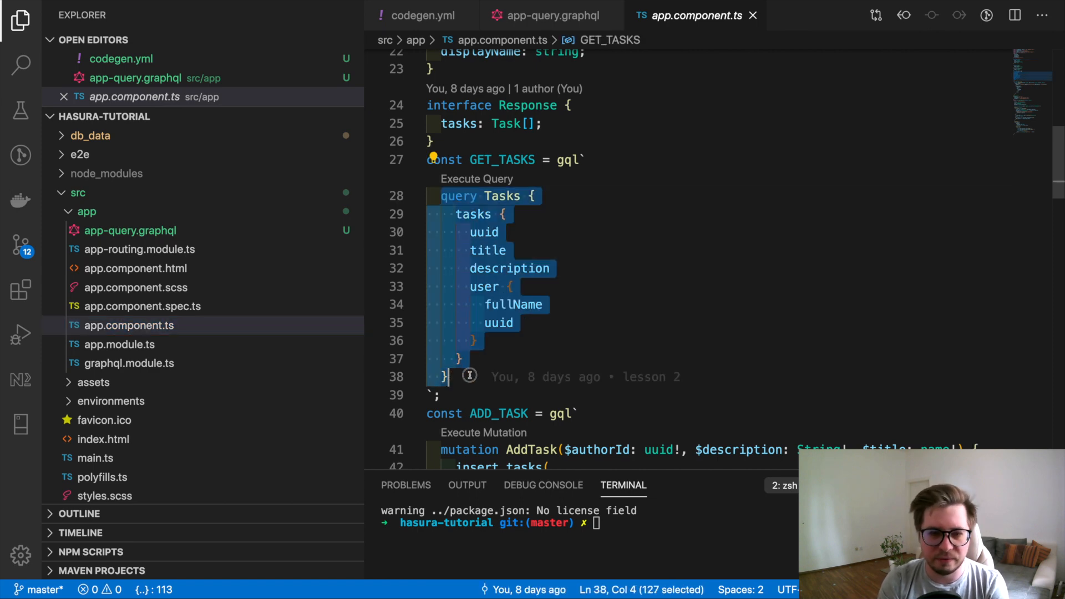
key(Delete)
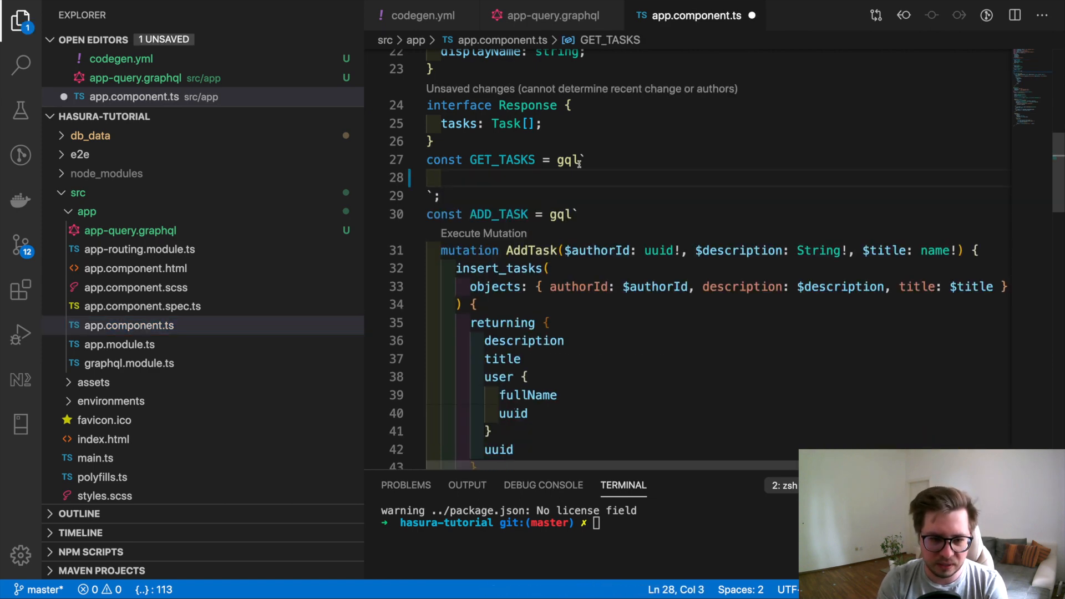
click(551, 15)
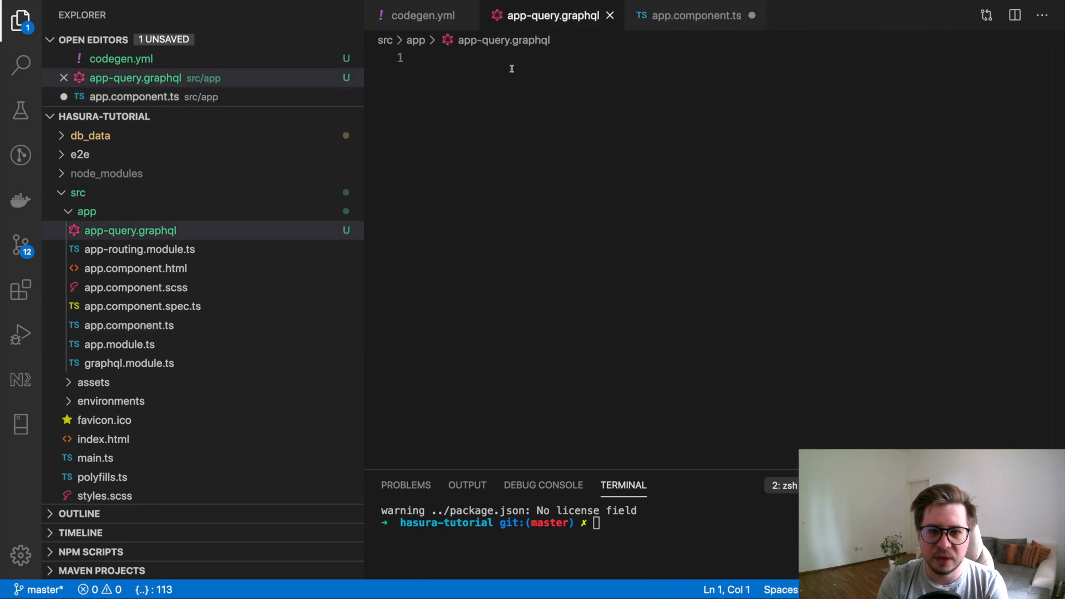
Move the AddTask mutation into app-query.graphql as well, then check package.json's script
click(692, 14)
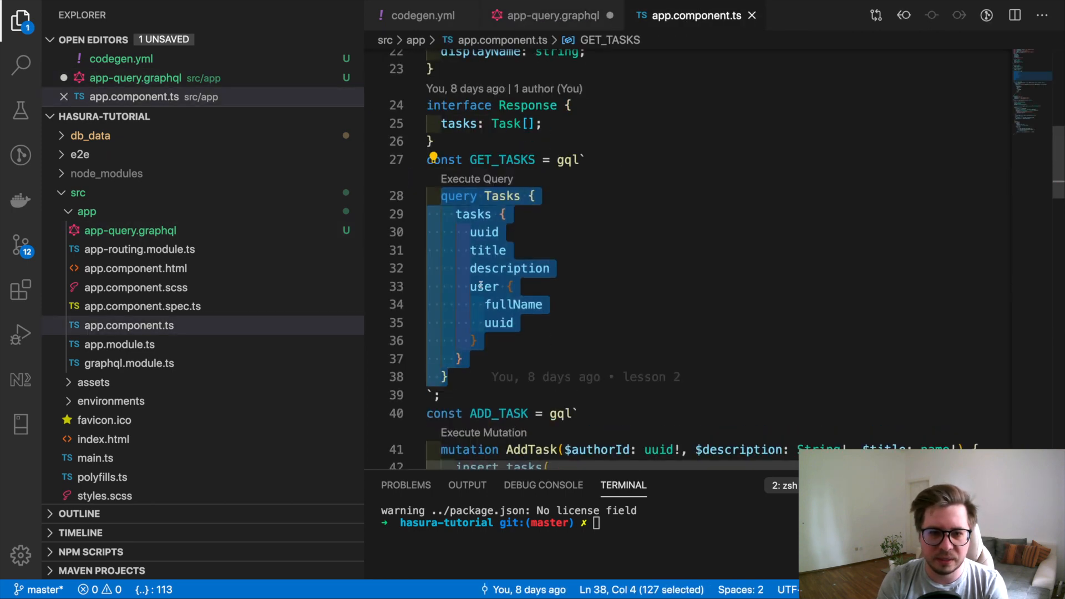
scroll(down, 3)
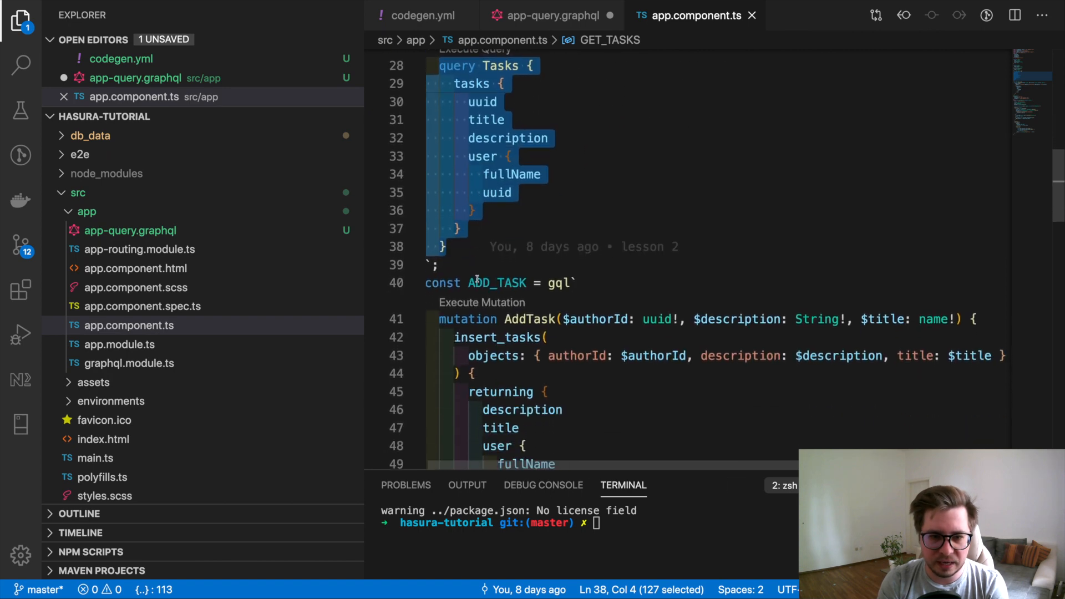
scroll(down, 3)
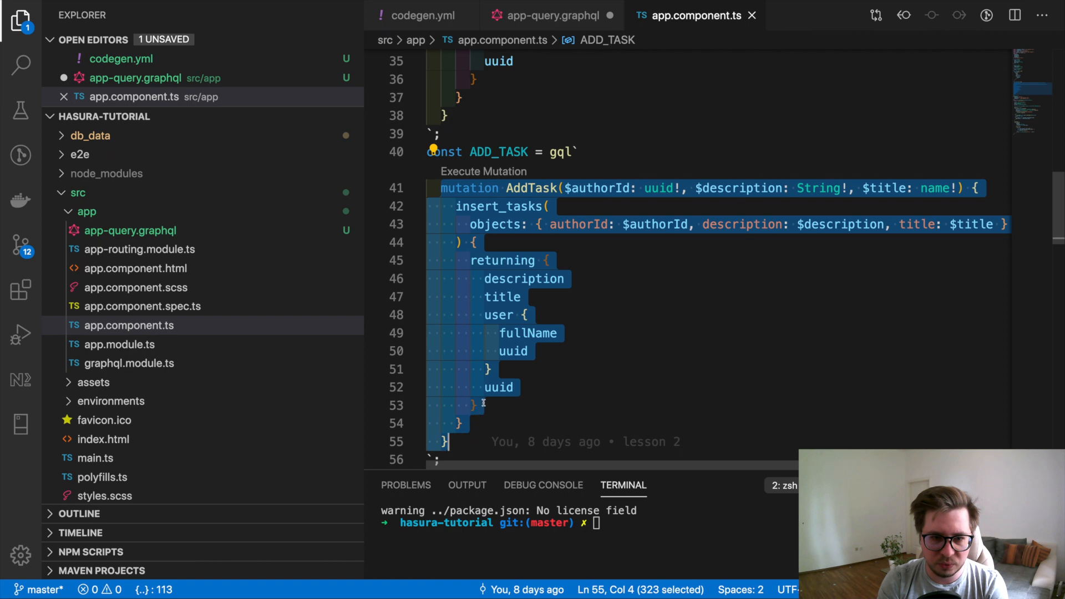
click(551, 15)
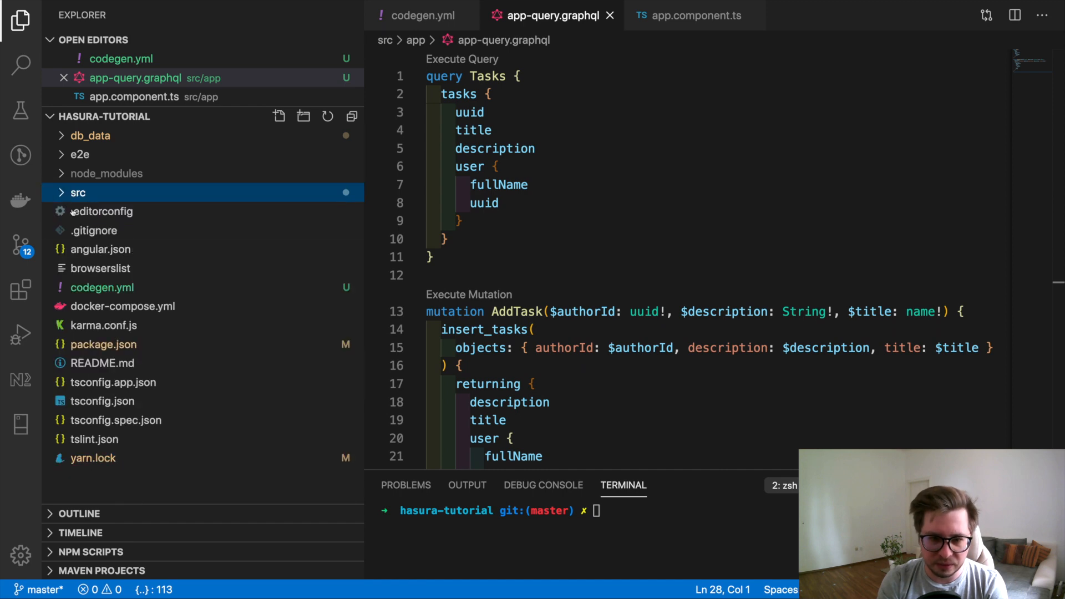
click(104, 343)
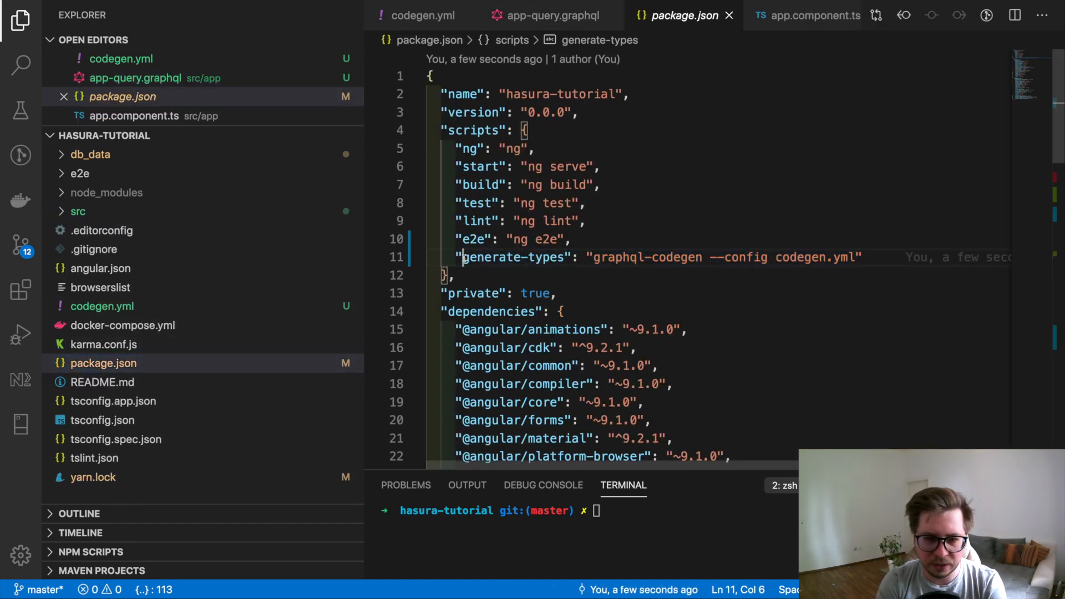
Run the generate-types script with yarn so a generated folder appears under src
double_click(516, 256)
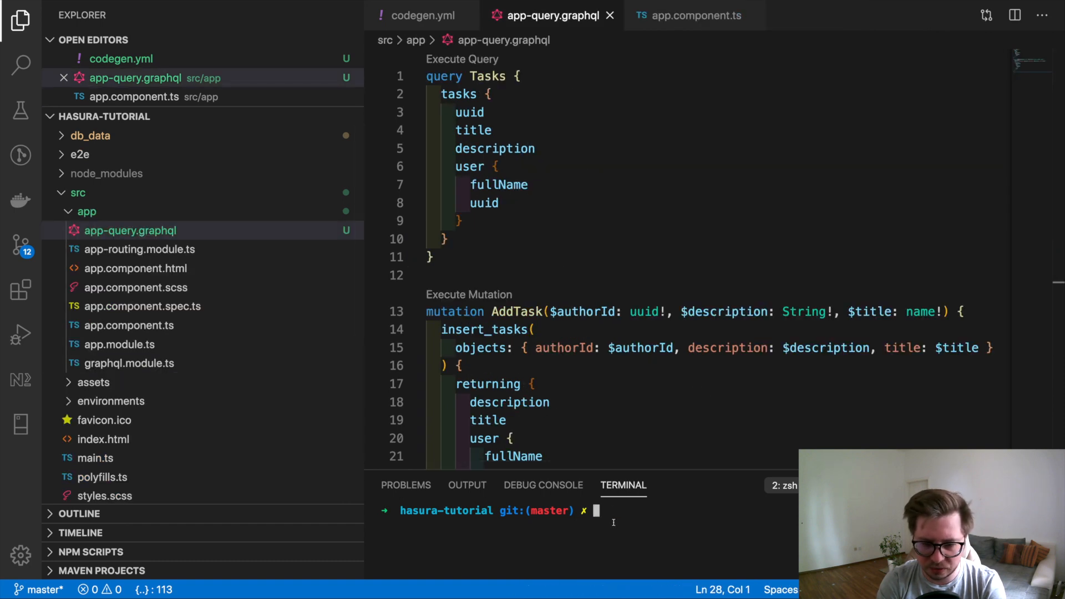
text(yarn graphql-codegen init)
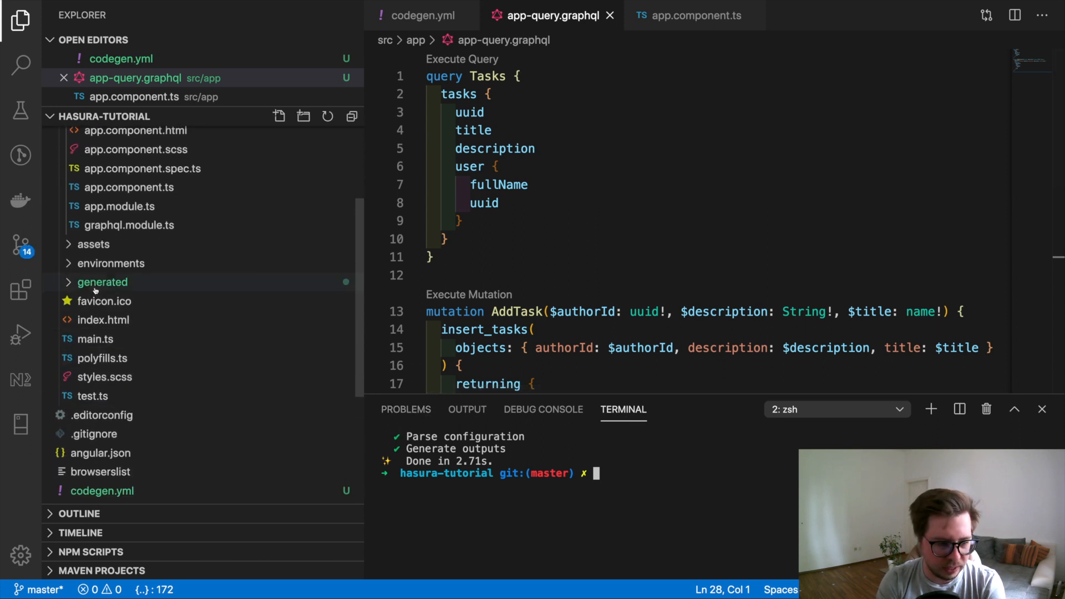
Review generated/graphql.ts, scrolling through the Tasks types and picking out the TasksQuery name
click(102, 282)
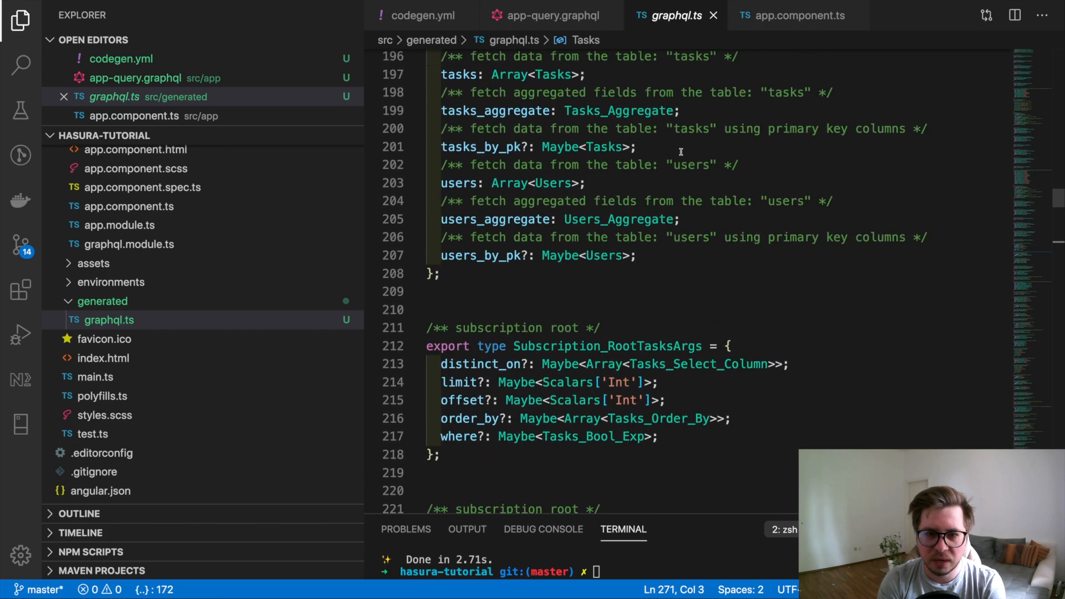
scroll(down, 3)
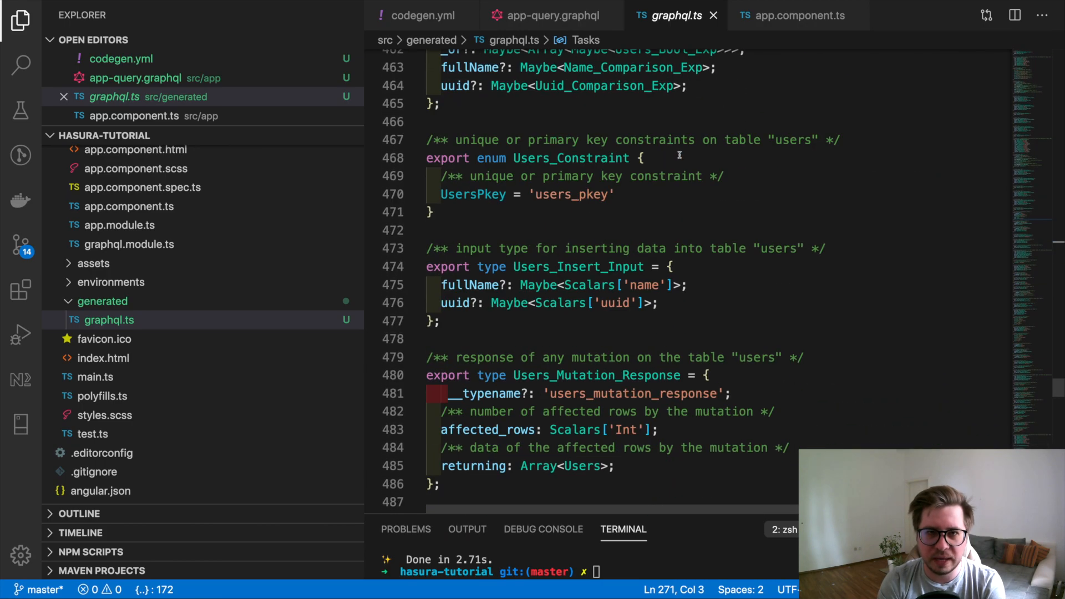
scroll(down, 3)
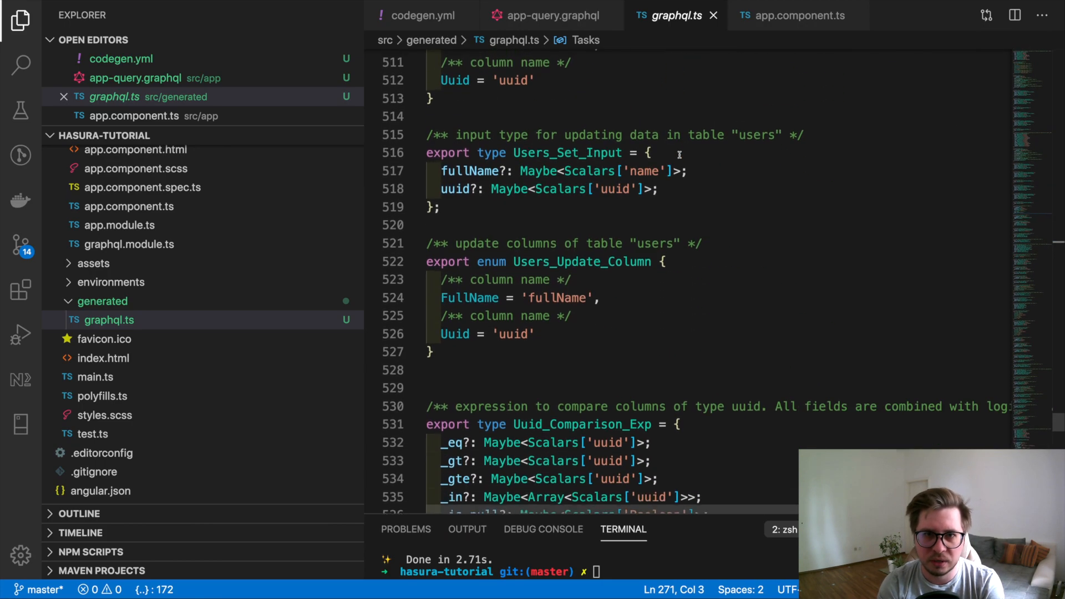
scroll(down, 3)
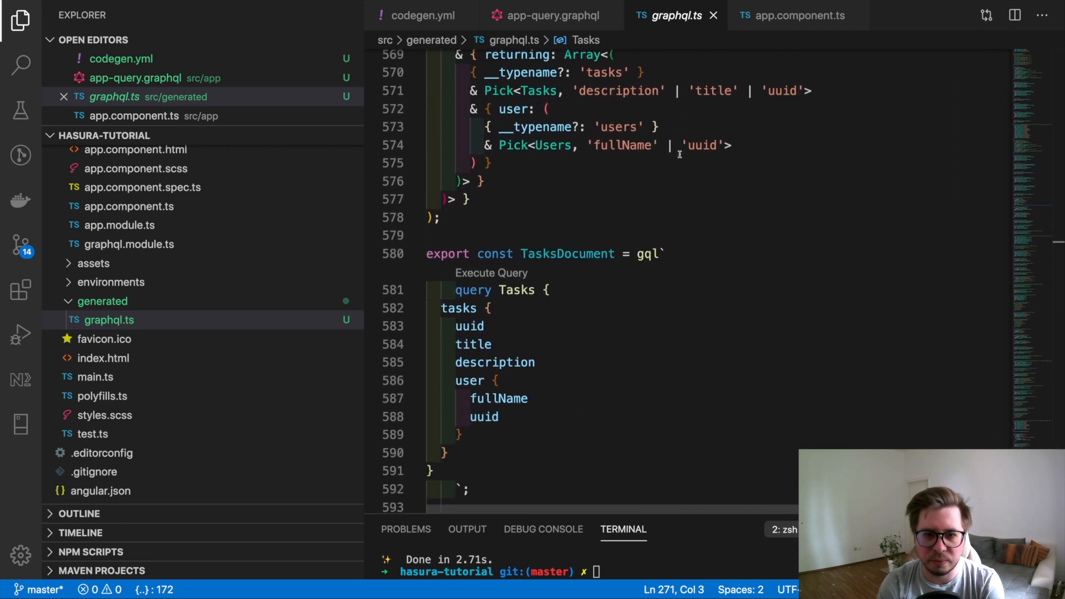
scroll(down, 3)
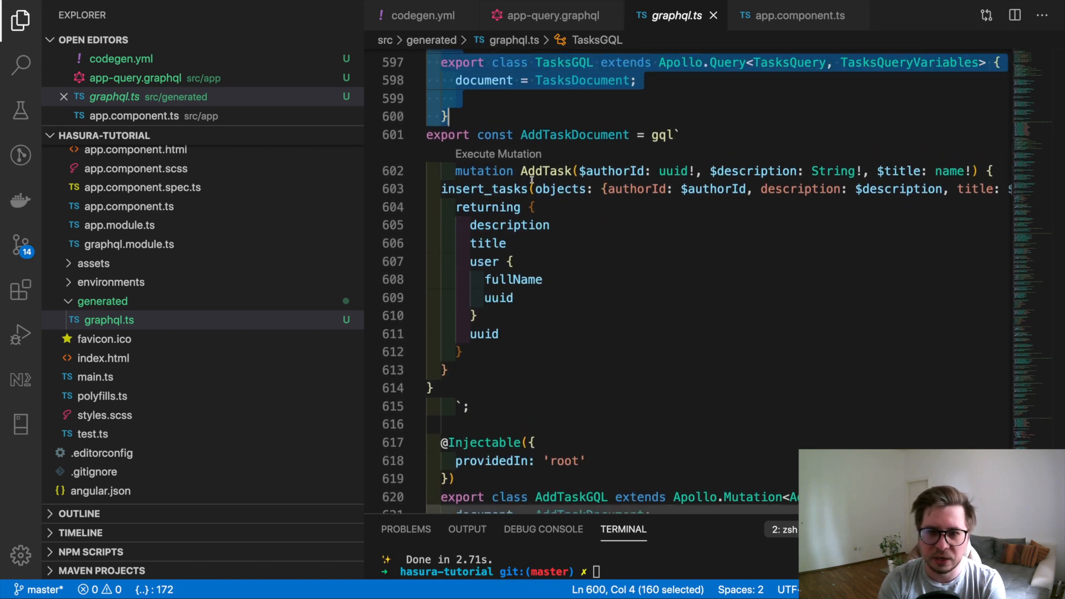
scroll(down, 3)
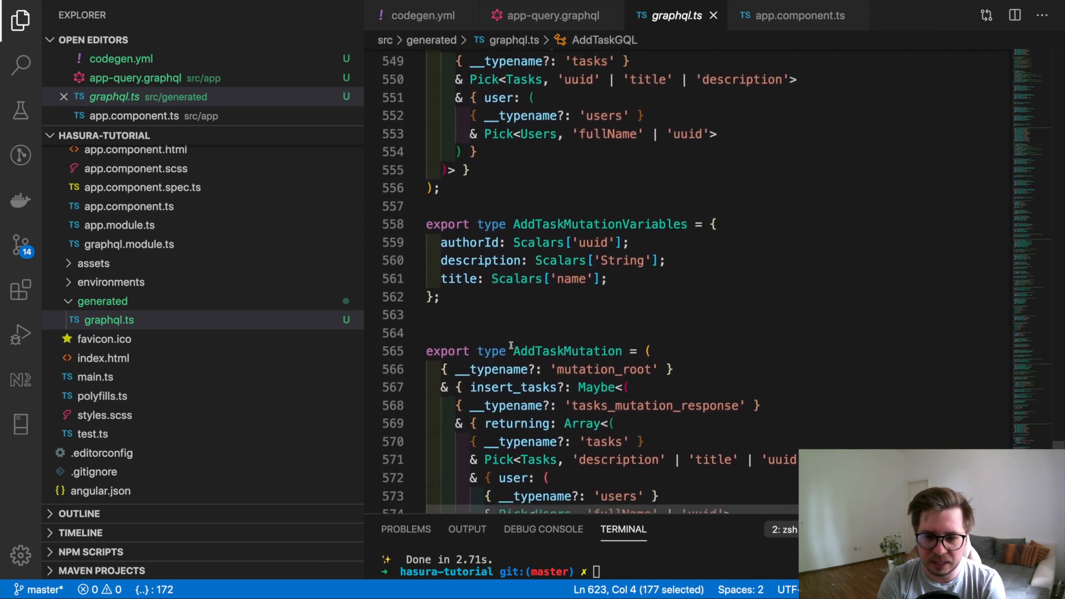
scroll(up, 3)
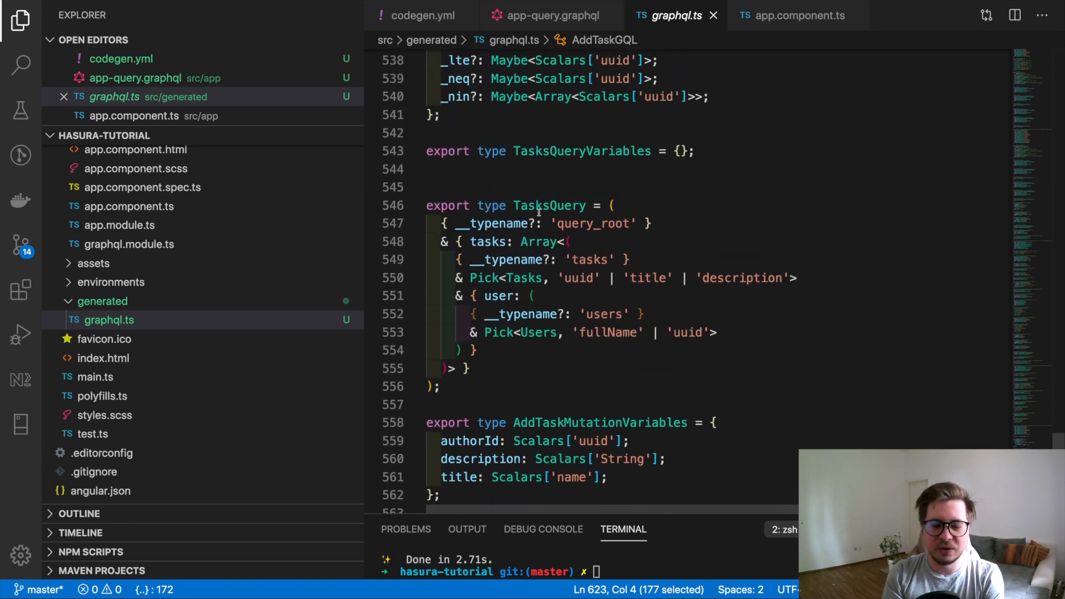
double_click(548, 205)
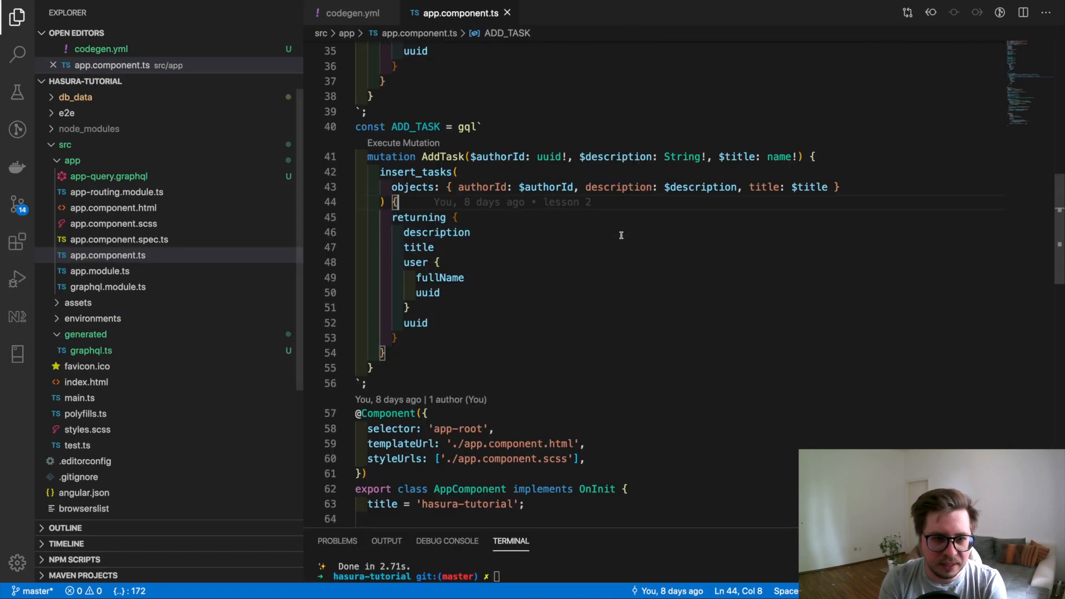
Retype tasks$ as Observable<TasksQuery['tasks']> with TasksQuery auto-imported from generated/graphql
scroll(up, 3)
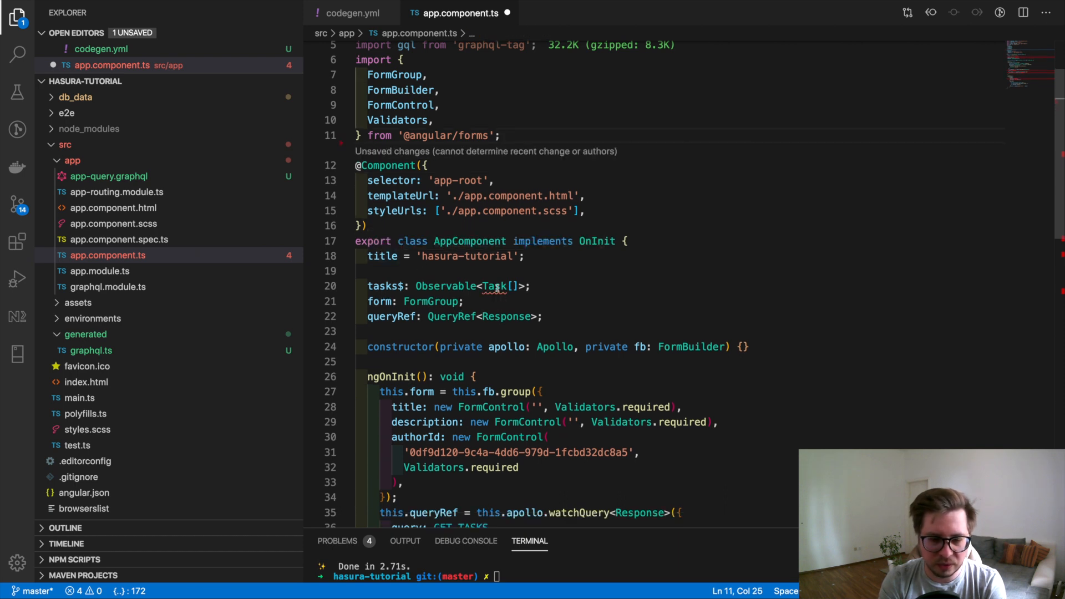
double_click(494, 286)
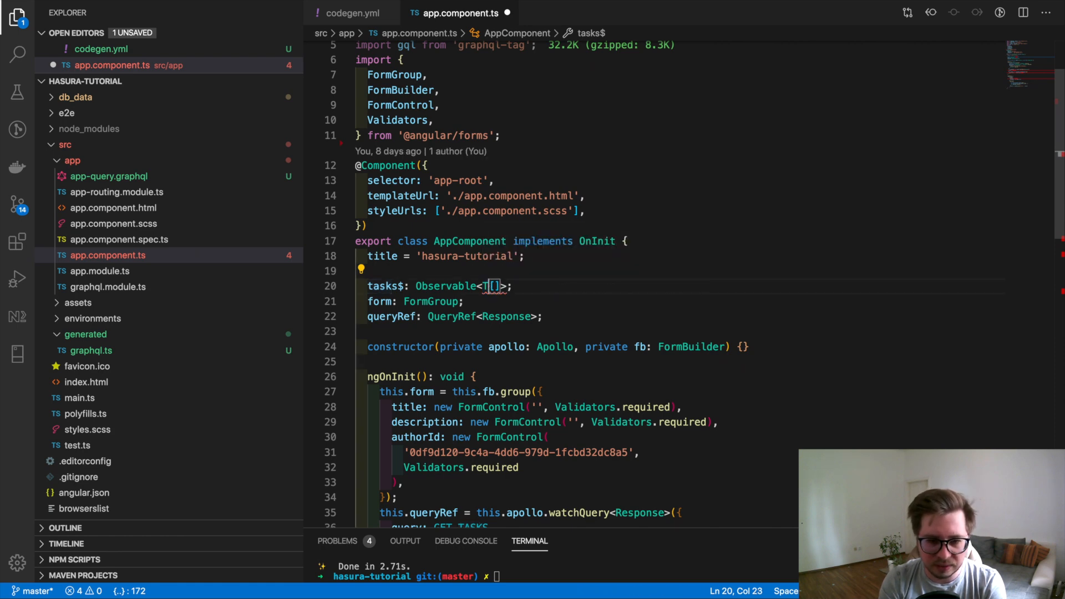
text(TasksQuery)
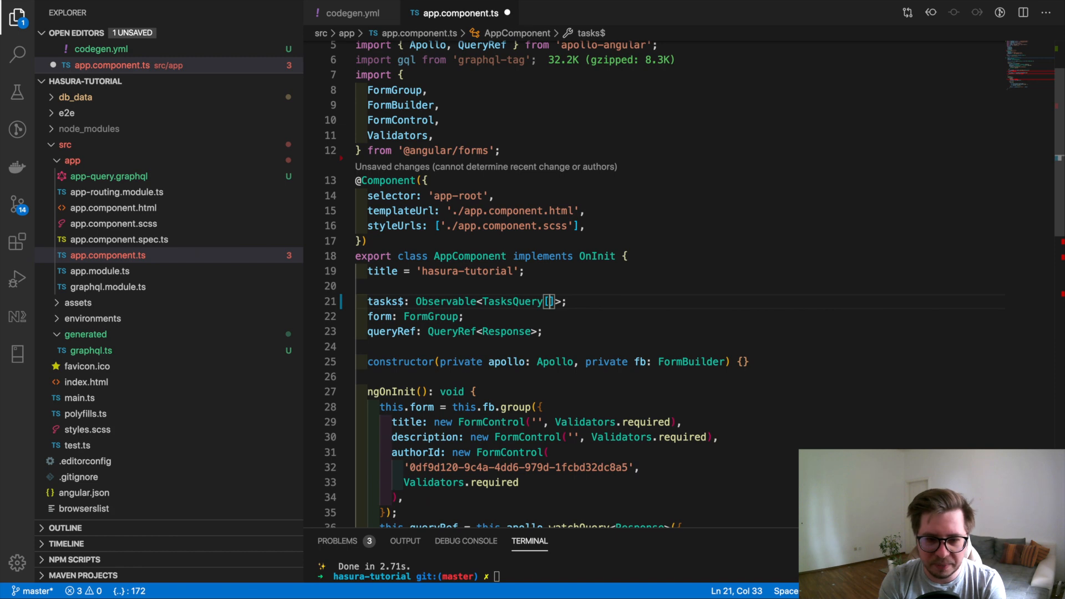
text([)
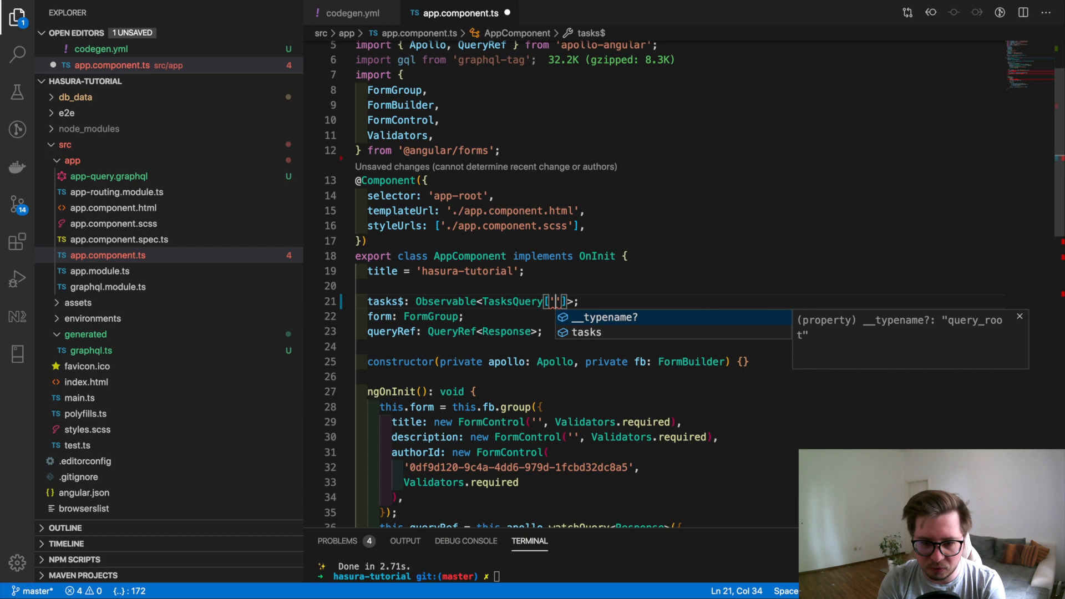
text(tasks)
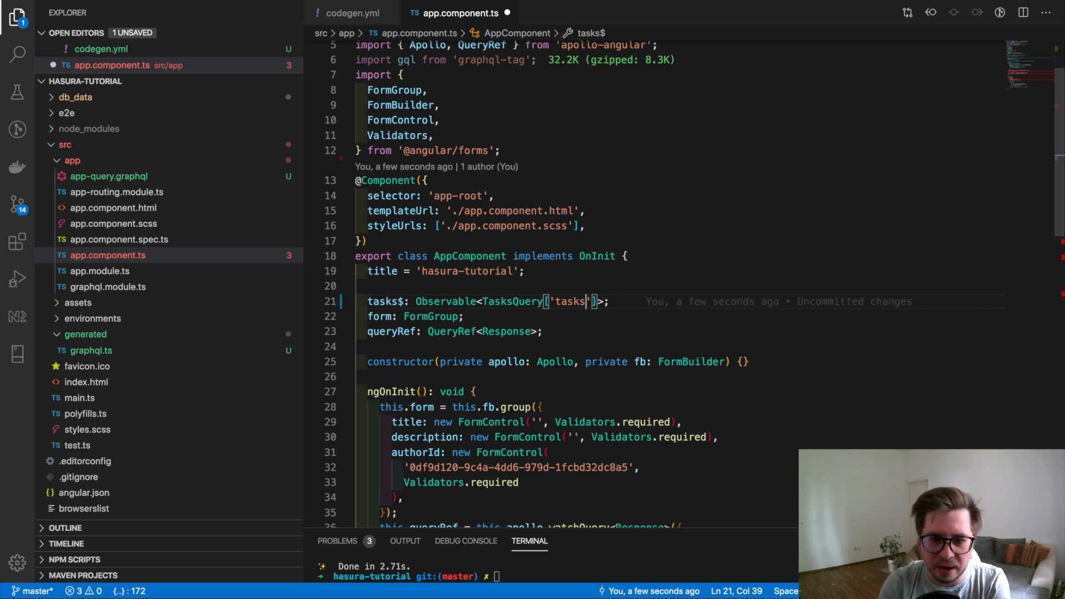
double_click(569, 300)
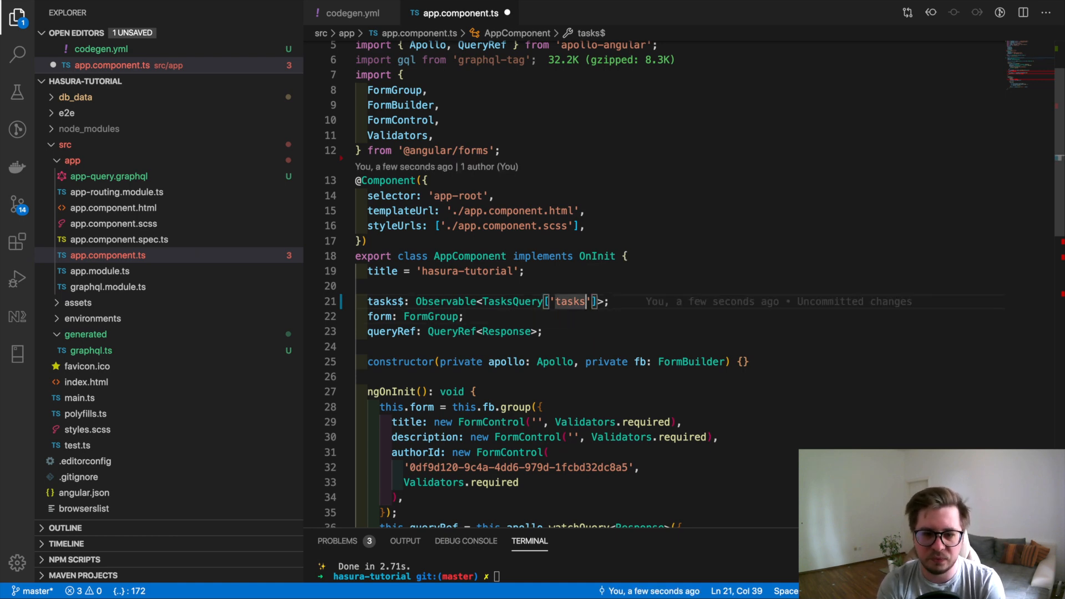
Retype queryRef as QueryRef<TasksQuery> in place of Response
double_click(512, 301)
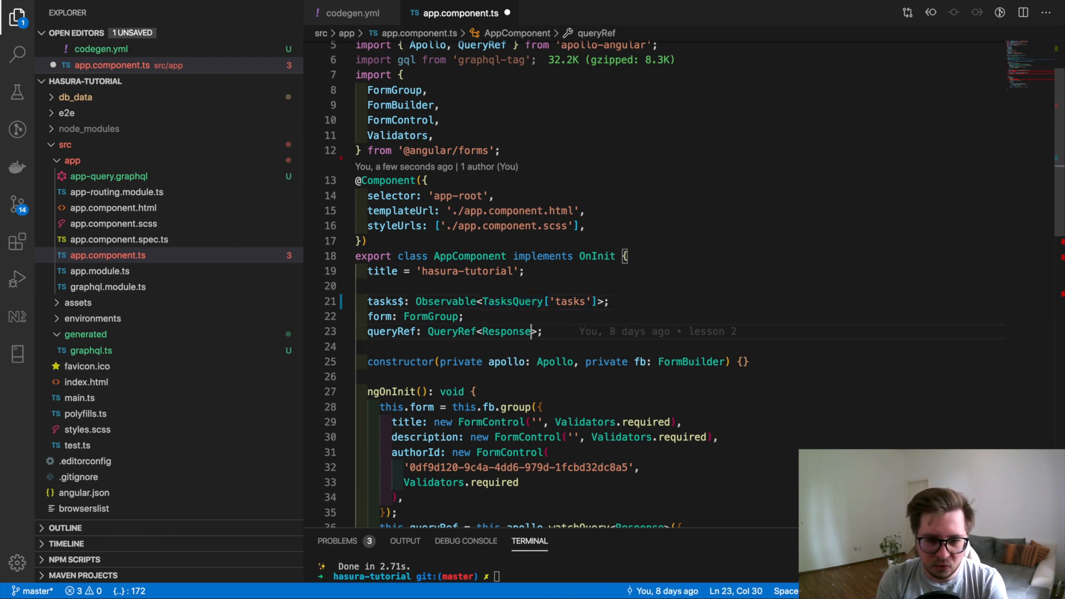
text(TasksQuery)
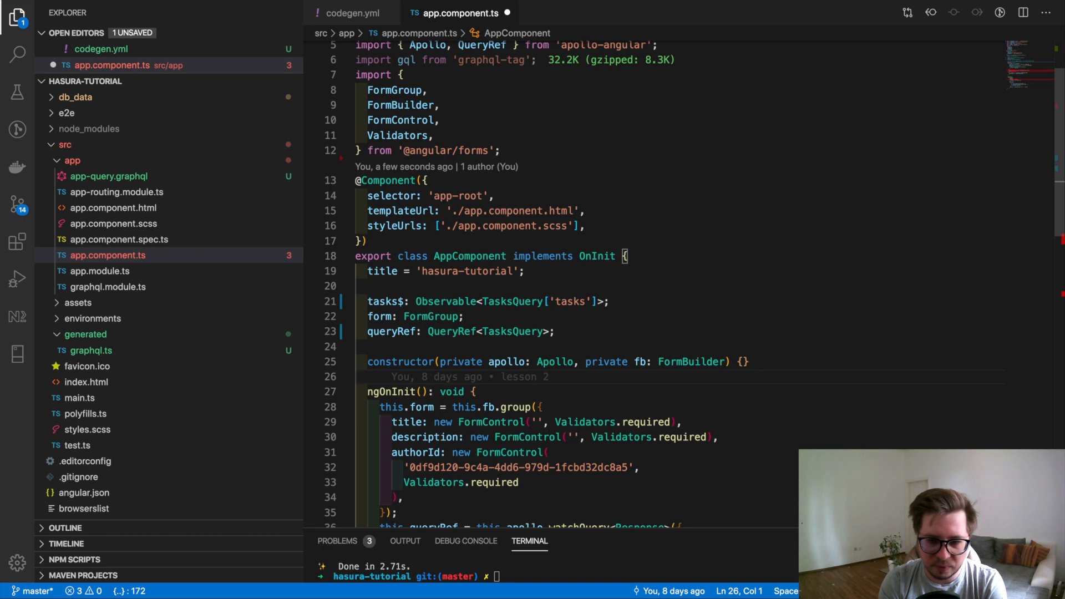
scroll(down, 3)
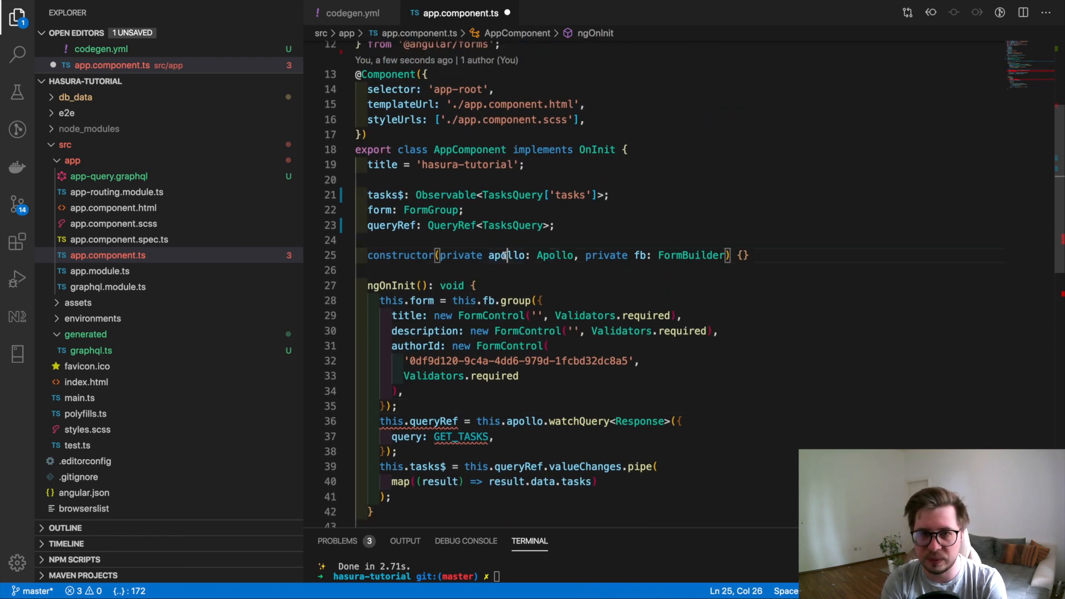
Rename constructor parameter apollo: Apollo to tasksGQL: TasksGQL, auto-imported from generated/graphql
double_click(506, 255)
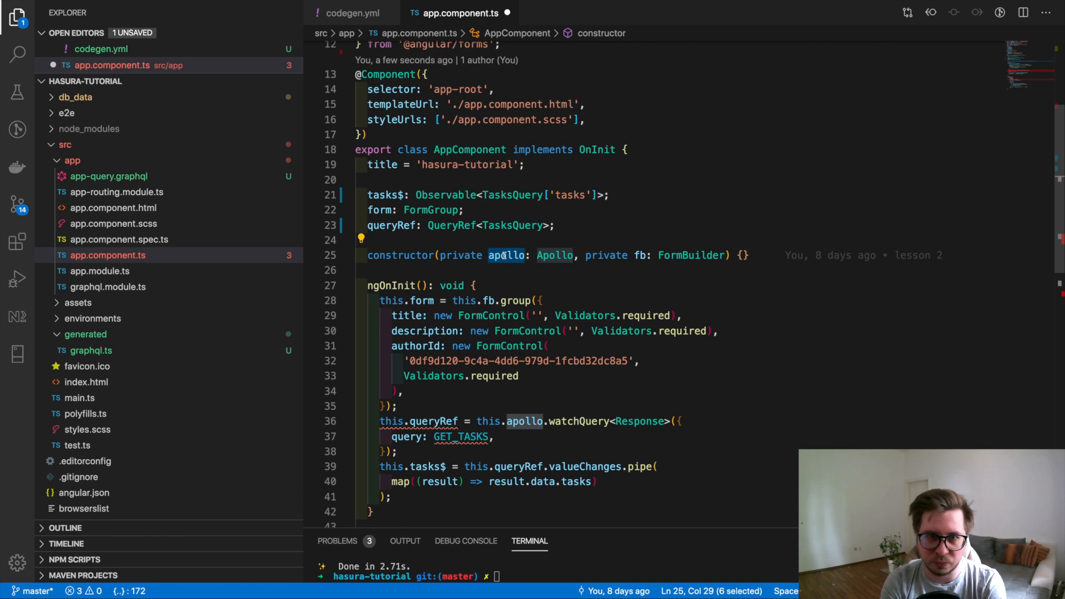
text(ta)
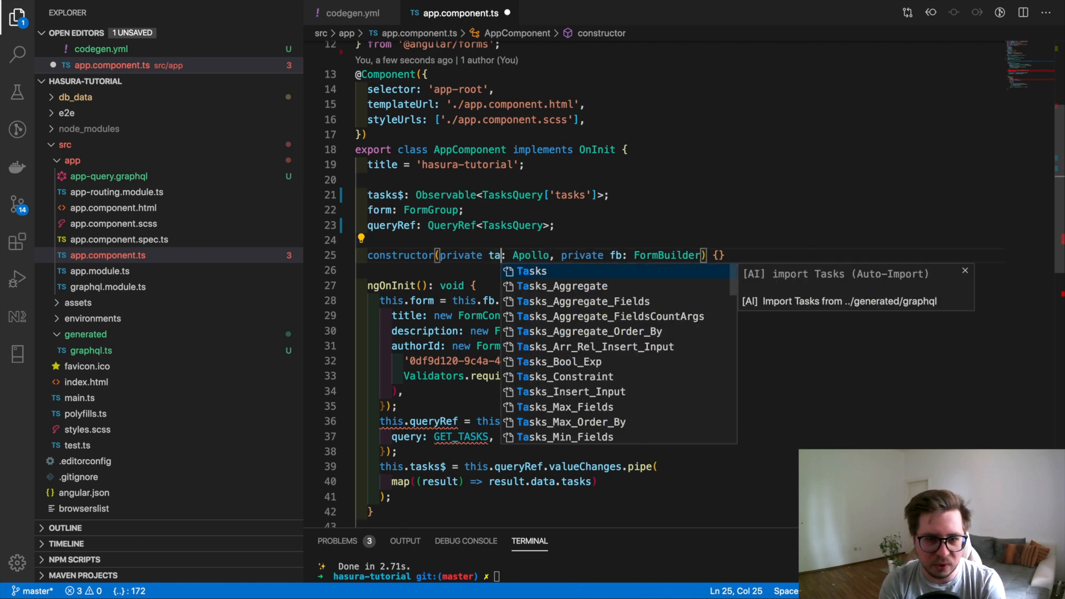
text(sks)
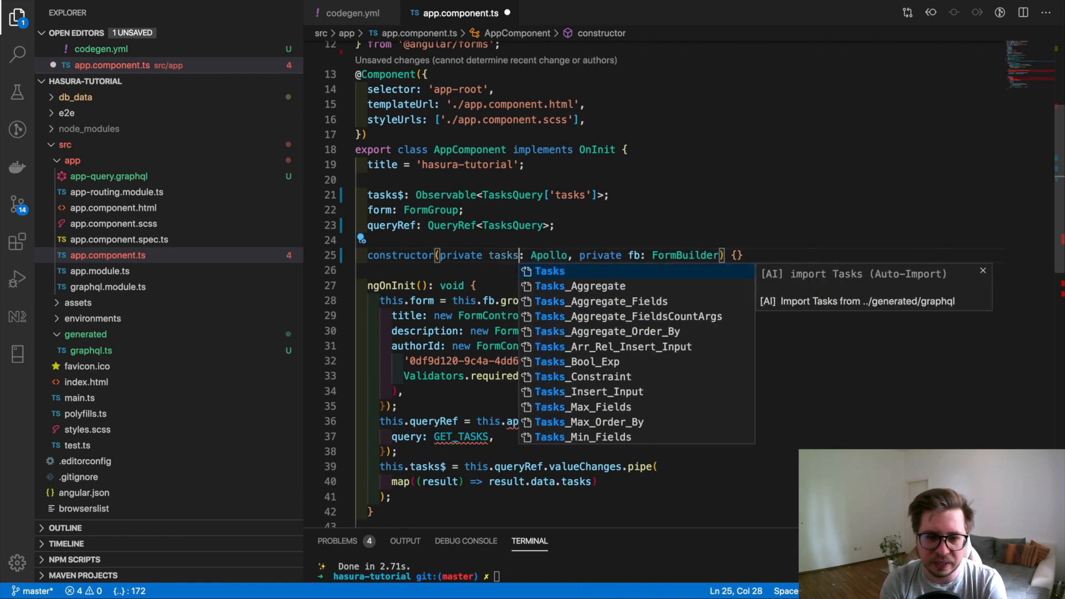
text(GQL)
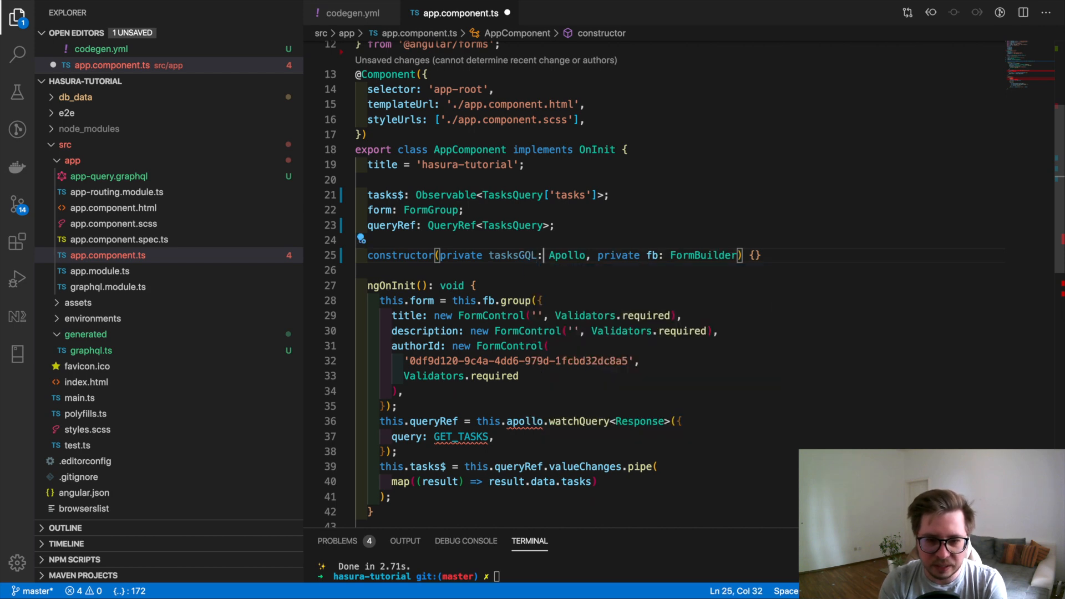
text(T)
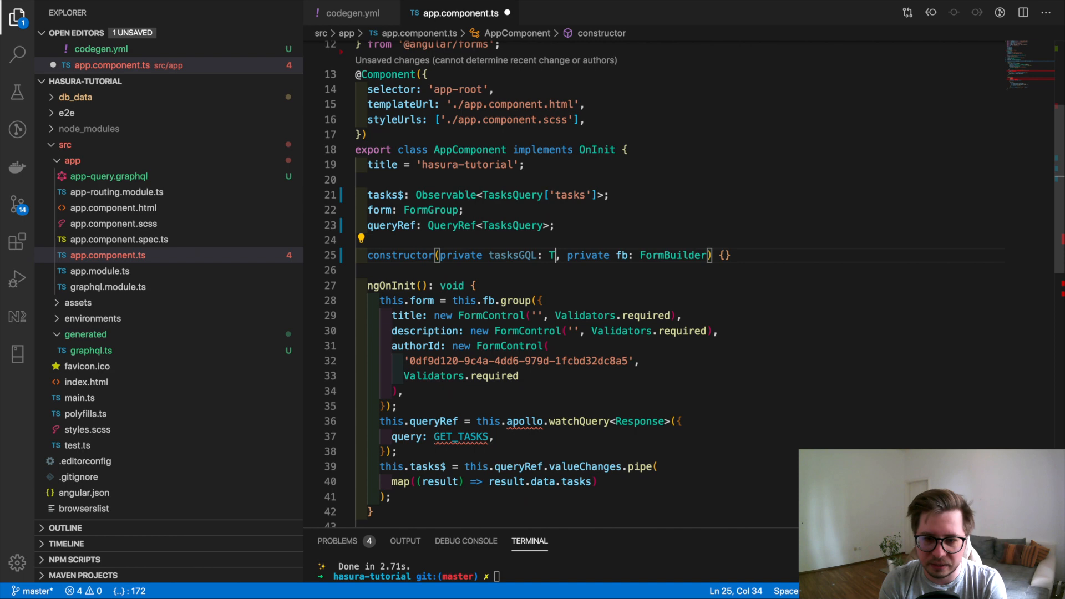
text(asks)
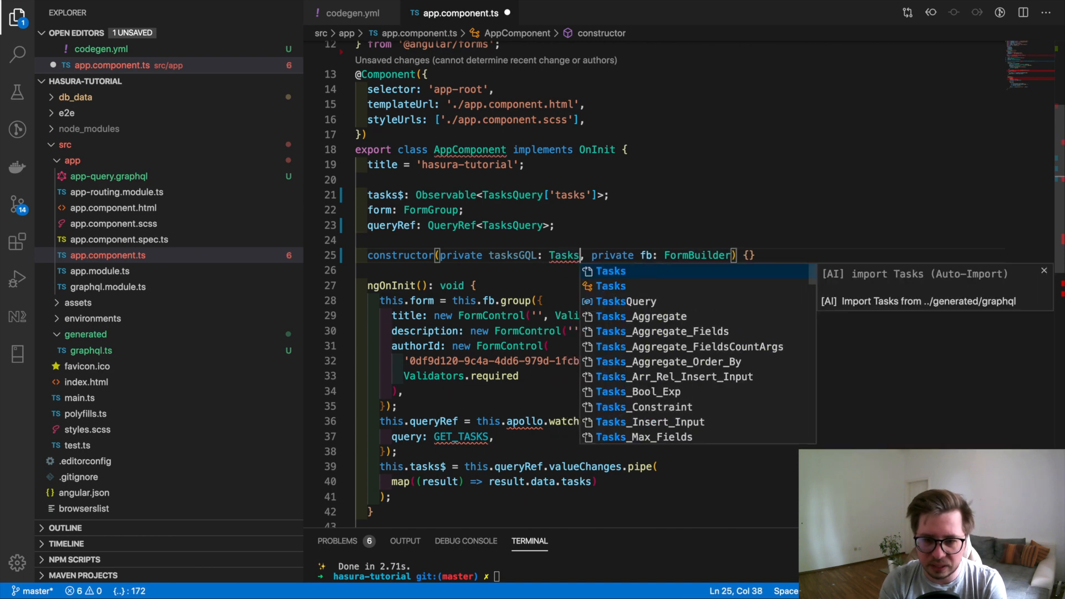
text(Gq)
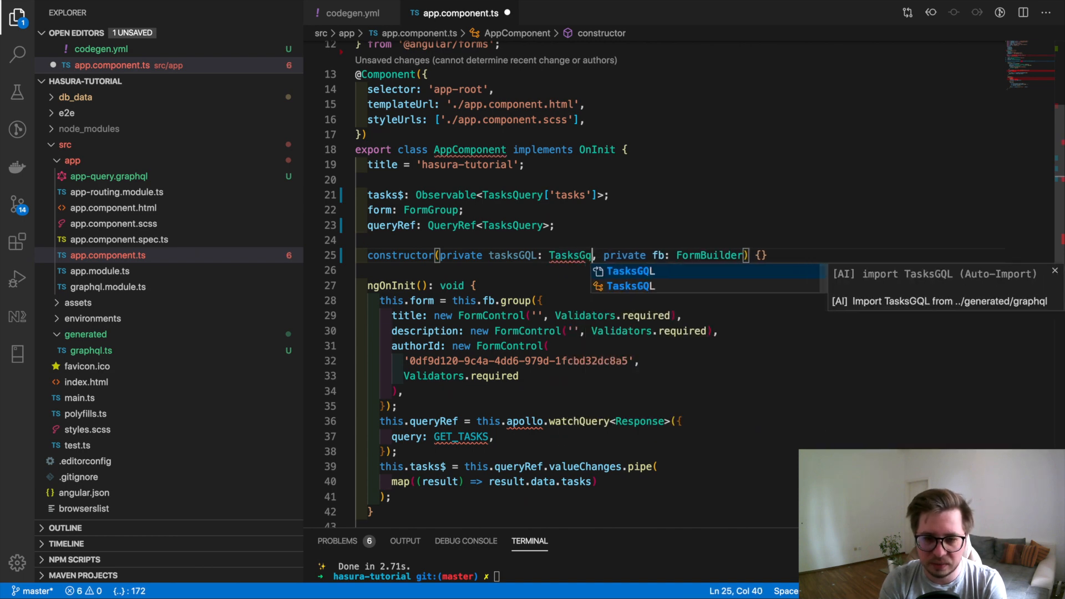
text(l)
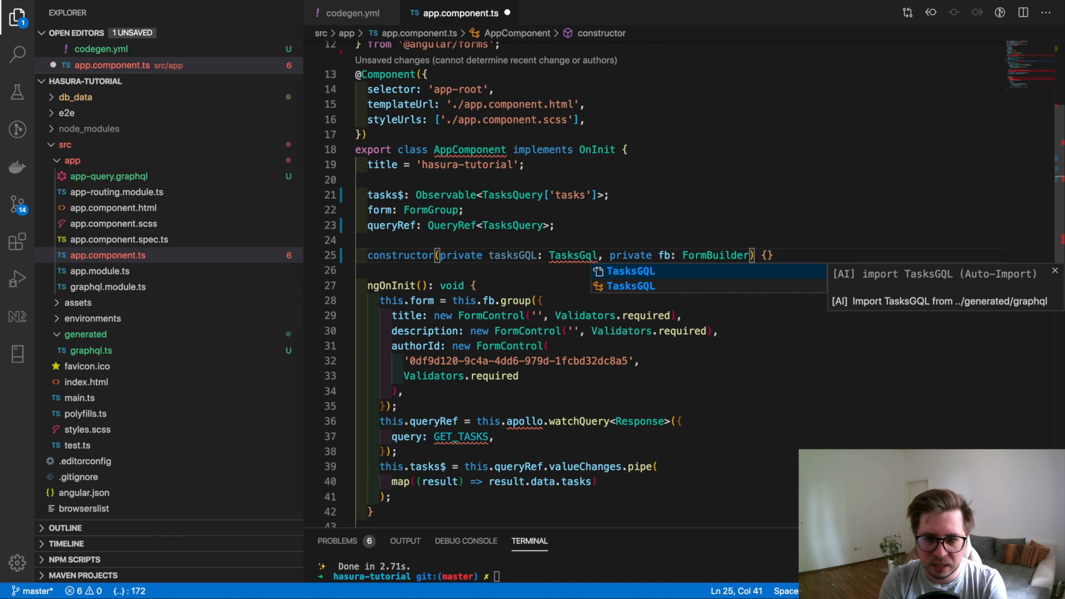
mouse_move(573, 255)
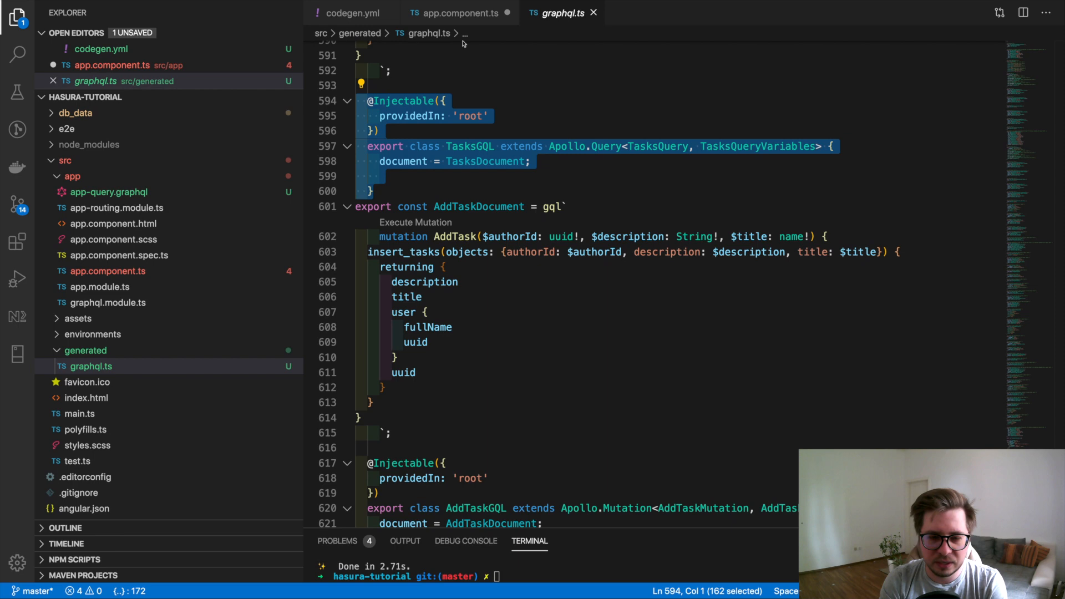
click(455, 13)
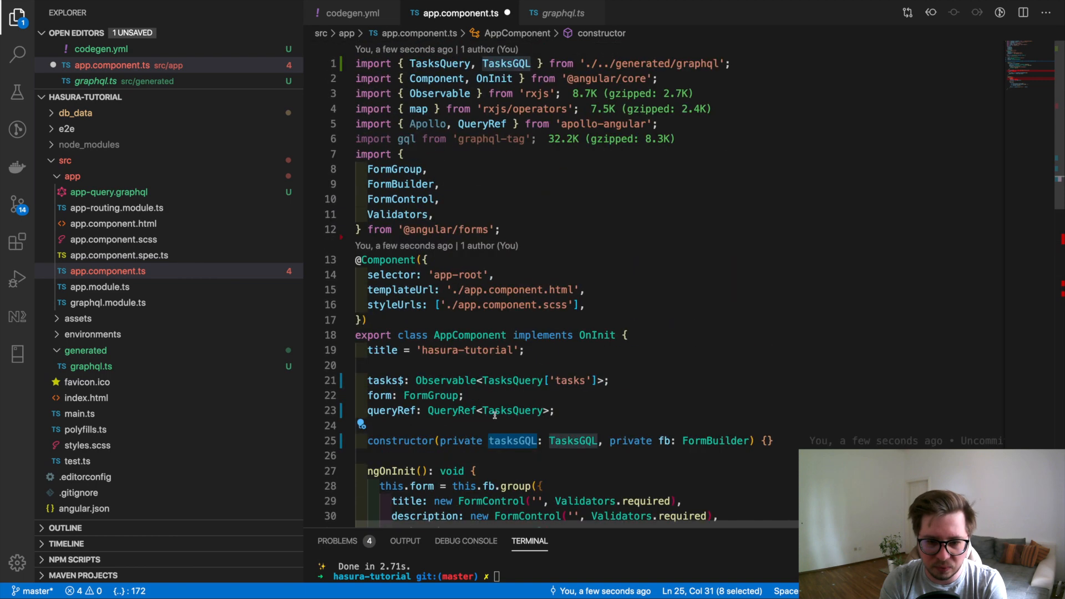
scroll(down, 3)
text(this.queryRef = this.tasksGQL.watch;)
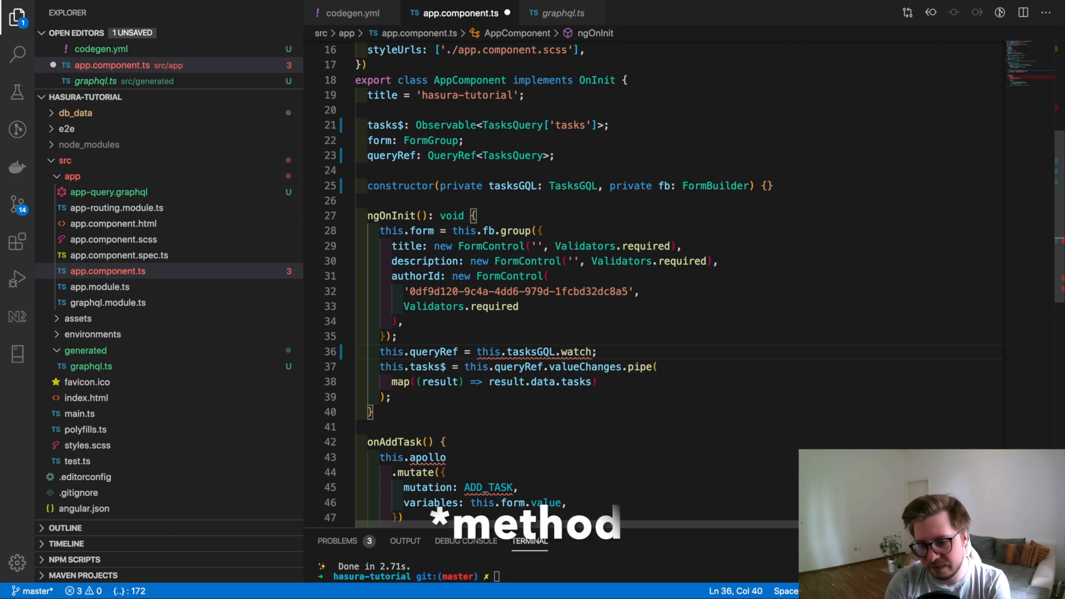
Assign this.queryRef from this.tasksGQL.watch() and check its QueryRef return type
text(())
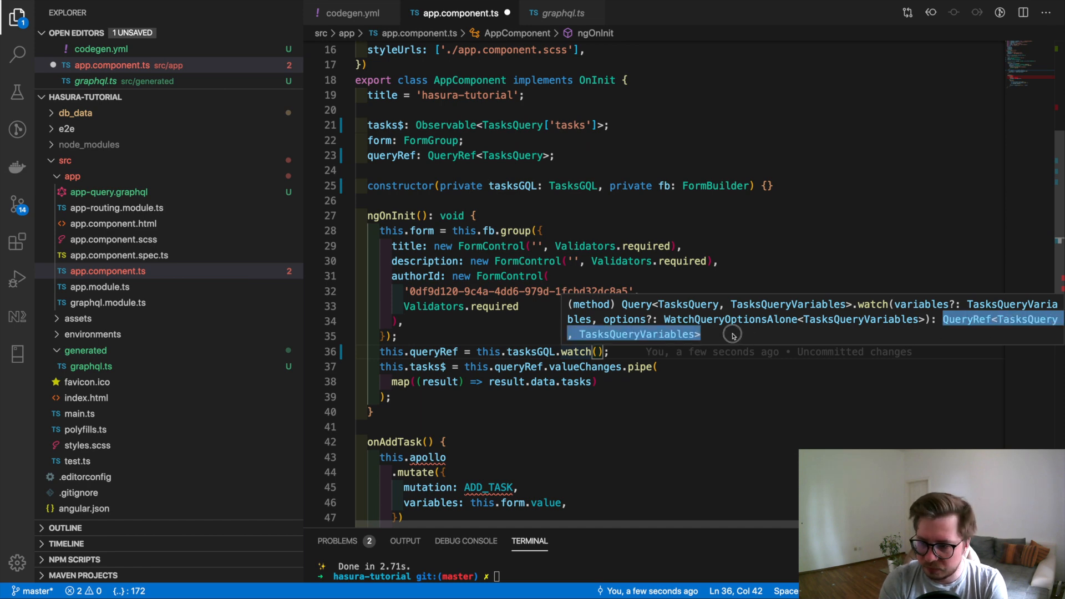
mouse_move(516, 372)
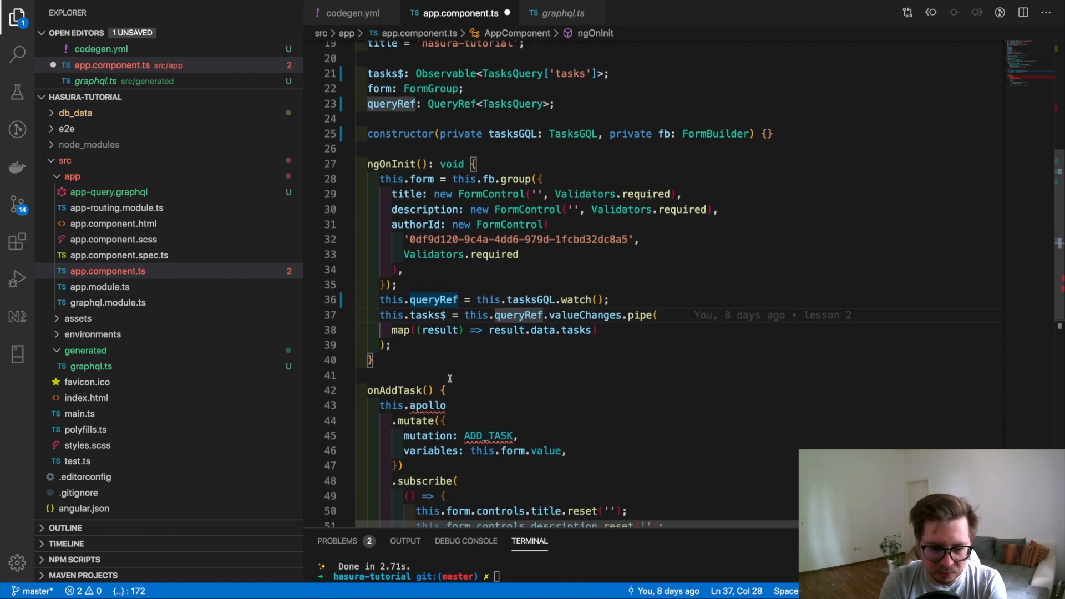
drag(381, 297, 390, 329)
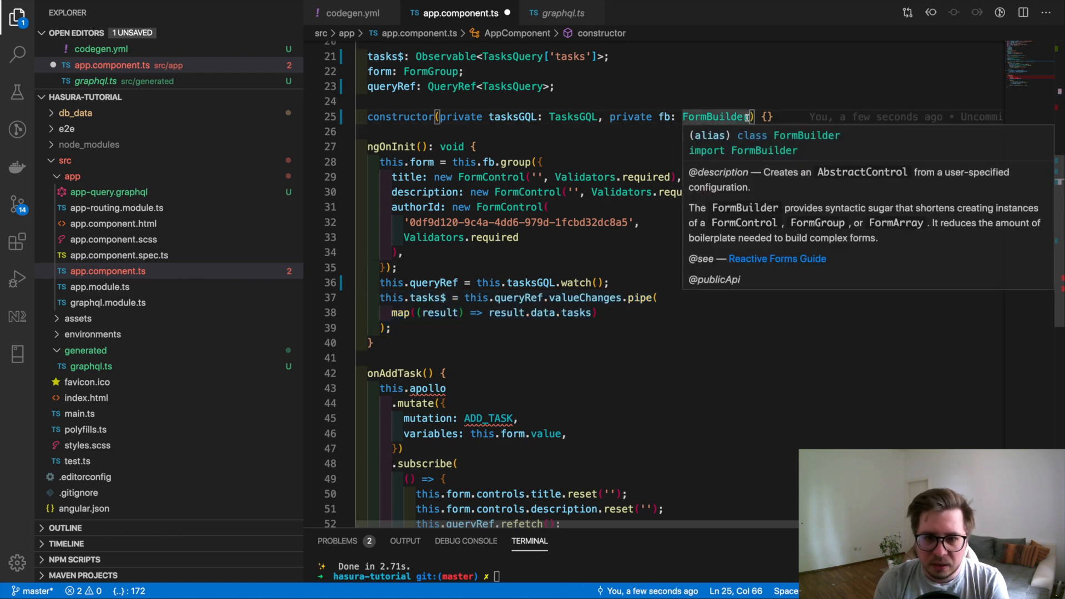
Inject private addTaskGQL: AddTaskGQL and have onAddTask call this.addTaskGQL.mutate(this.form.value).subscribe(), then save
text(, private)
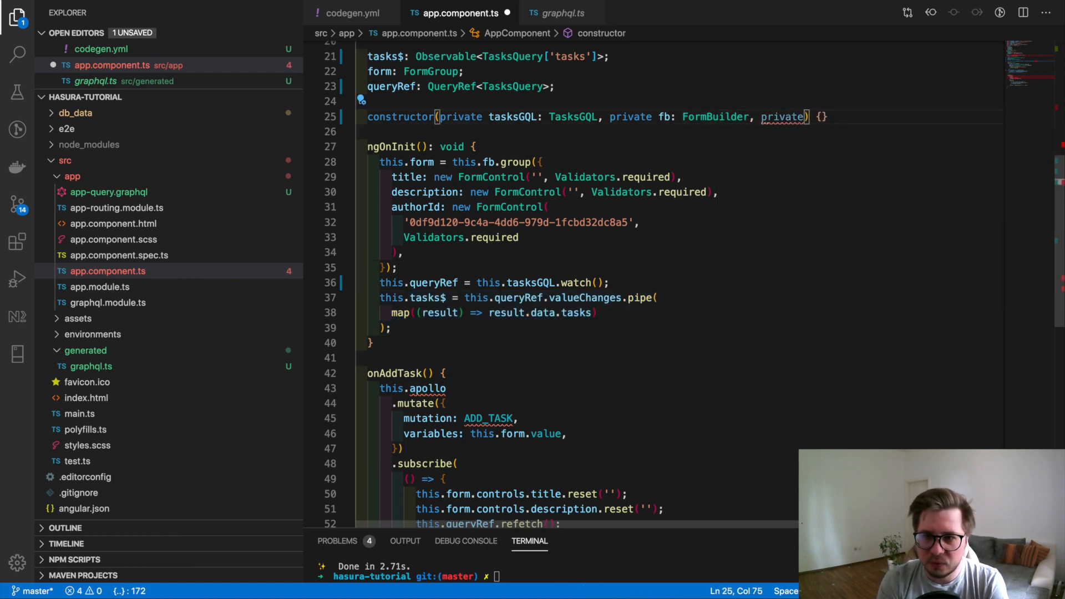
text(add)
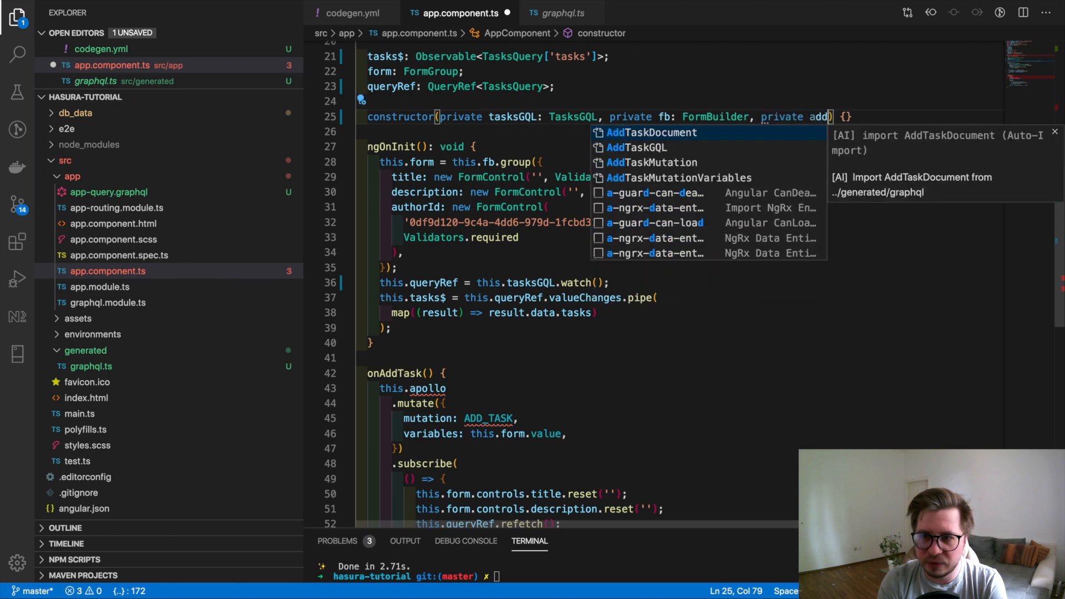
text(Task)
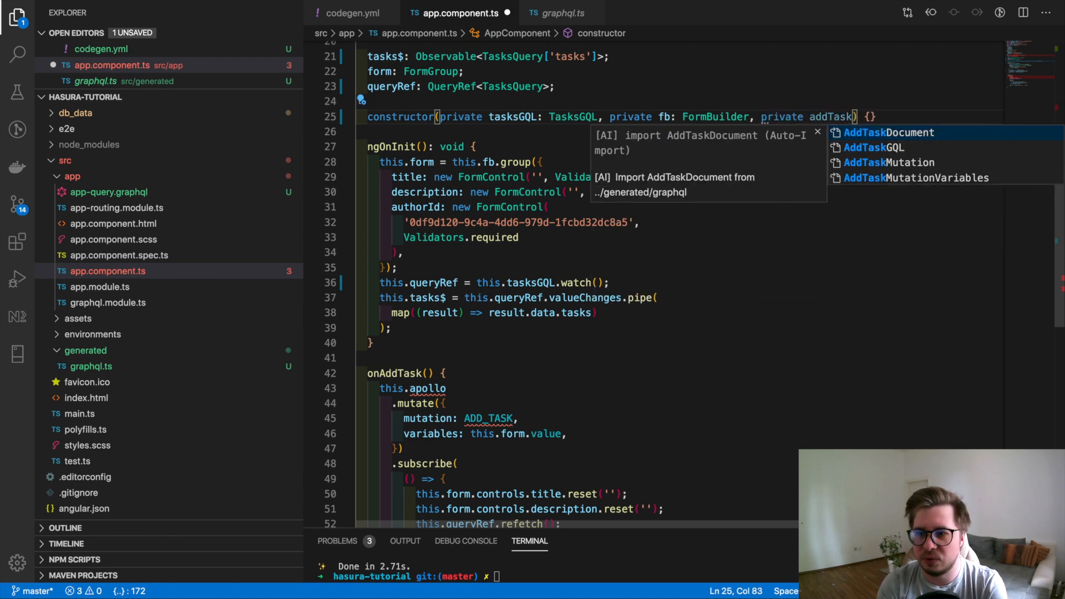
text(GQL:)
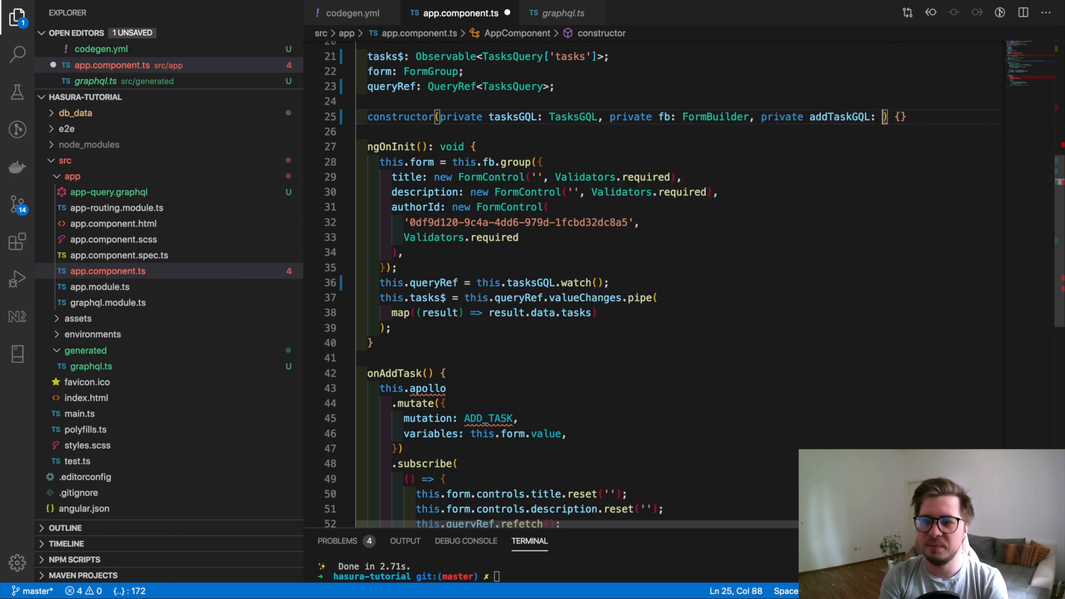
text(AddTask)
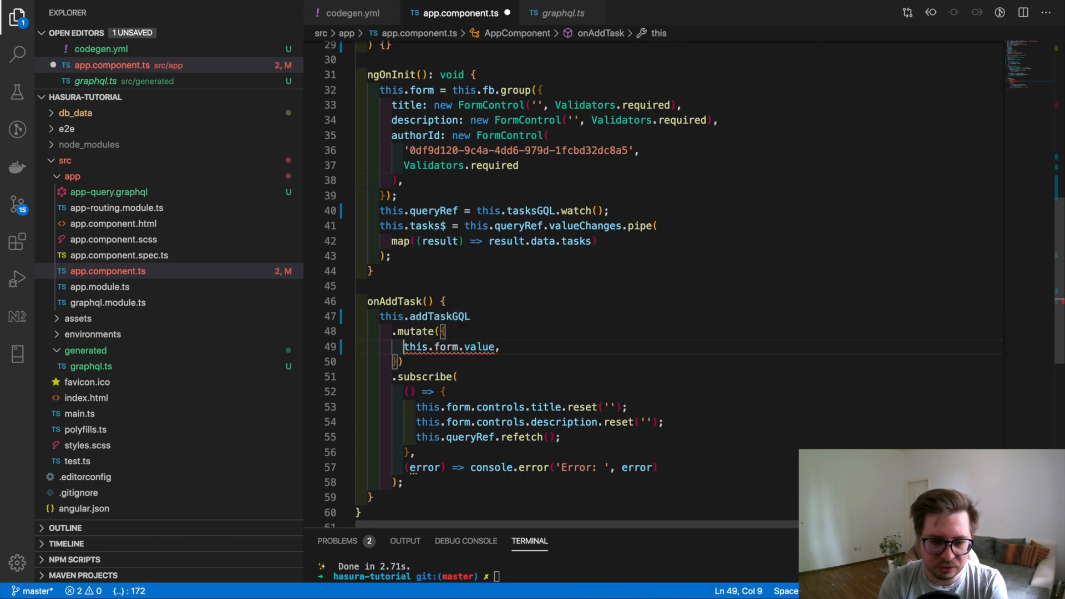
key(Backspace)
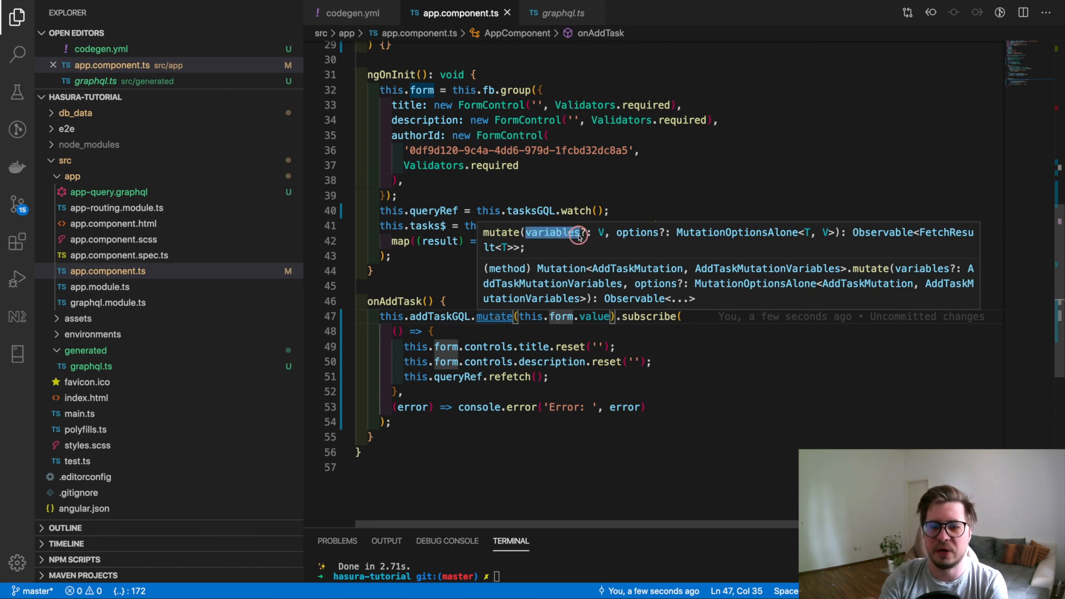
mouse_move(637, 243)
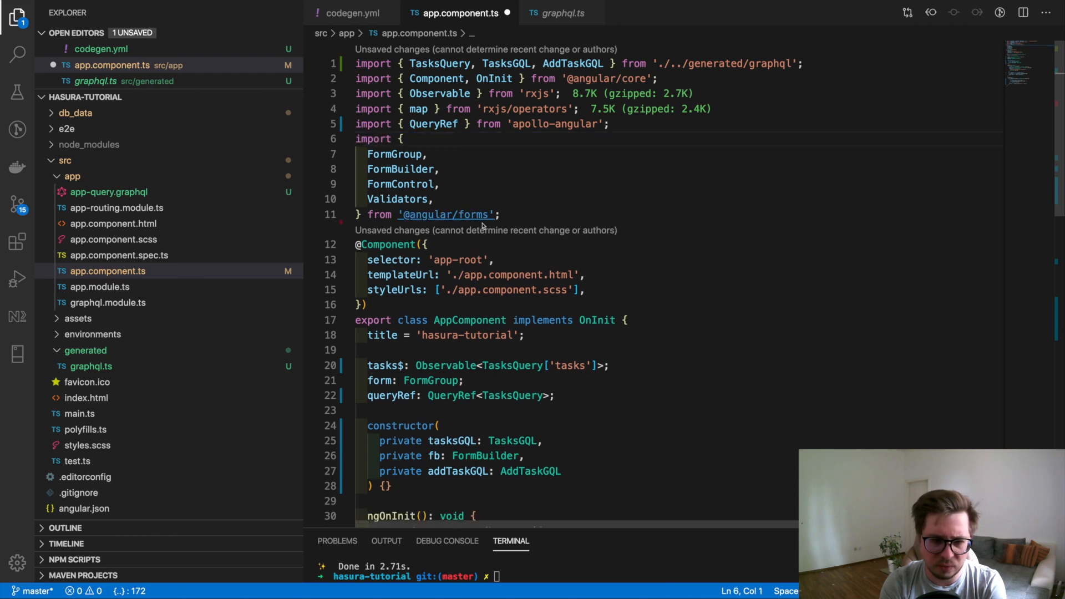
Run yarn generate-types, try result.data.tasks.map(t => t.) in ngOnInit, and get the app compiling
scroll(down, 3)
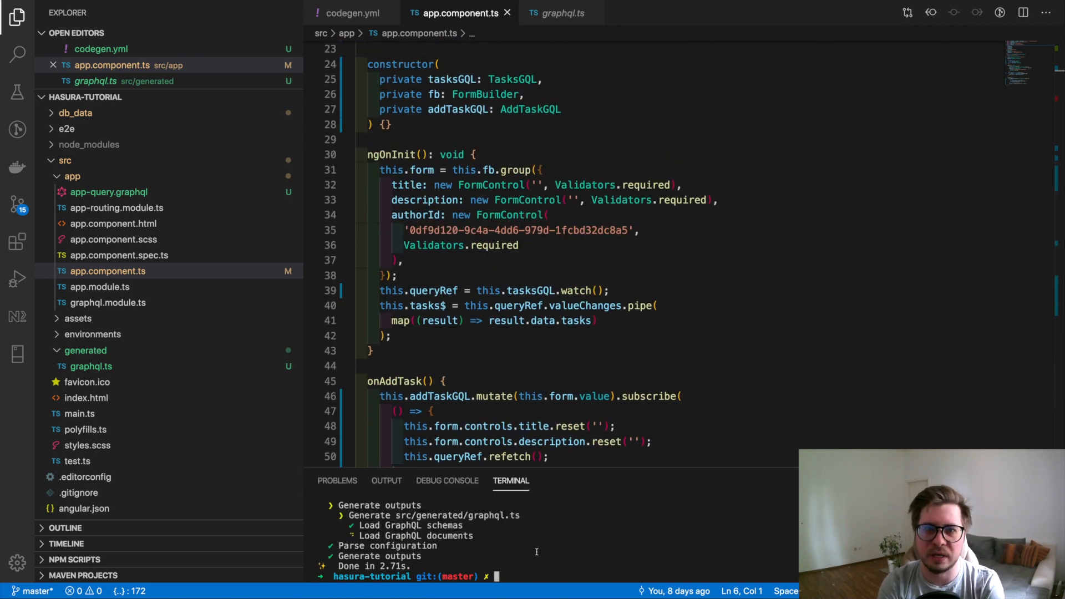
text(yarn generate-types)
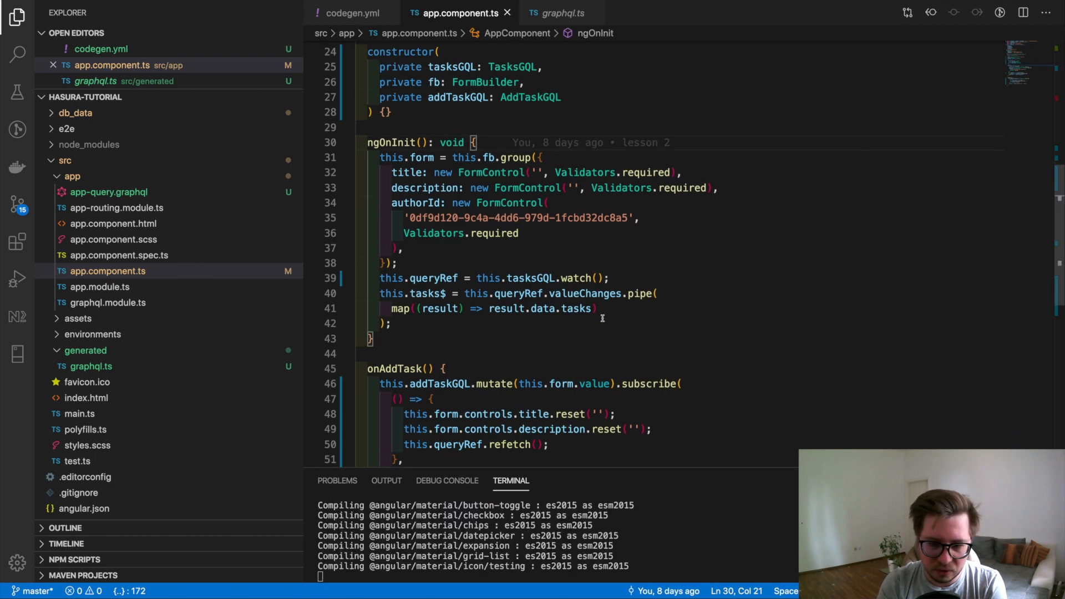
text(.)
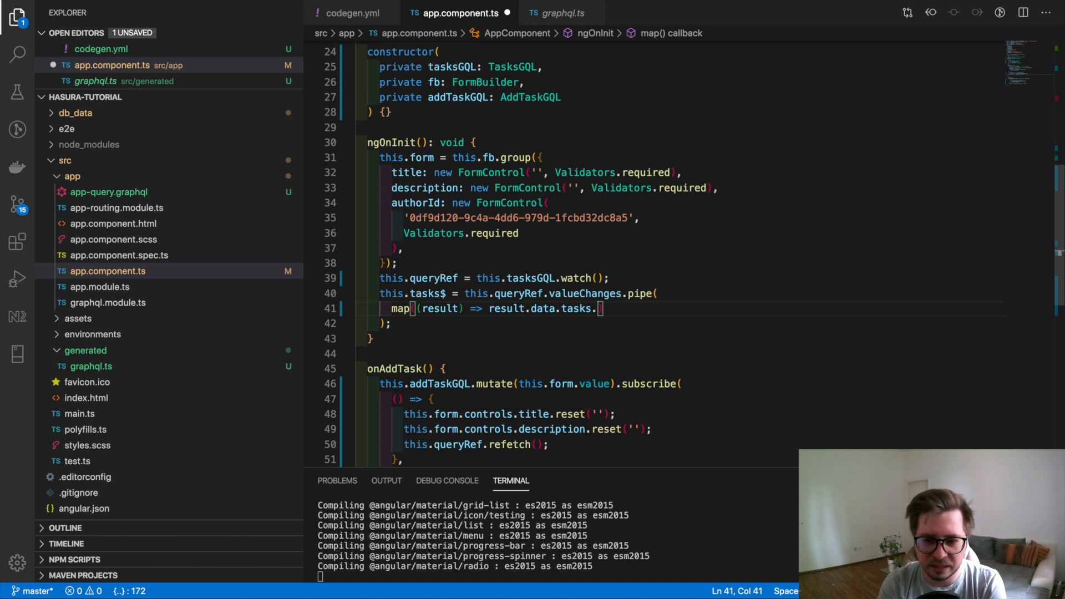
text(map)
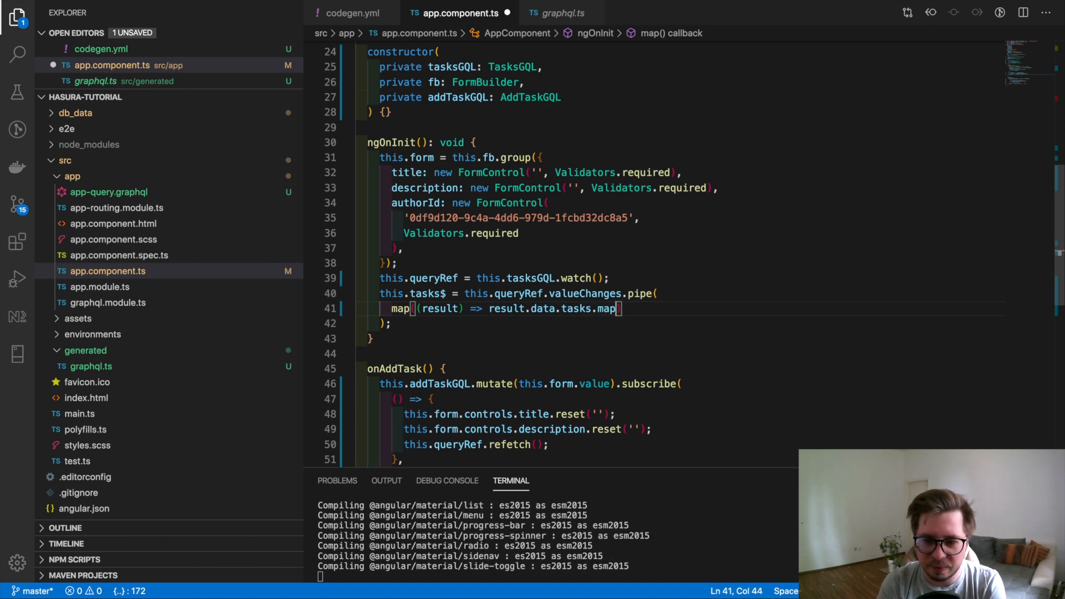
text(())
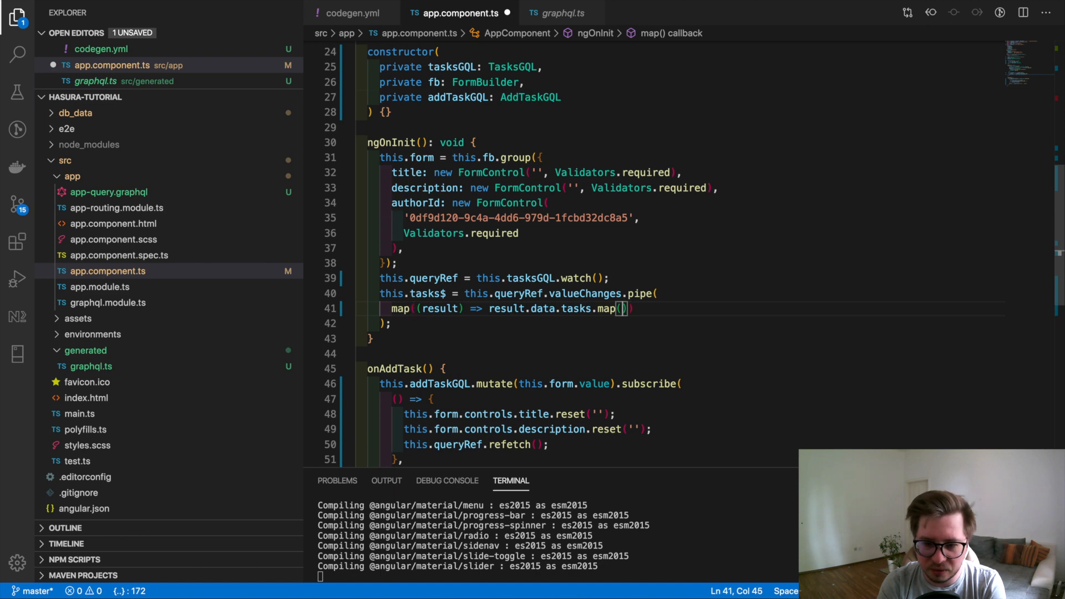
text(t =>)
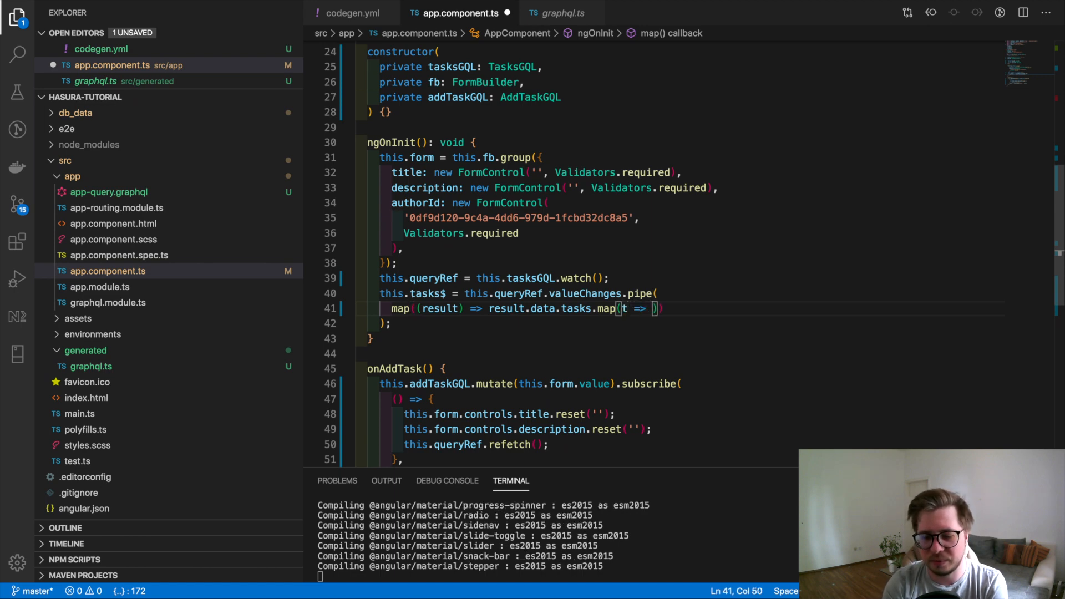
text(t.)
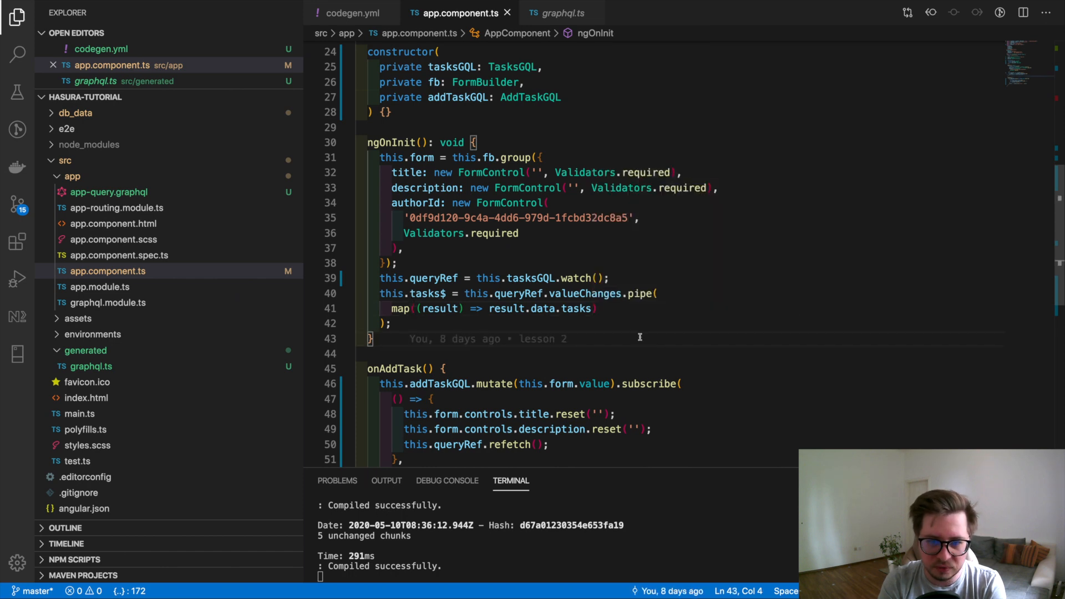
At localhost:4200 submit a task titled 'Code gen' with description 'Check after code generation'
key(cmd+tab)
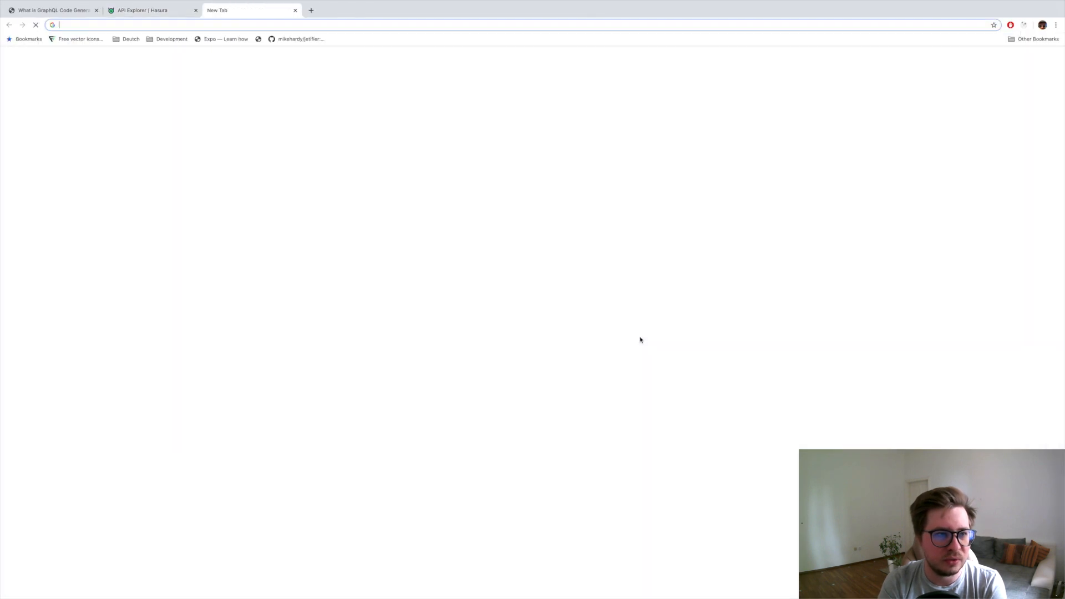
text(localhost:4200)
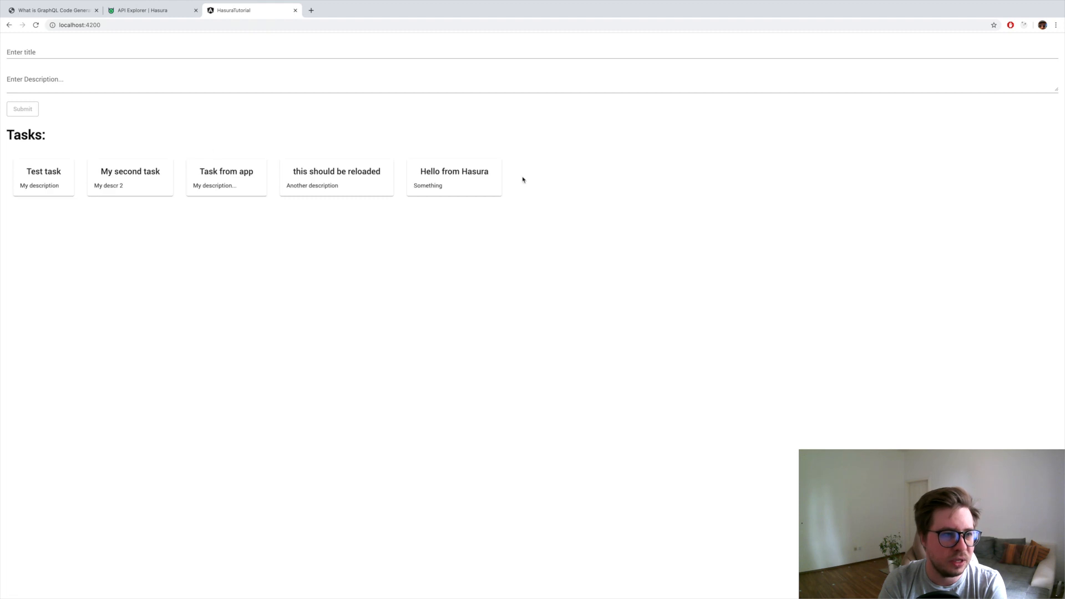
text(Code gen)
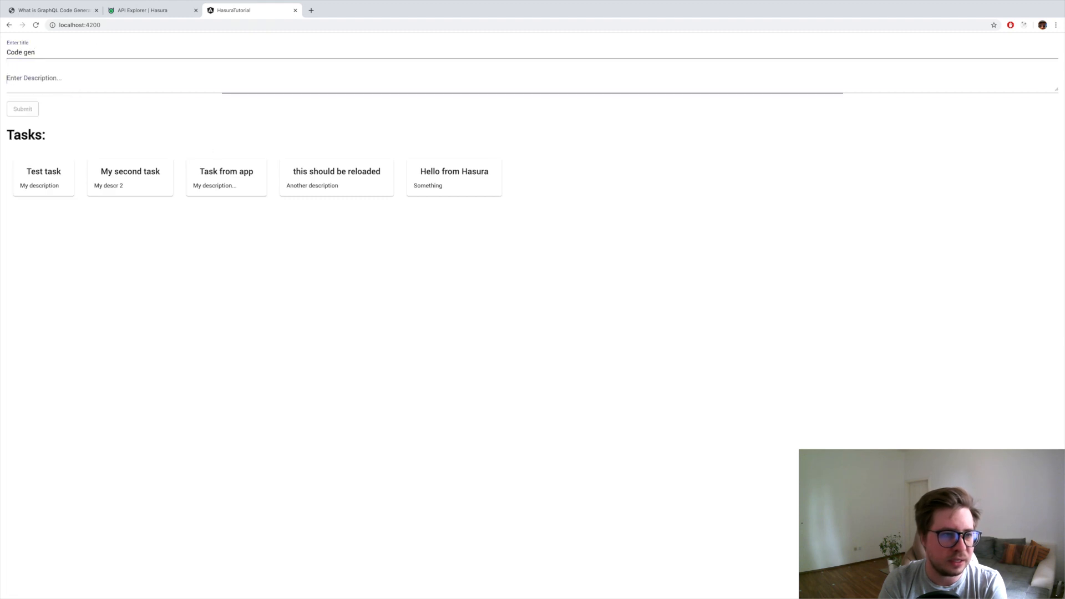
text(Check after code generat)
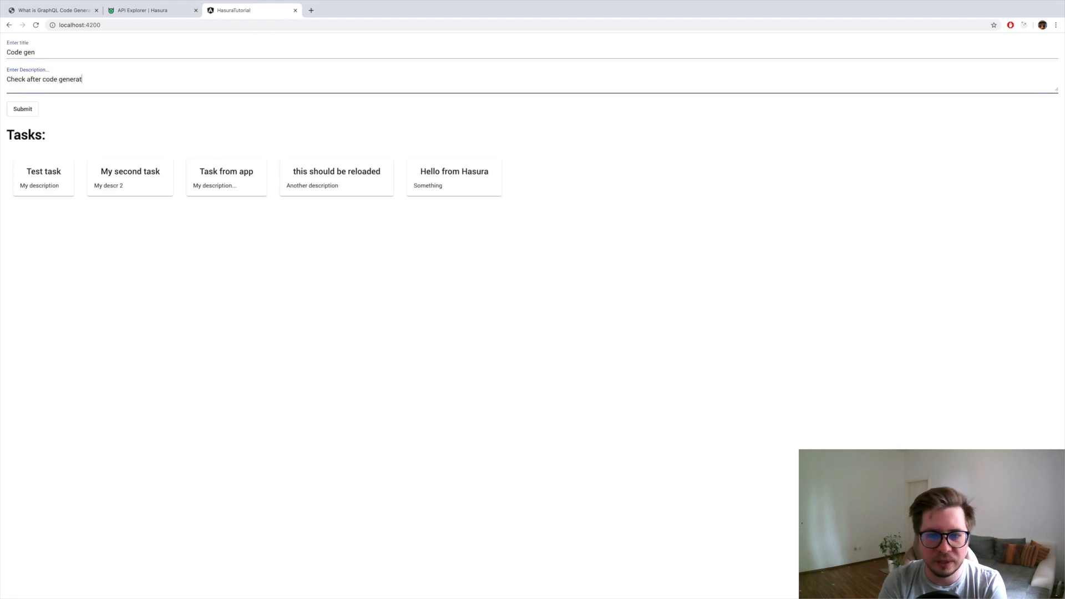
click(22, 109)
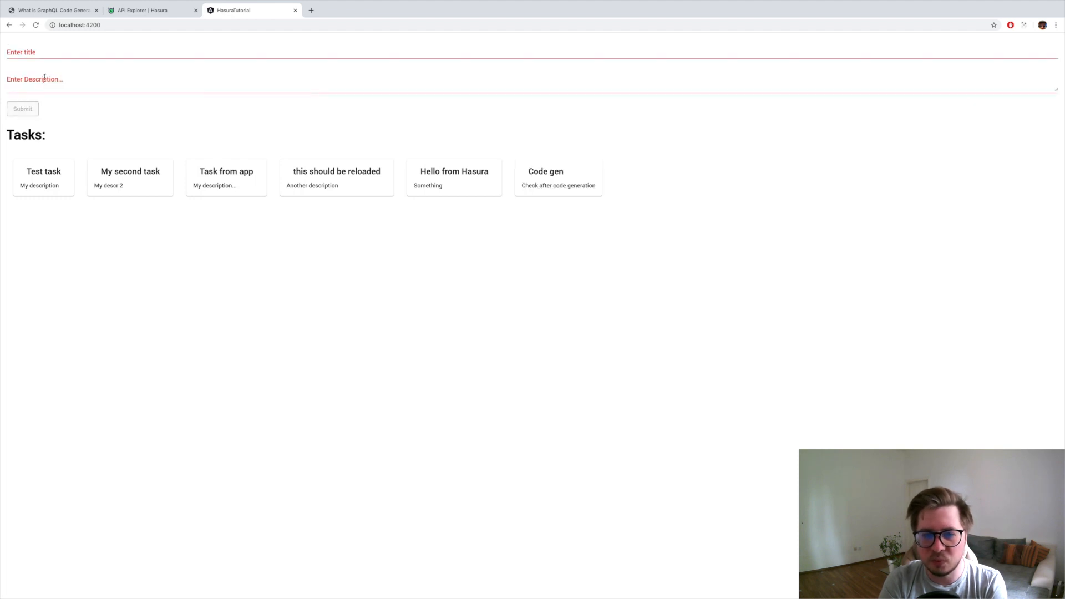
double_click(545, 170)
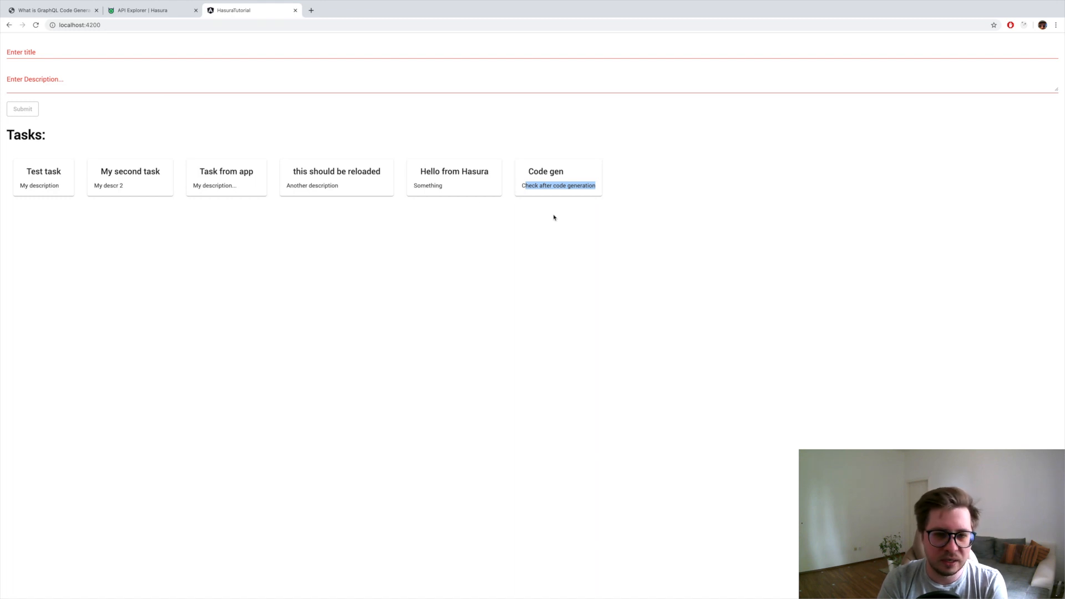
mouse_move(479, 206)
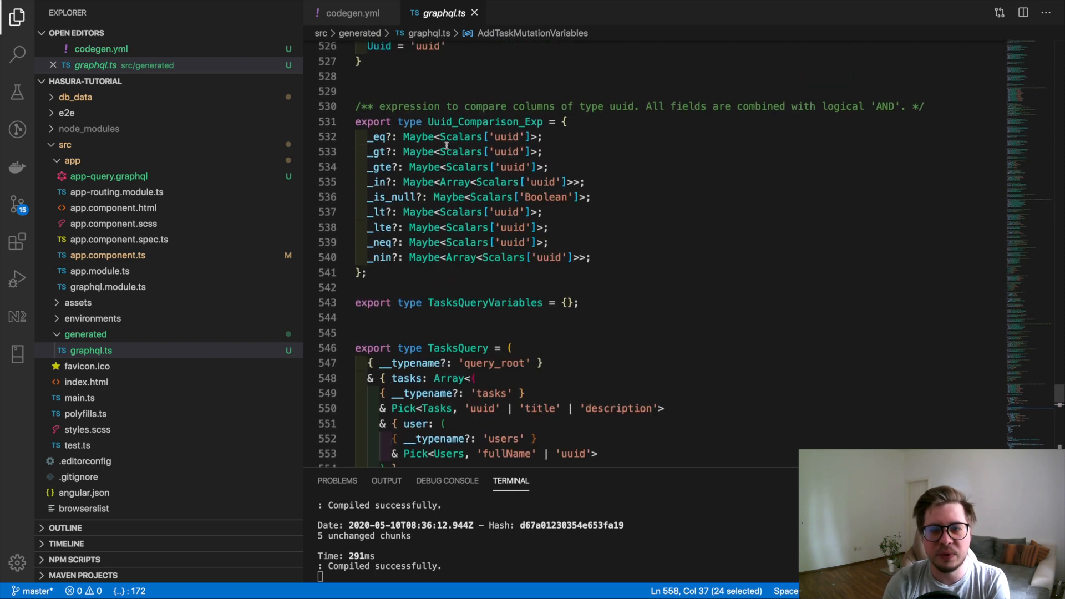
Add config declarationKind: "interface" to codegen.yml and view the regenerated graphql.ts interfaces
click(352, 13)
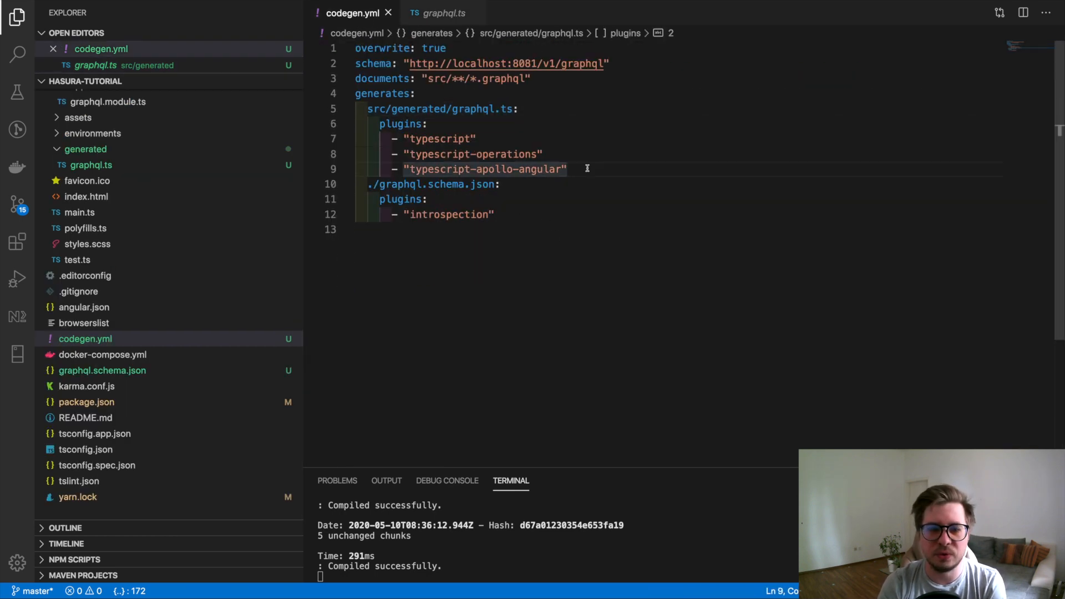
key(enter)
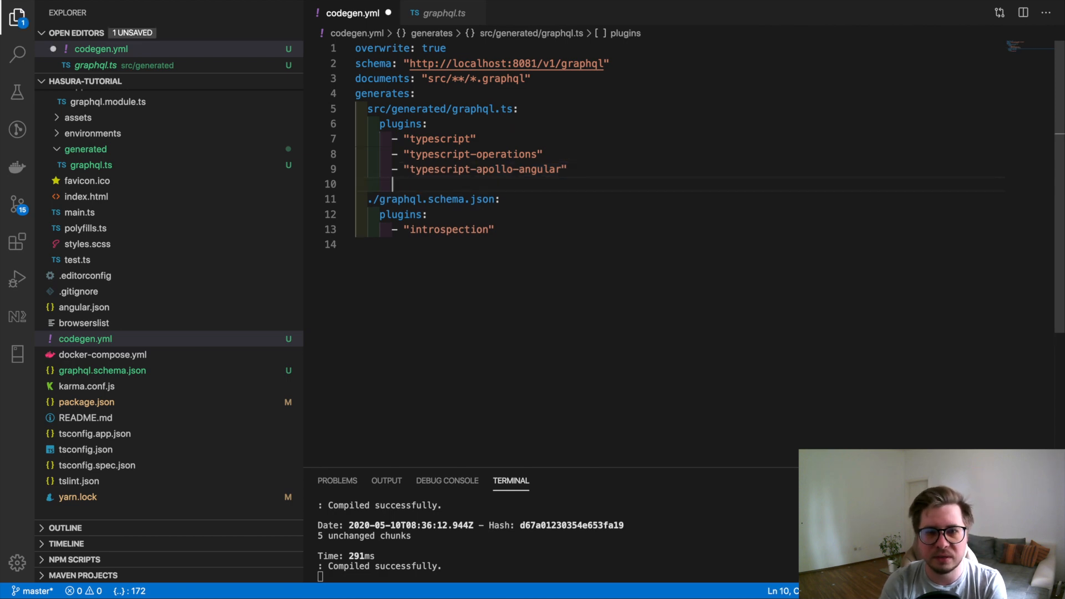
text(config:)
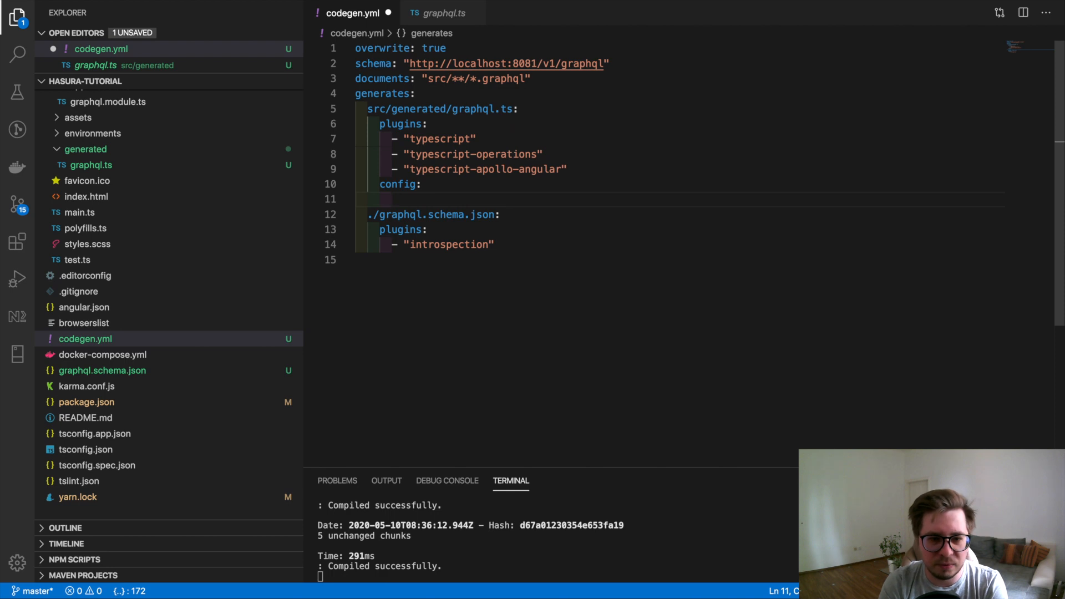
text(declaration)
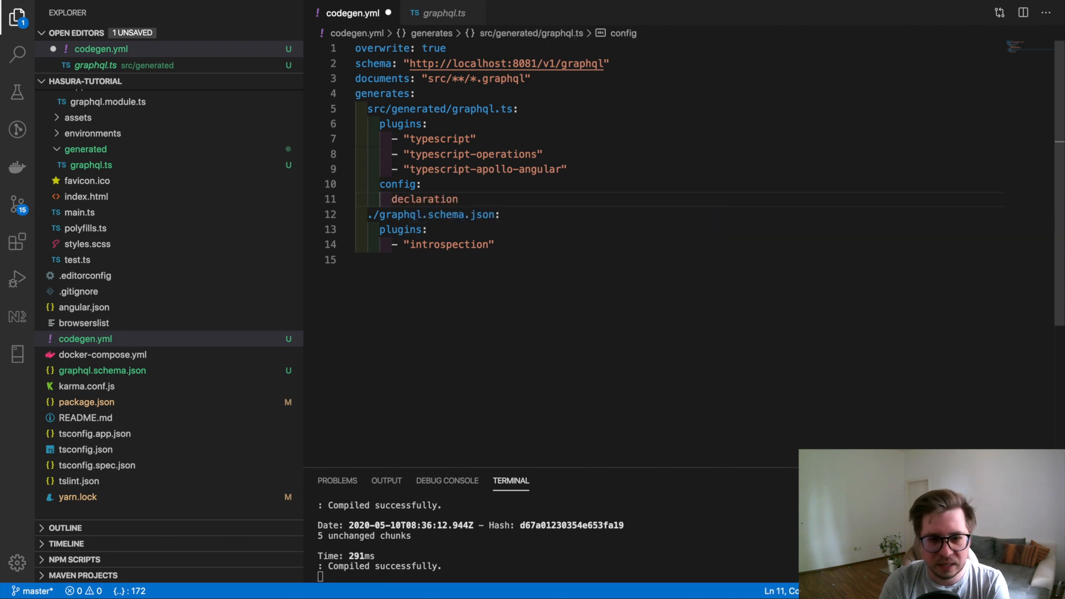
text(Kind:)
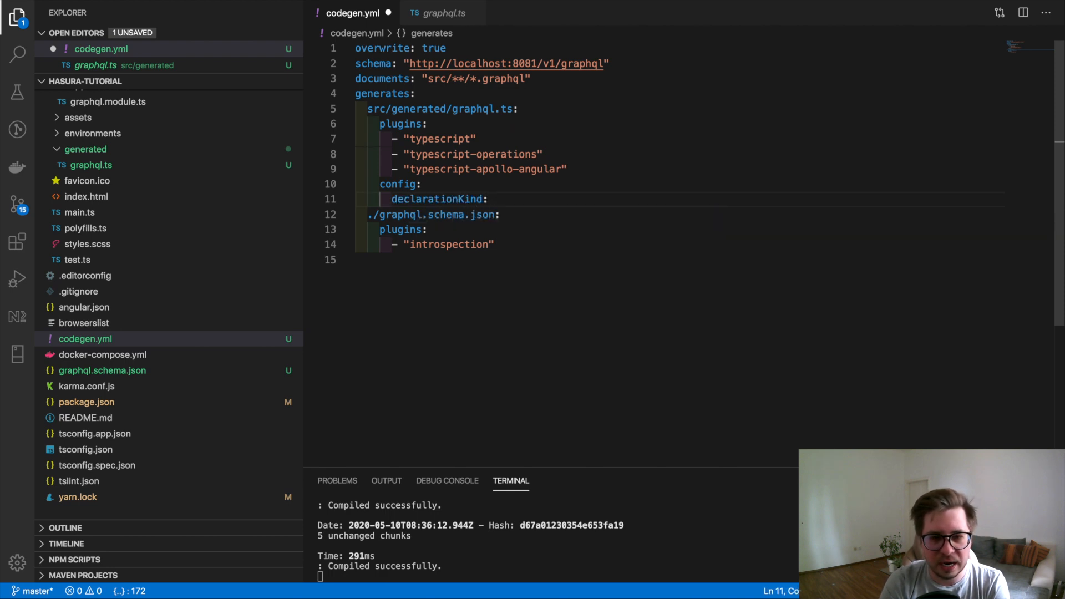
text("interface")
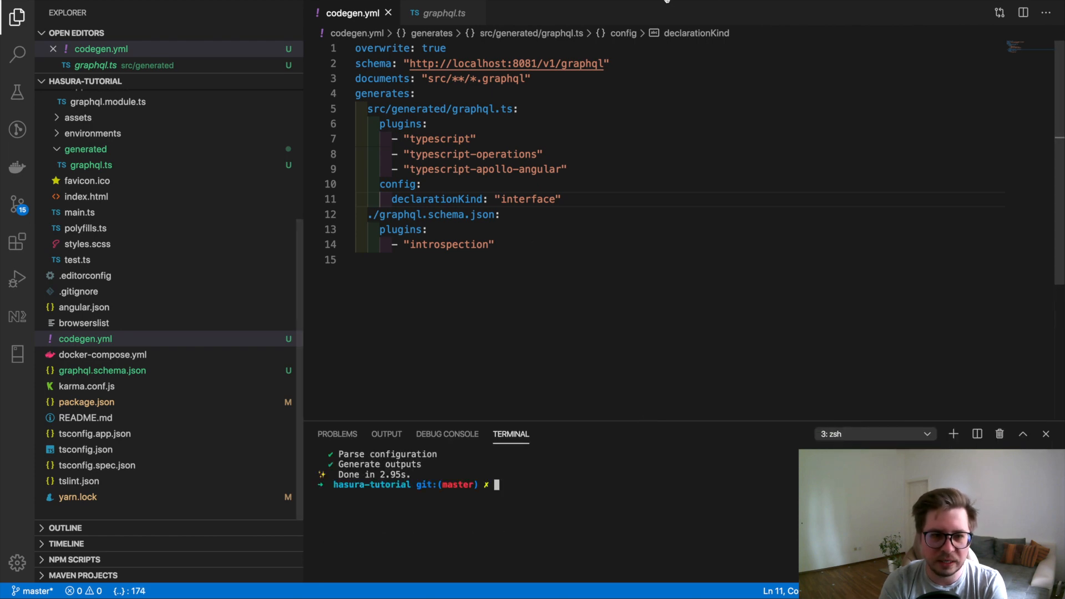
click(440, 13)
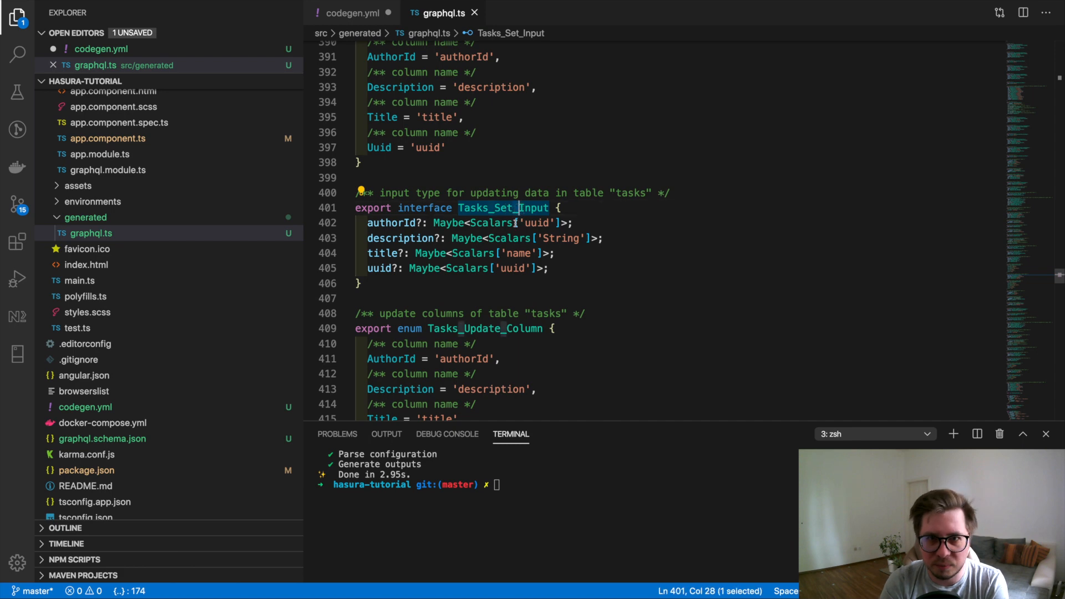
Add namingConvention transformUnderscore: true to codegen.yml and rerun yarn generate-types
click(353, 12)
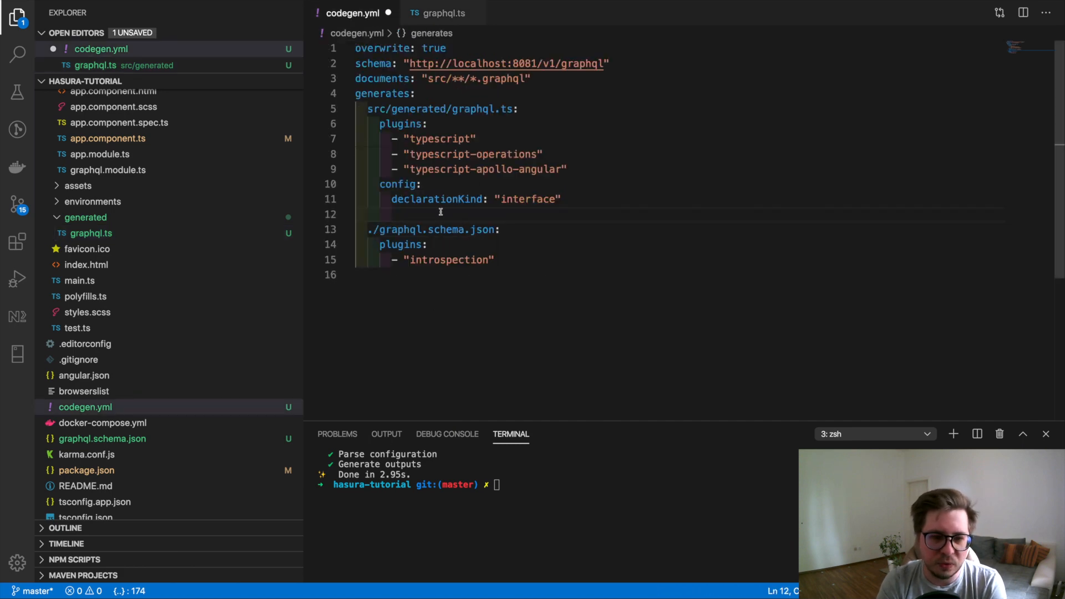
text(namingConvention:)
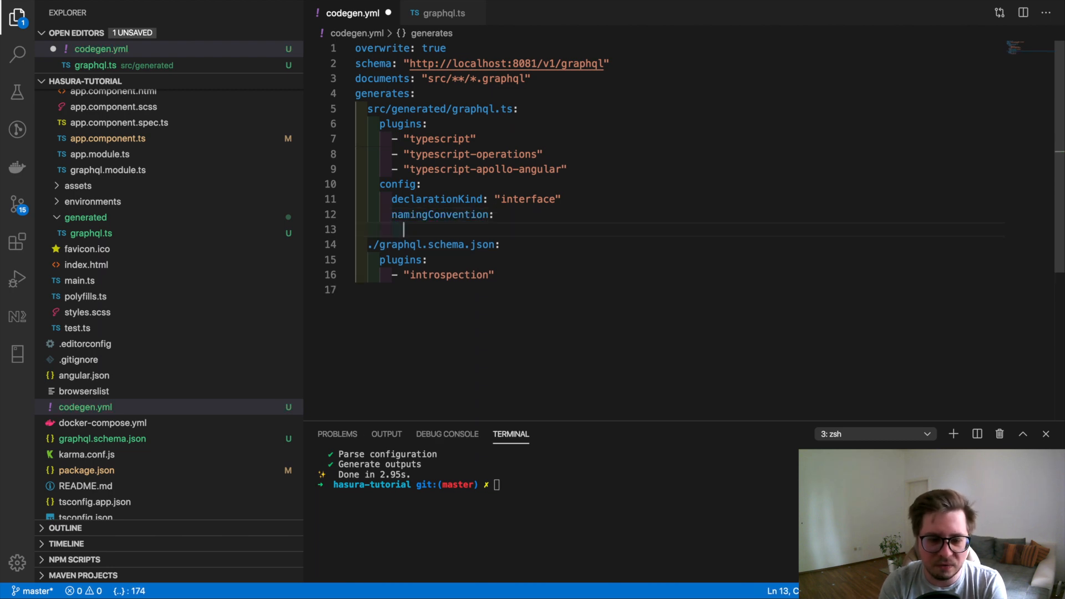
text(transform)
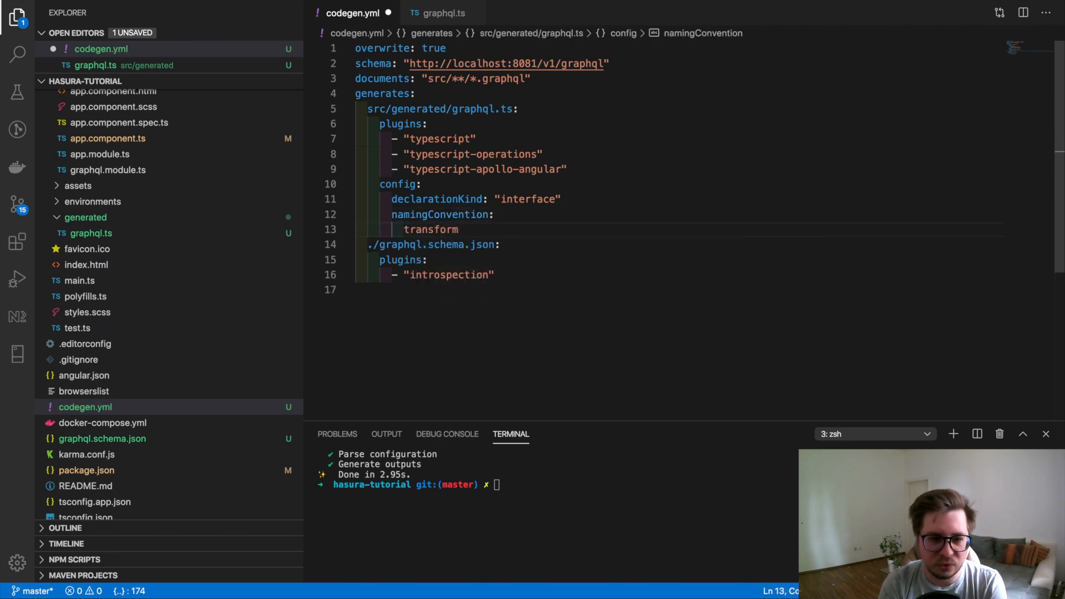
text(Underscore:)
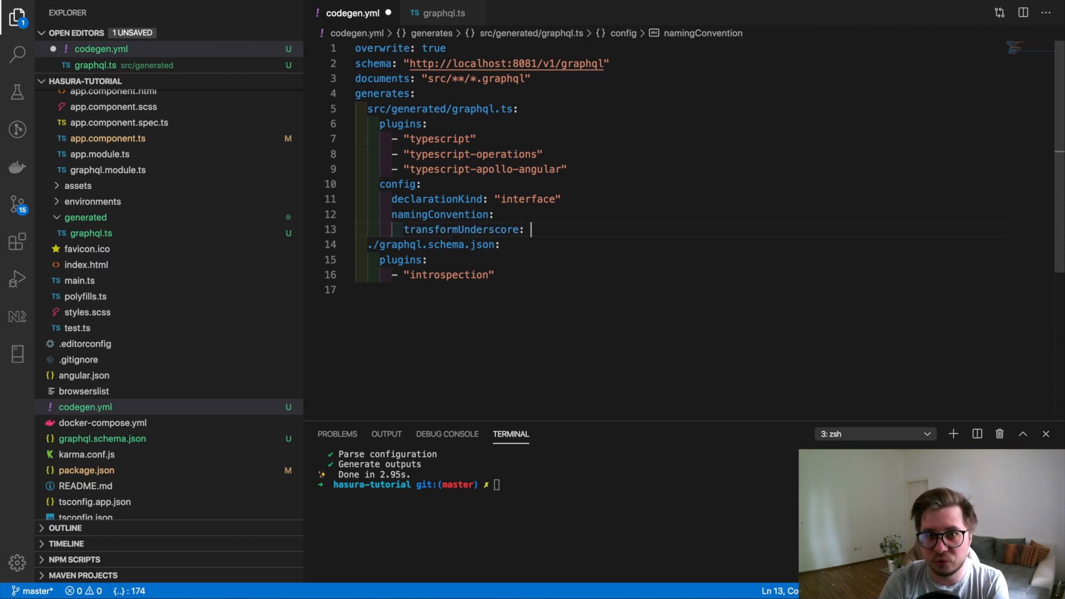
text(true)
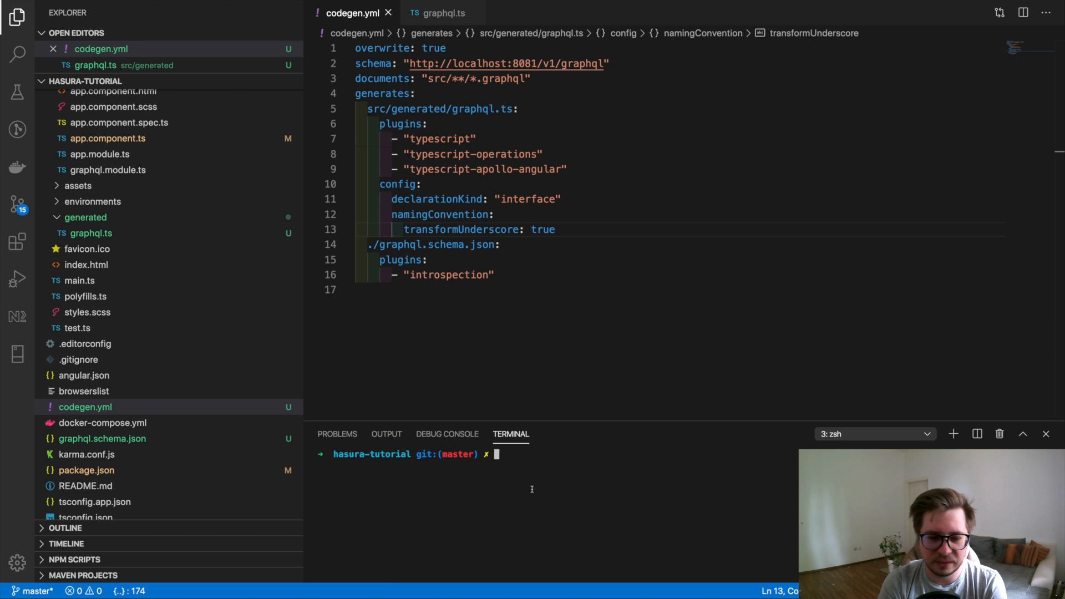
text(yarn generate-types)
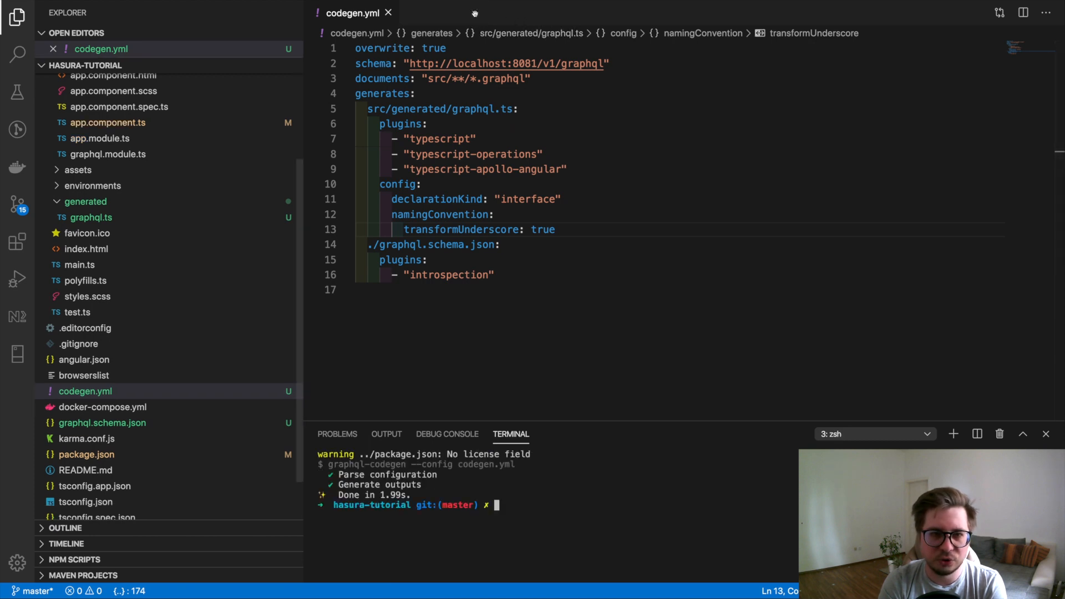
Check the regenerated graphql.ts names now read TasksSetInput and TasksOrderBy
click(86, 390)
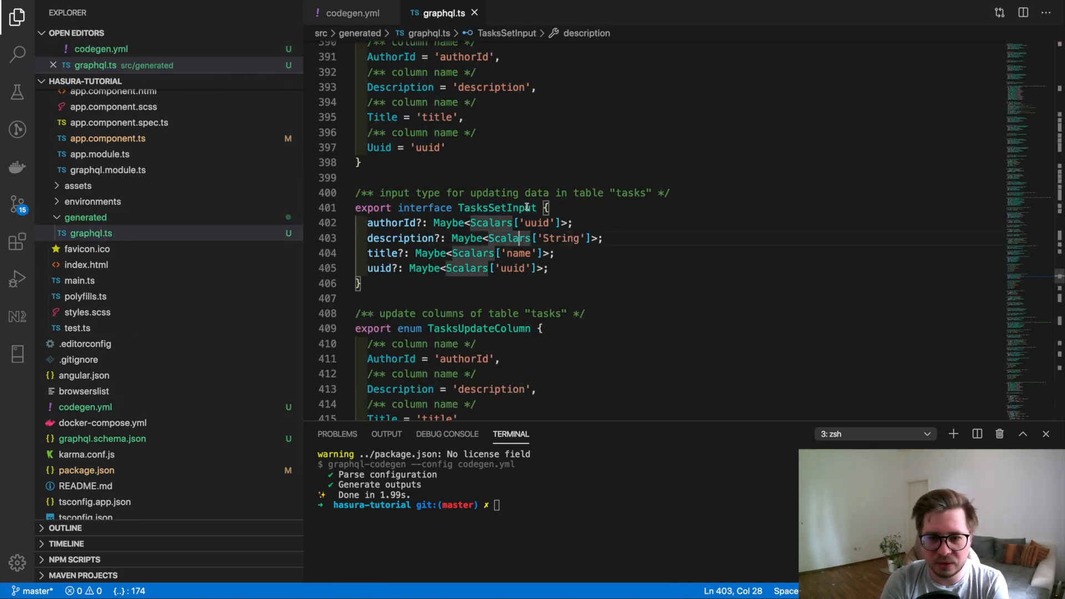
double_click(496, 207)
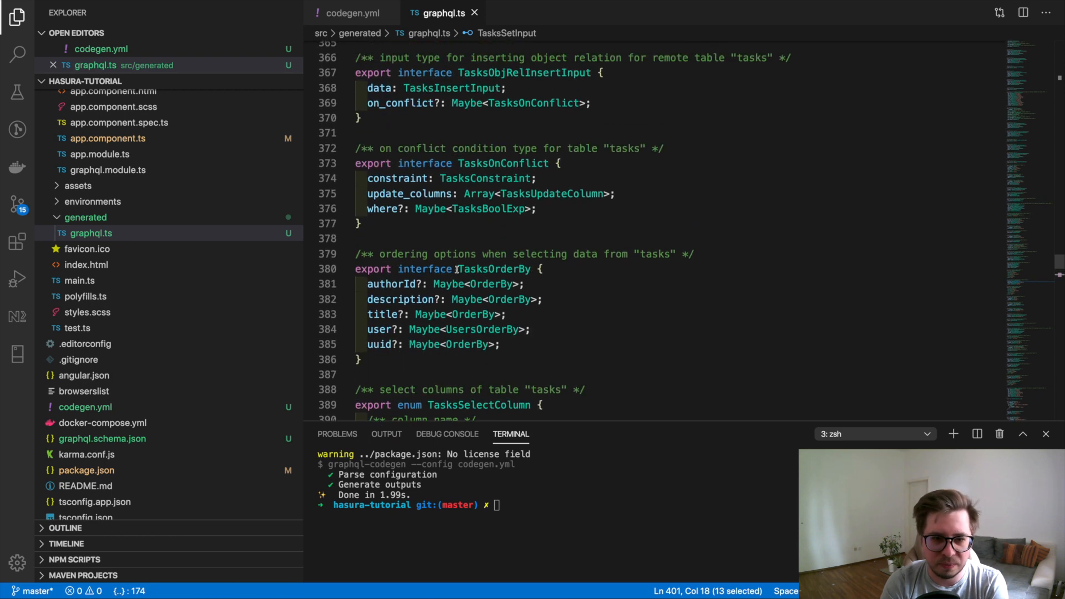
double_click(494, 269)
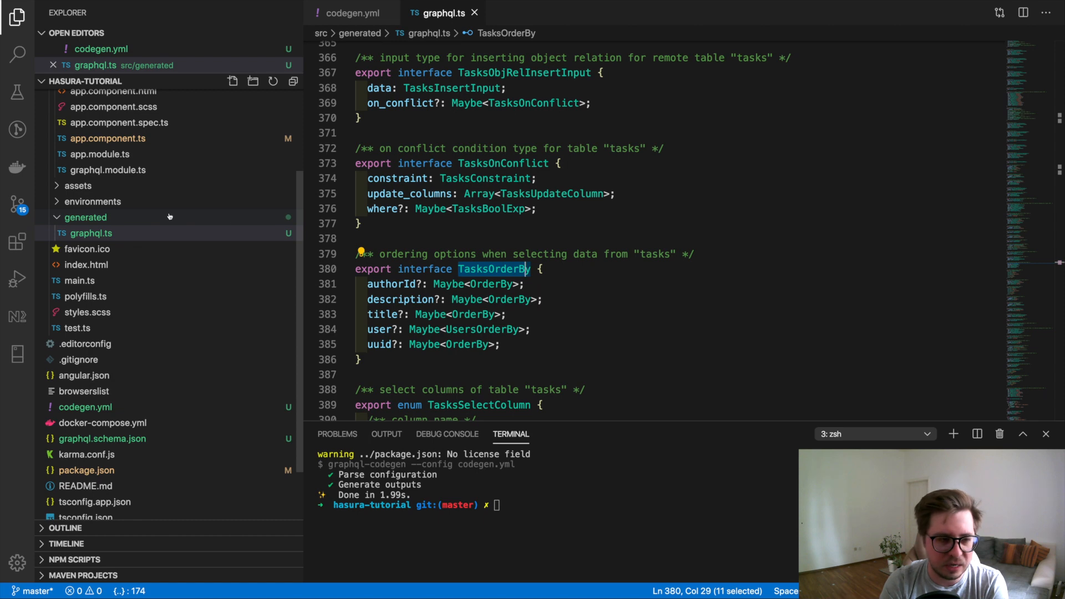
mouse_move(440, 231)
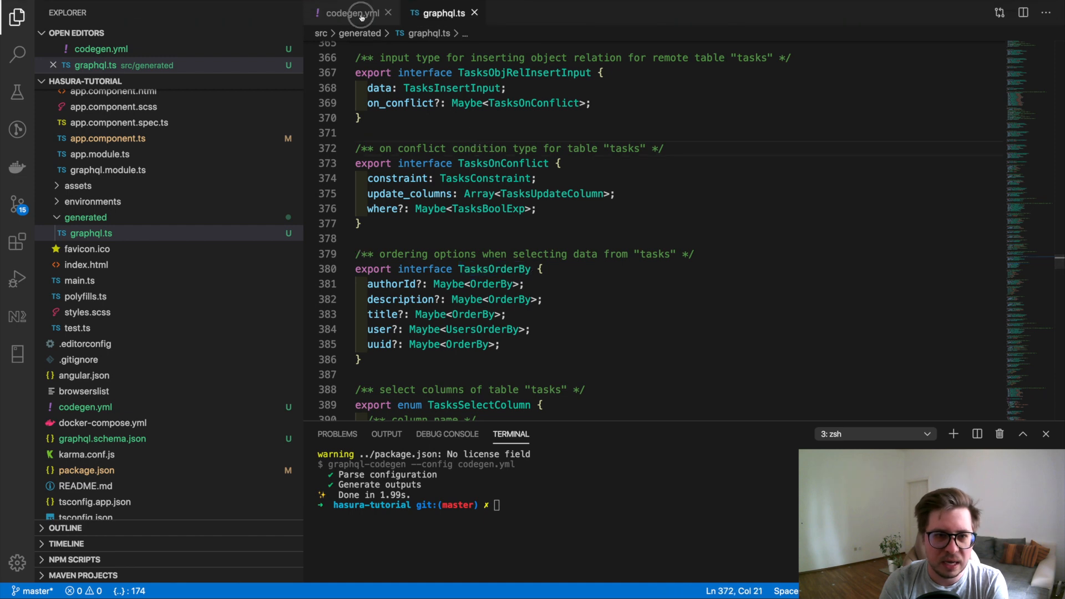
Browse the GraphQL Code Generator docs' TypeScript Operations plugin page and its Configuration options
click(349, 13)
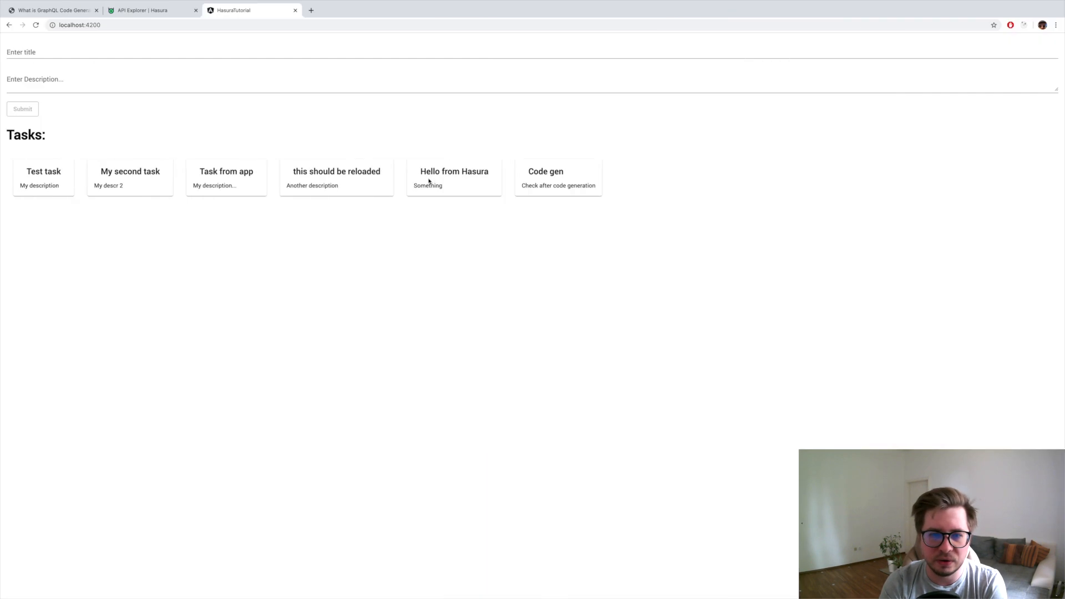
click(51, 10)
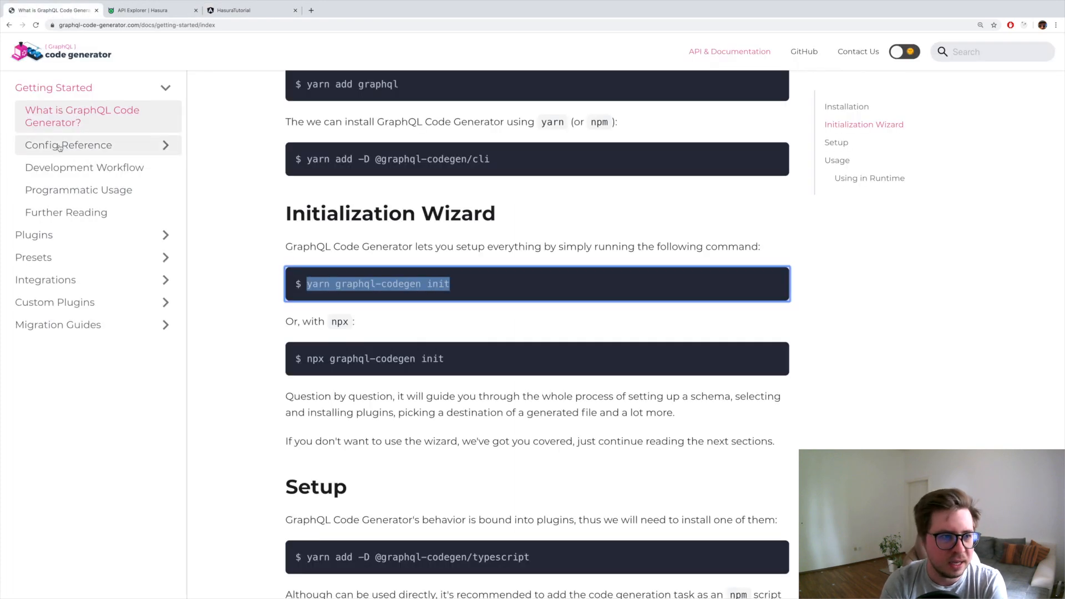
click(34, 234)
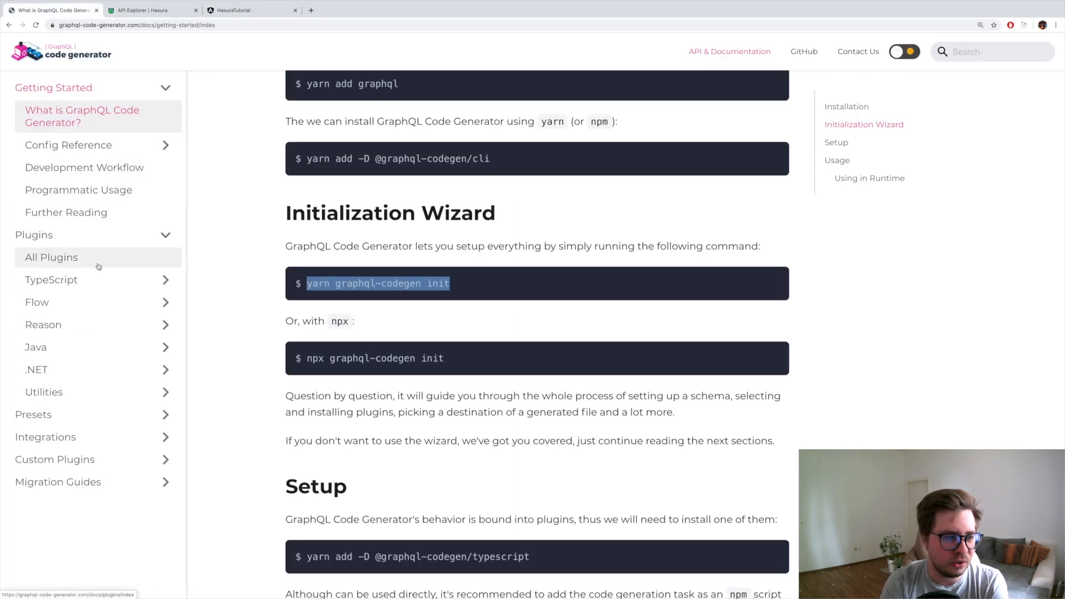
click(51, 279)
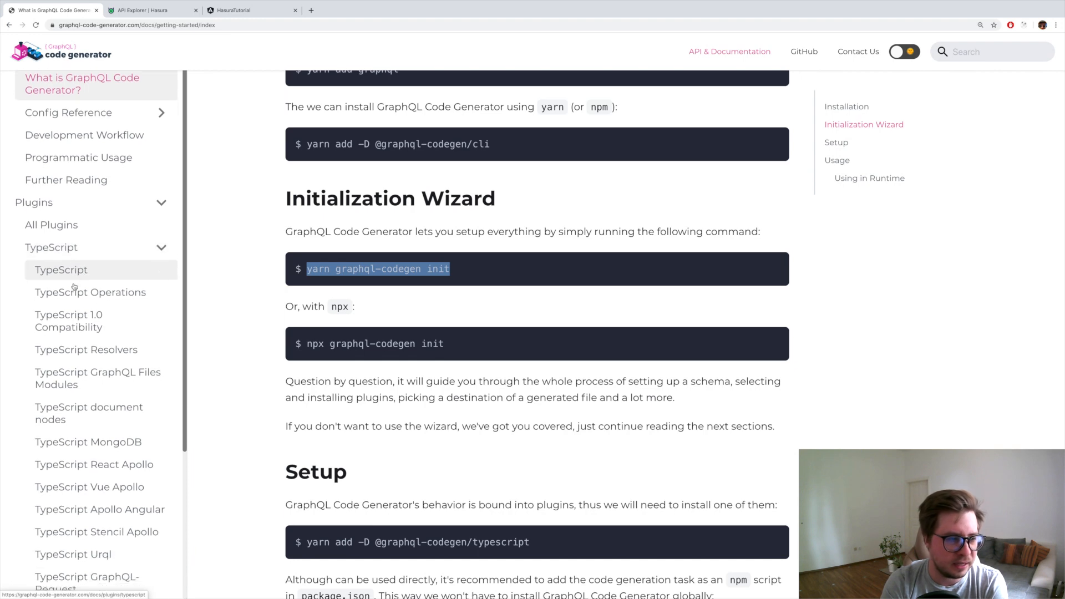
click(100, 509)
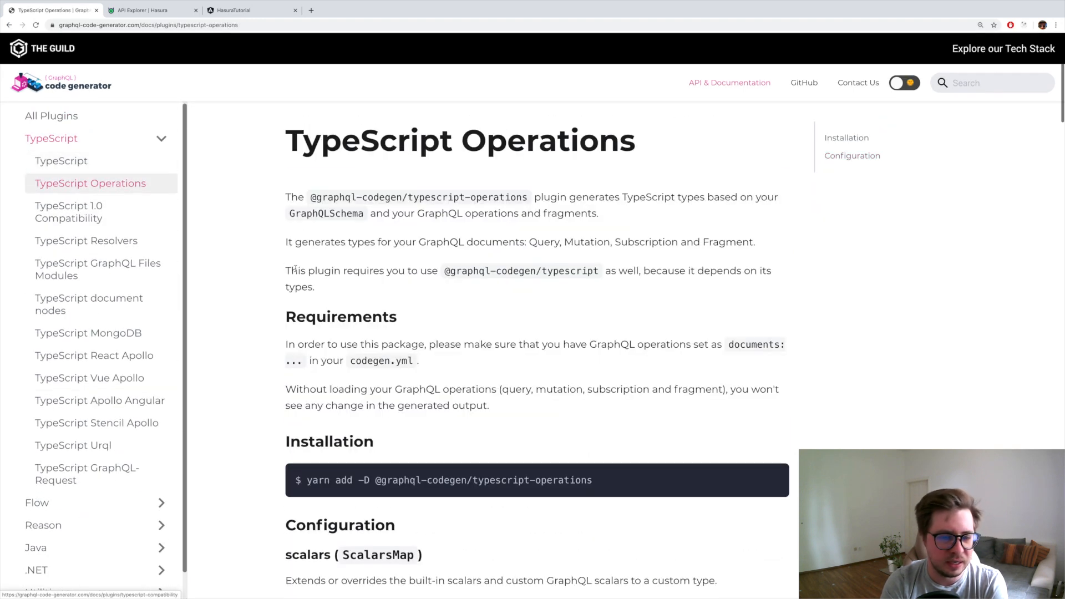
scroll(down, 3)
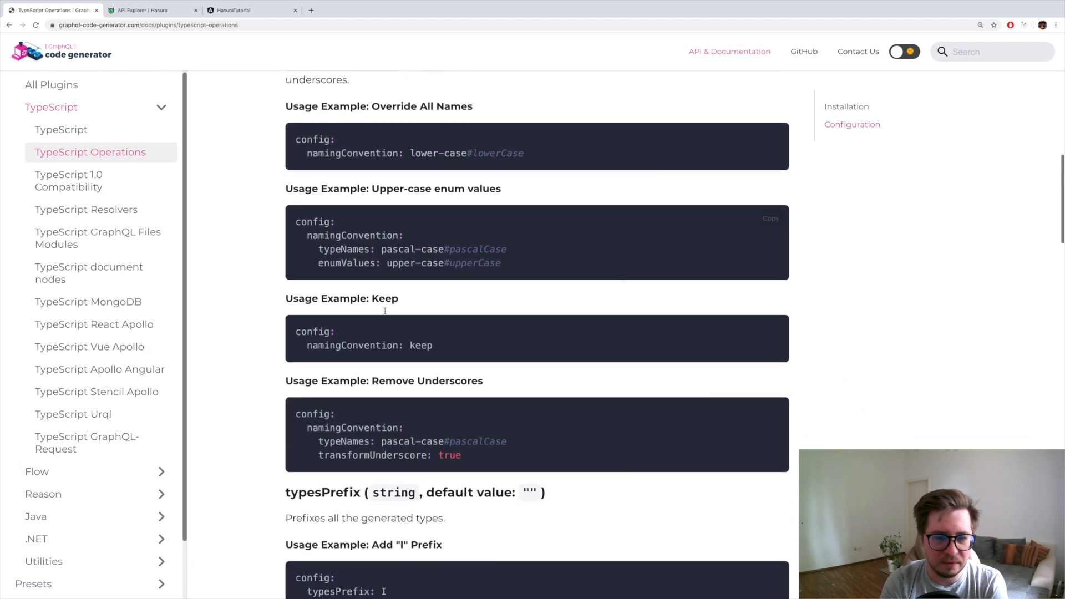
scroll(down, 3)
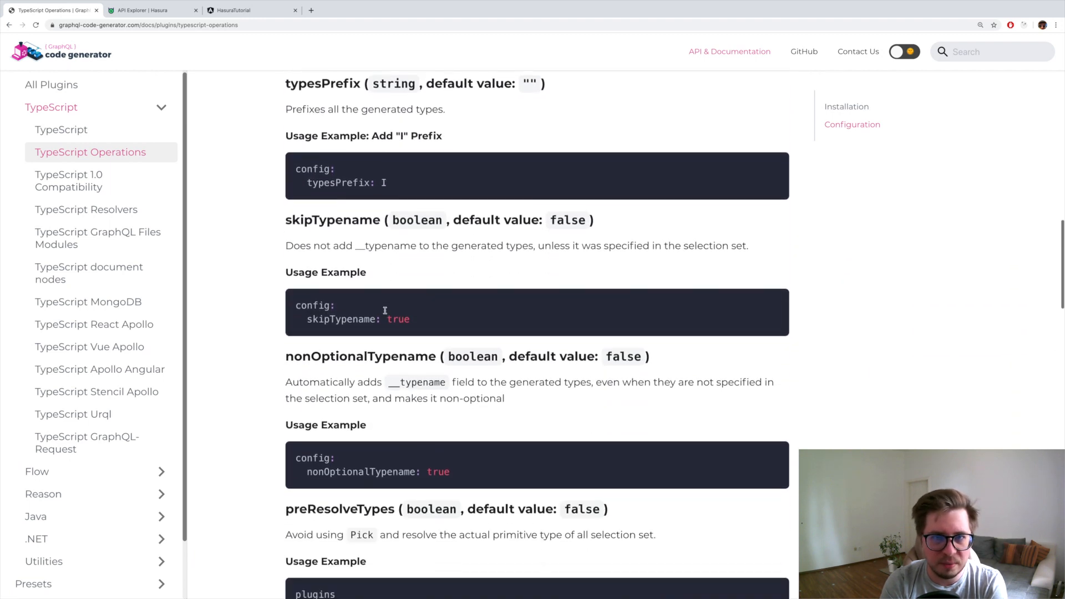
scroll(down, 3)
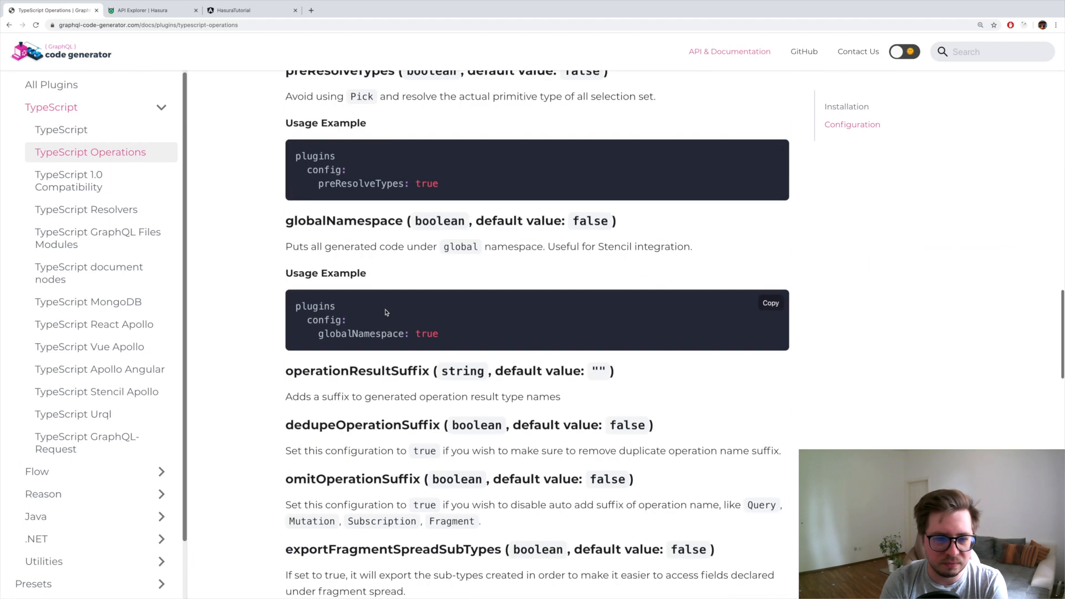
scroll(down, 3)
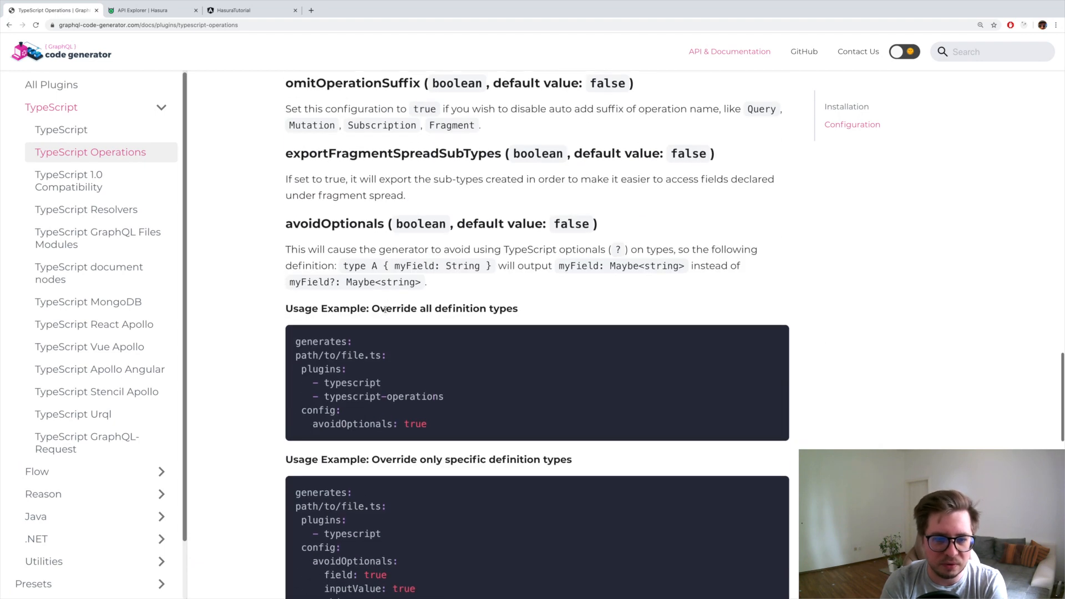
scroll(down, 3)
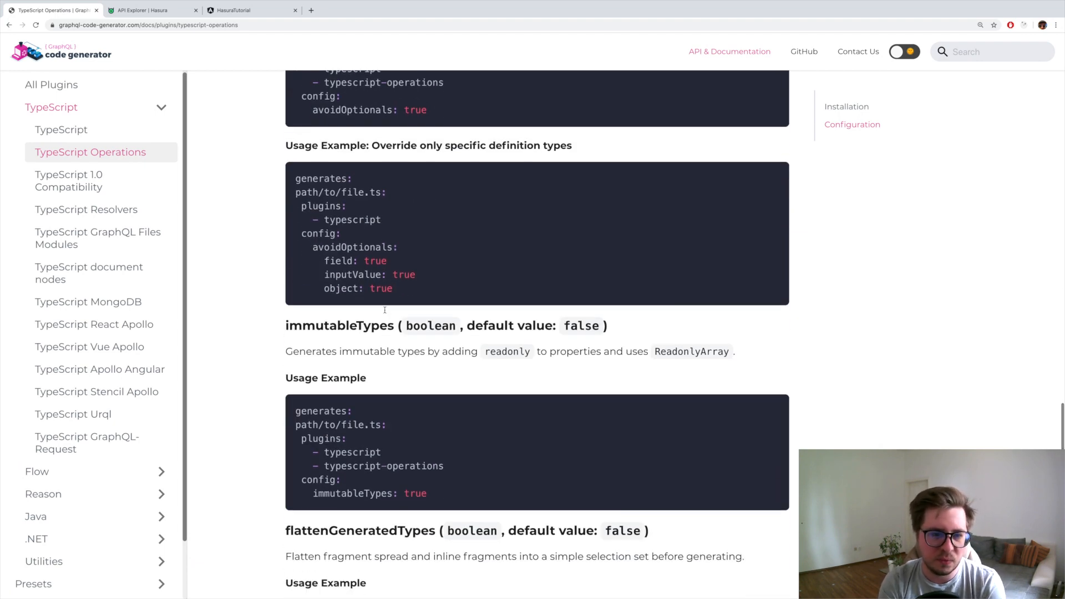
scroll(up, 3)
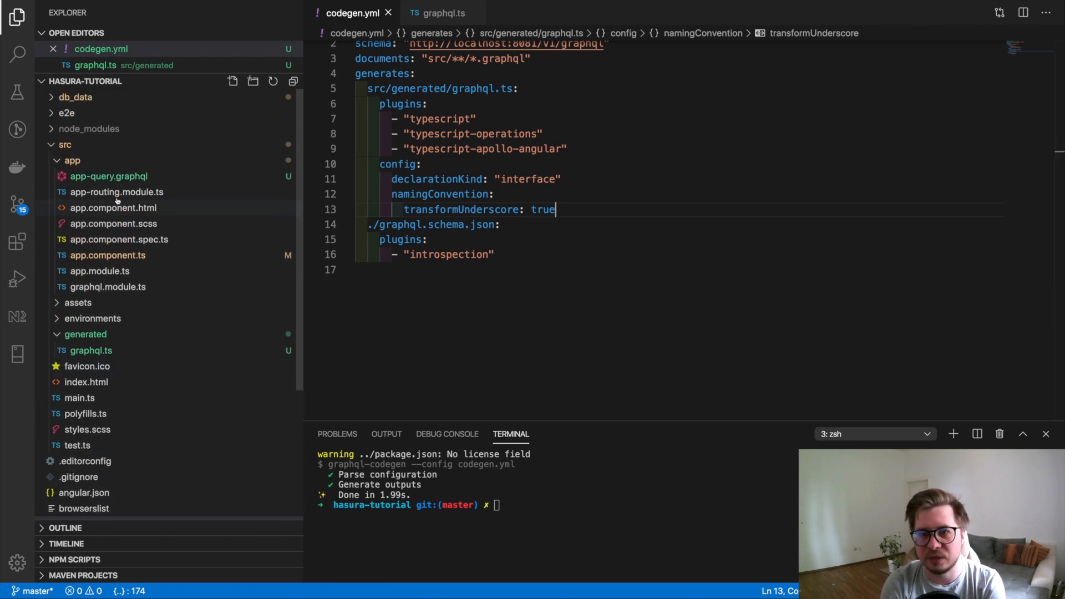
Open app.component.ts from src/app in the Explorer
click(107, 255)
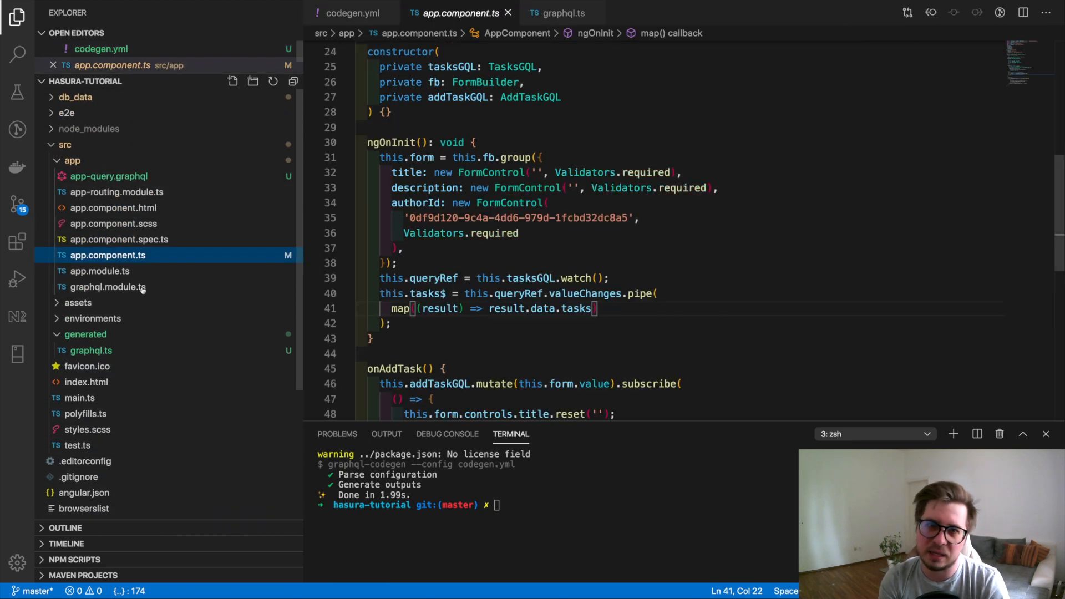